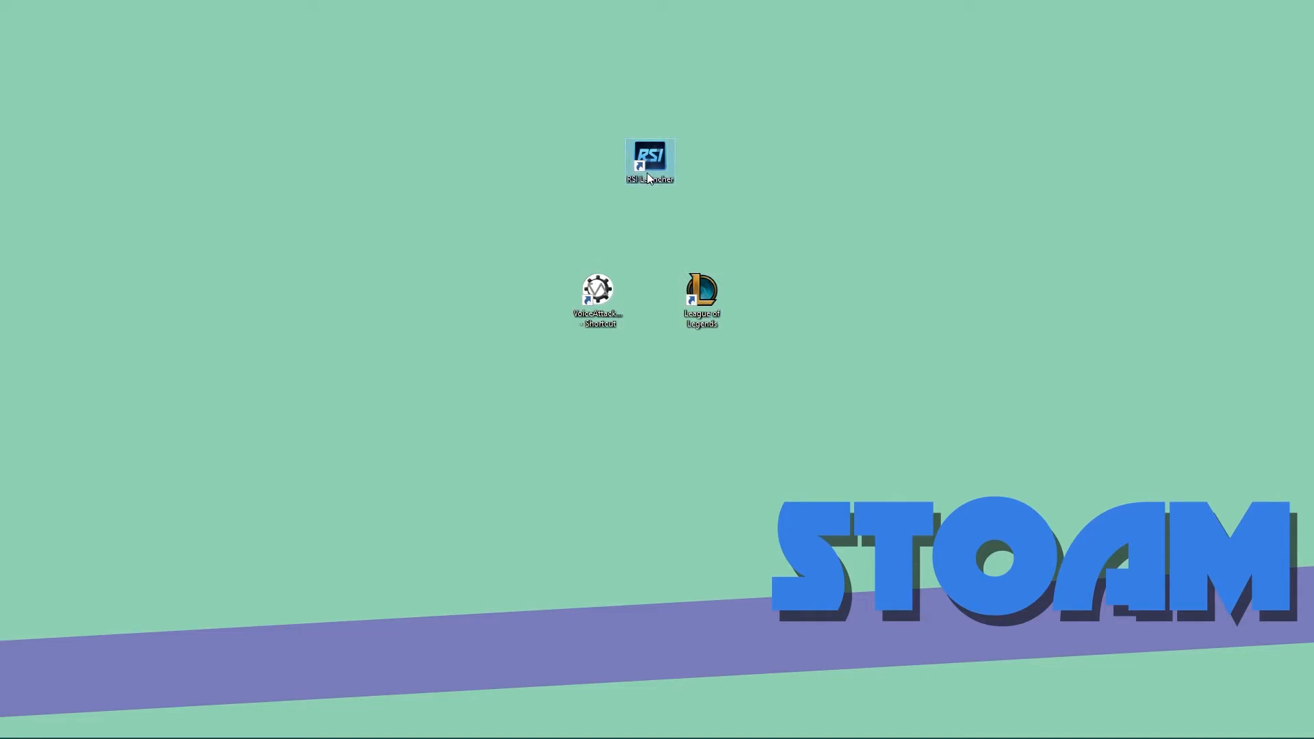
- Demo the existing combined-launch shortcut, then create start.txt on the desktop and open it in Notepad
double_click(649, 161)
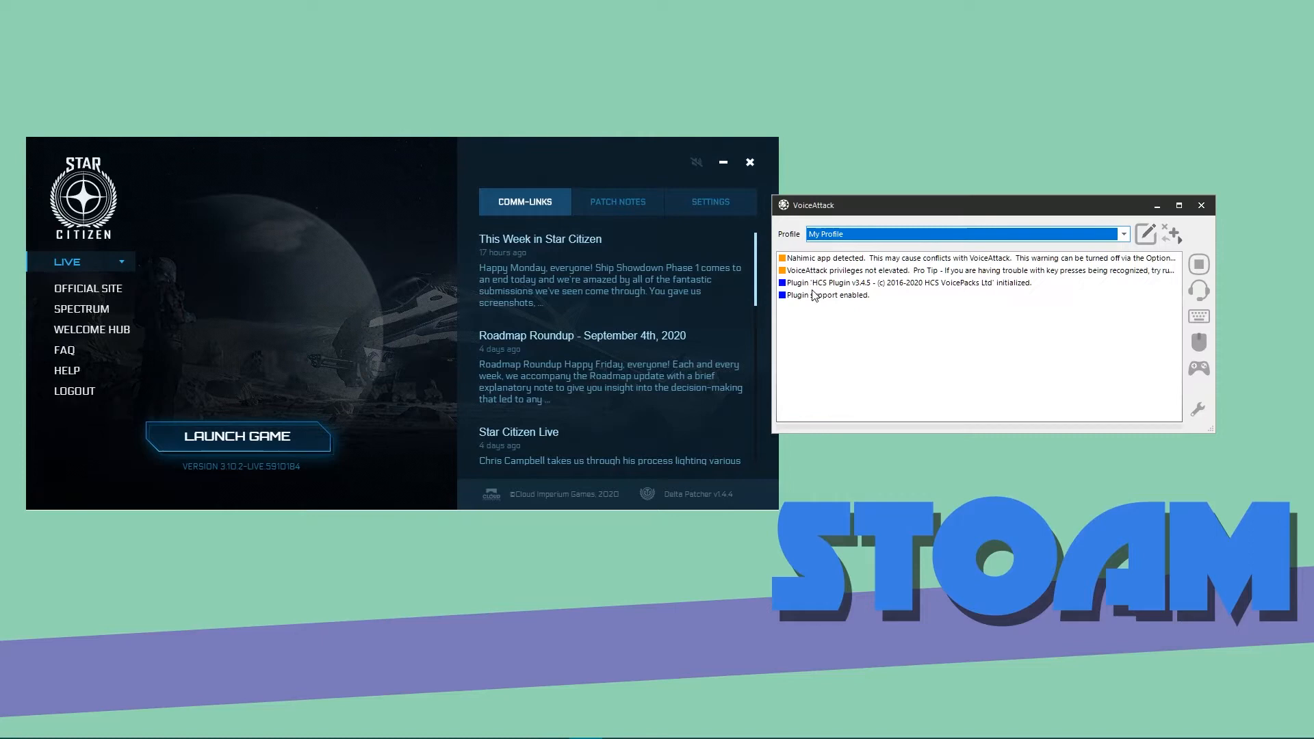
mouse_move(1201, 206)
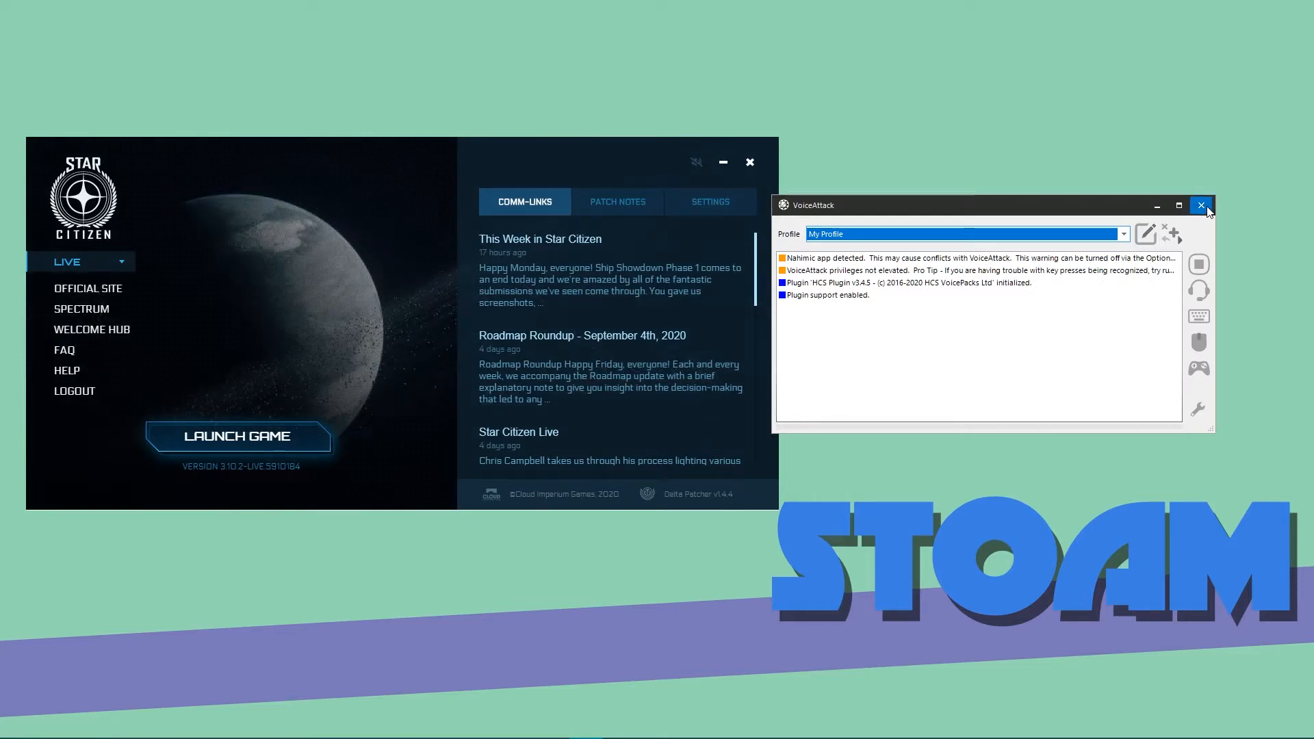
left_click(1202, 205)
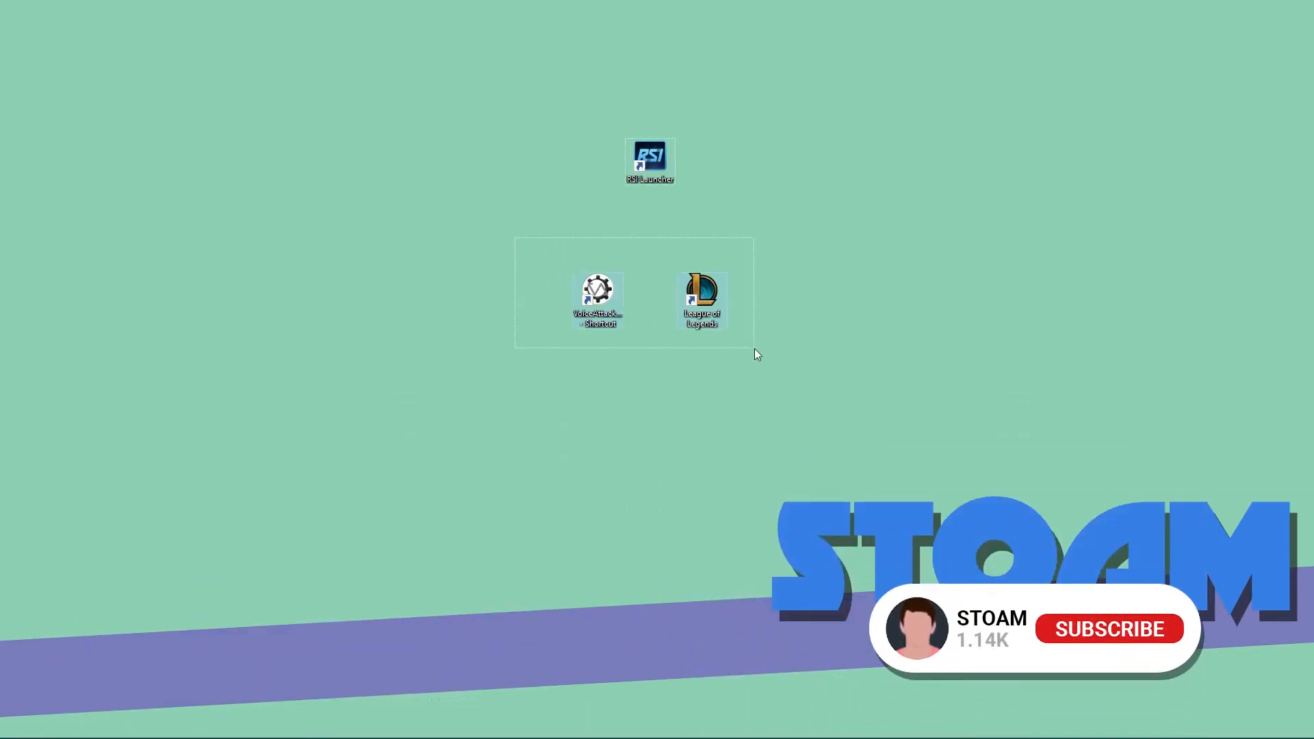
right_click(868, 248)
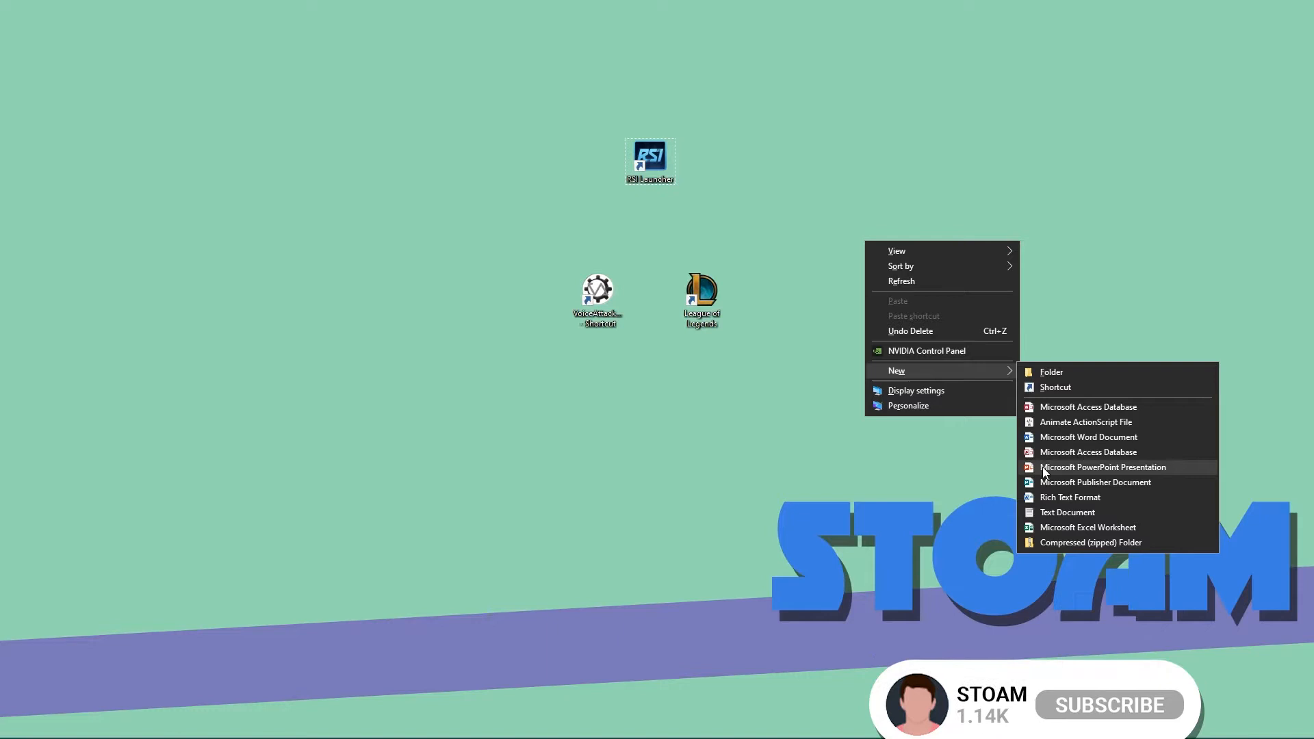
left_click(1068, 512)
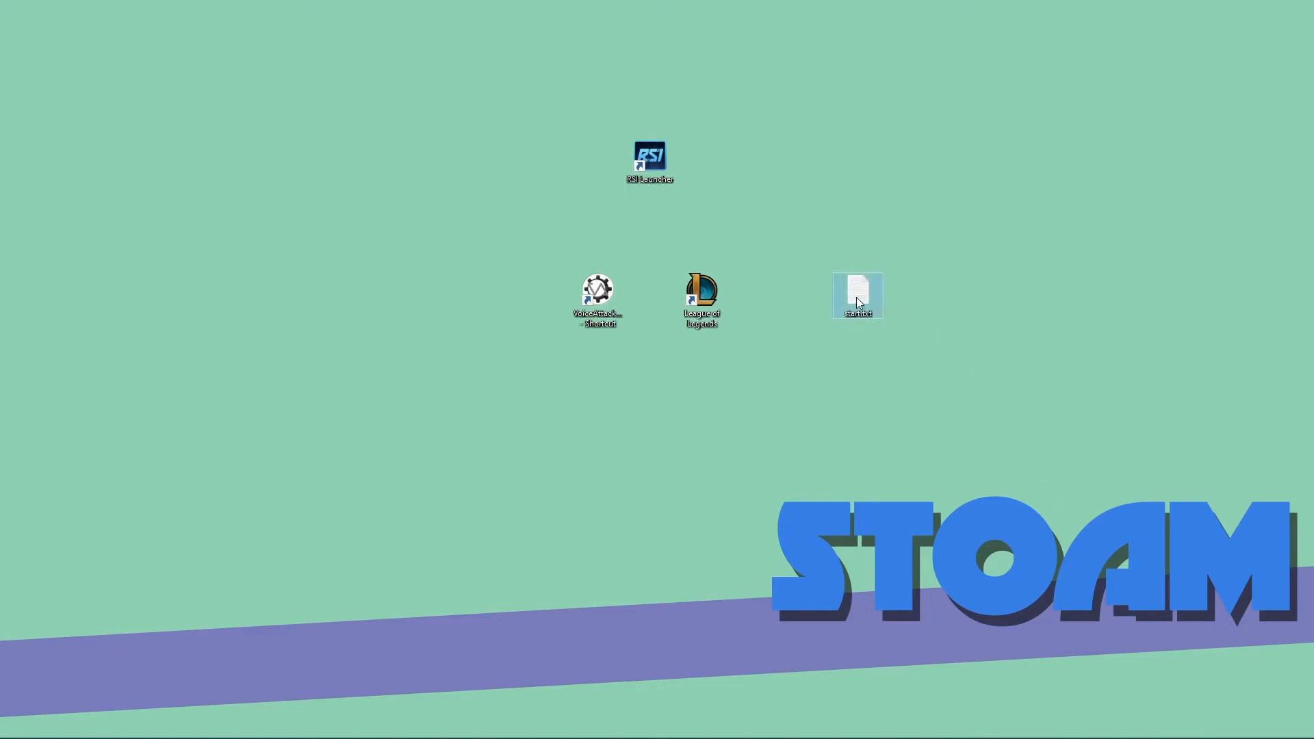
double_click(857, 294)
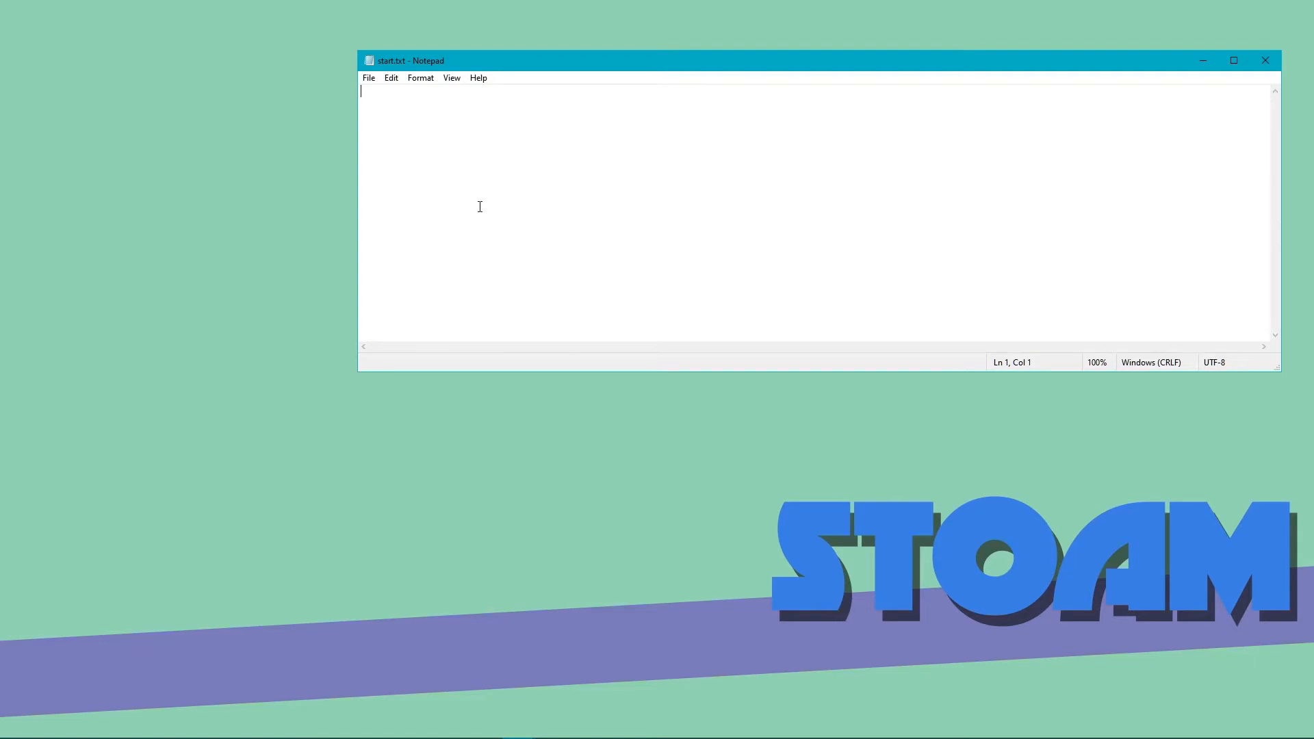
type("@e")
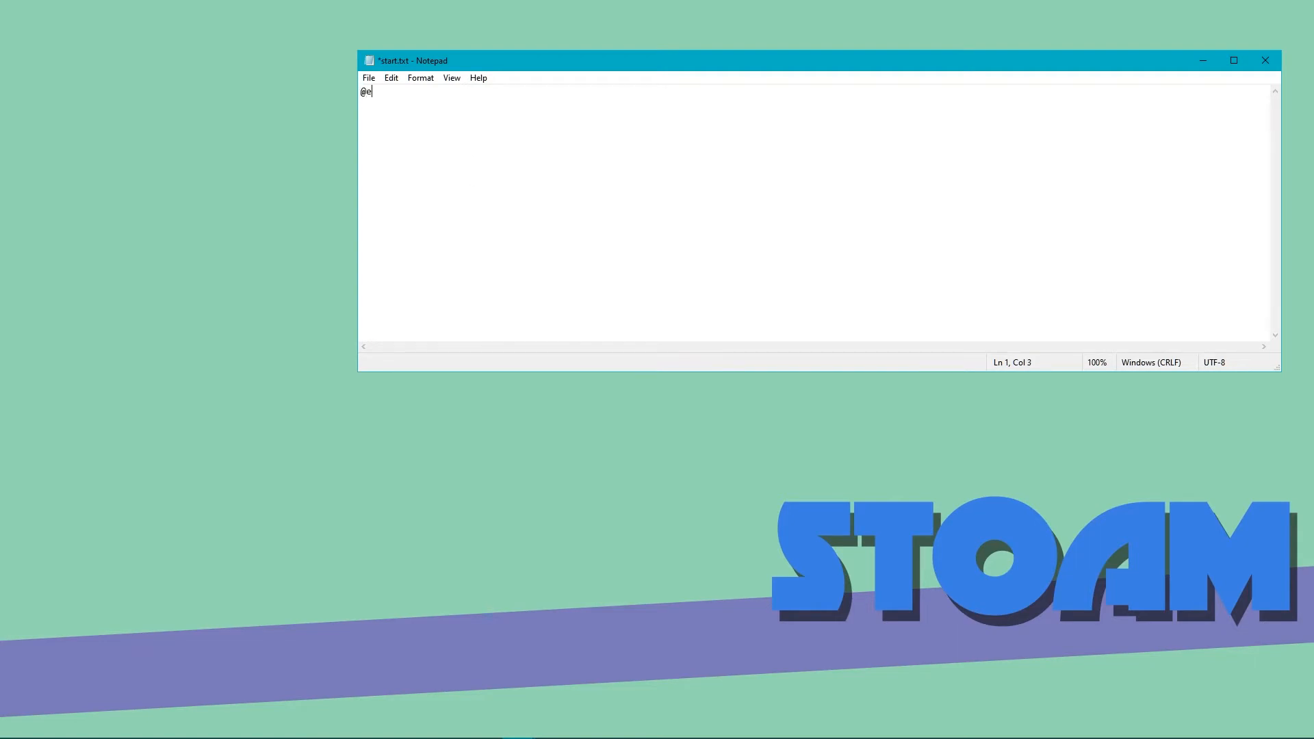
type("cho off")
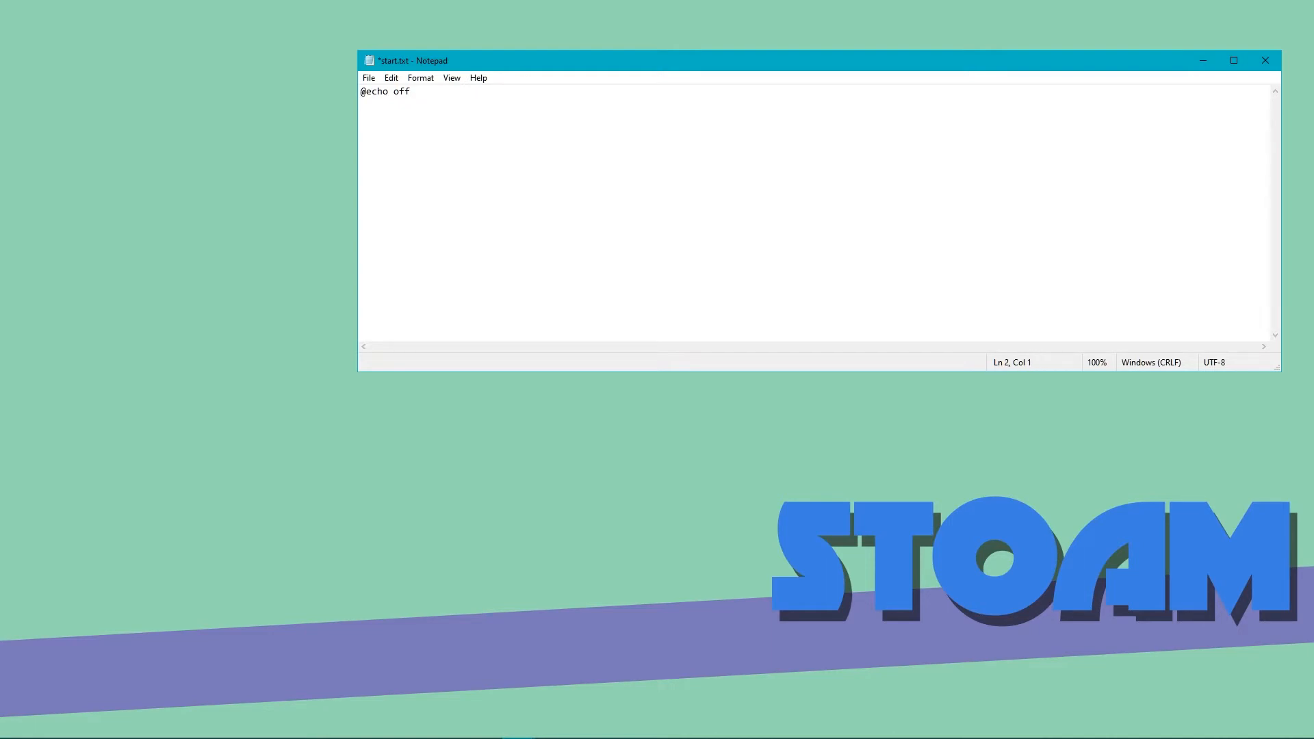
type("sta")
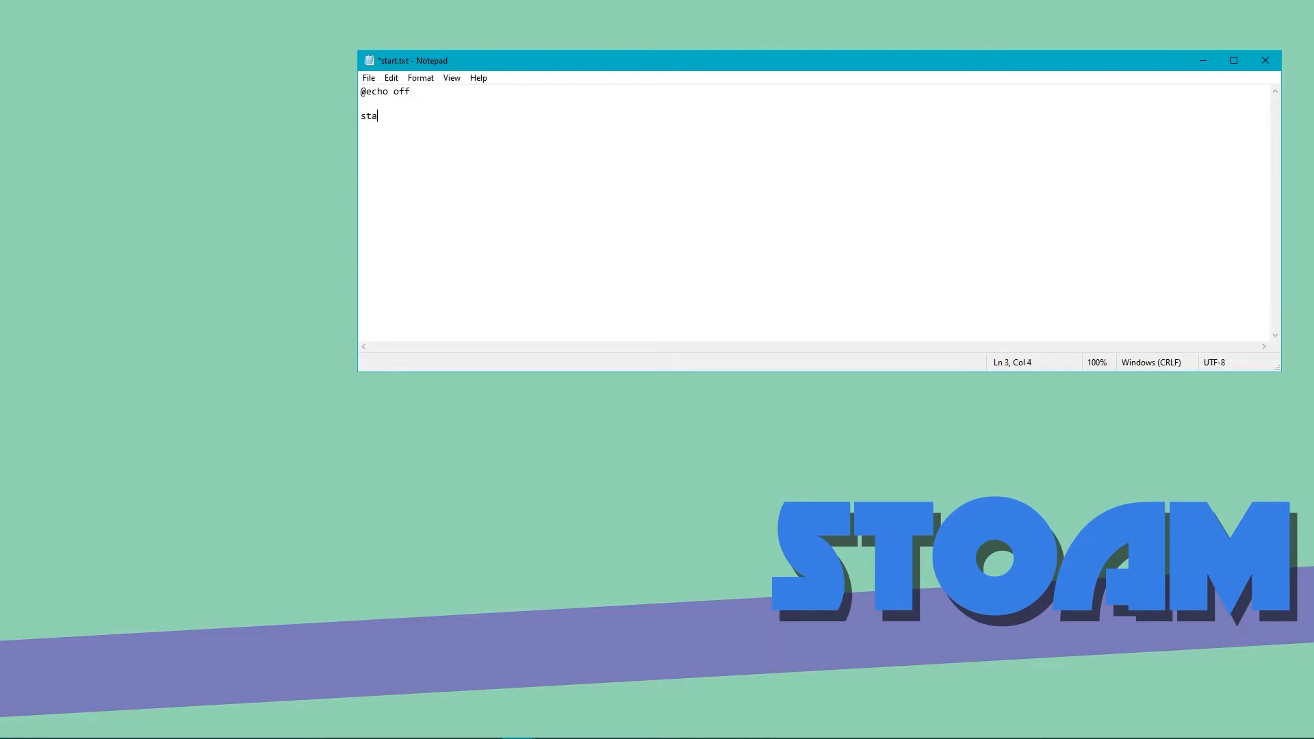
type("rt")
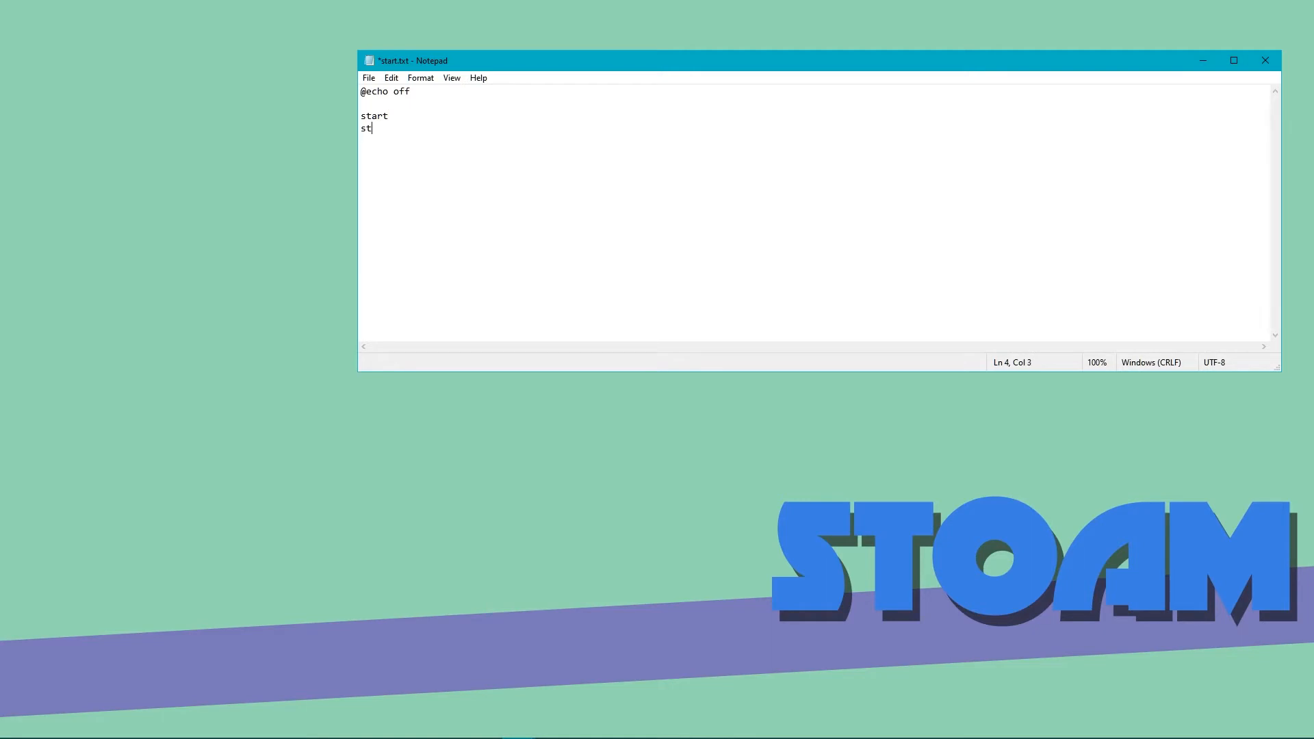
type("art")
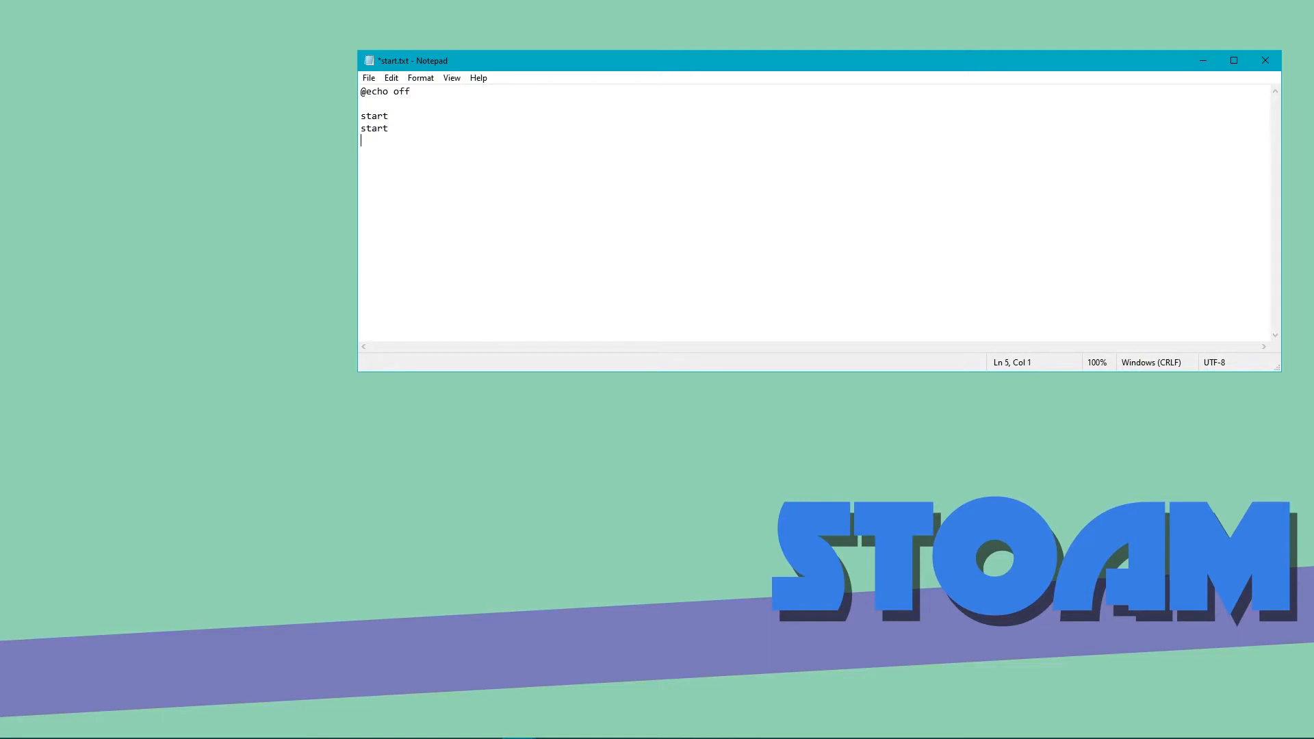
type("exit")
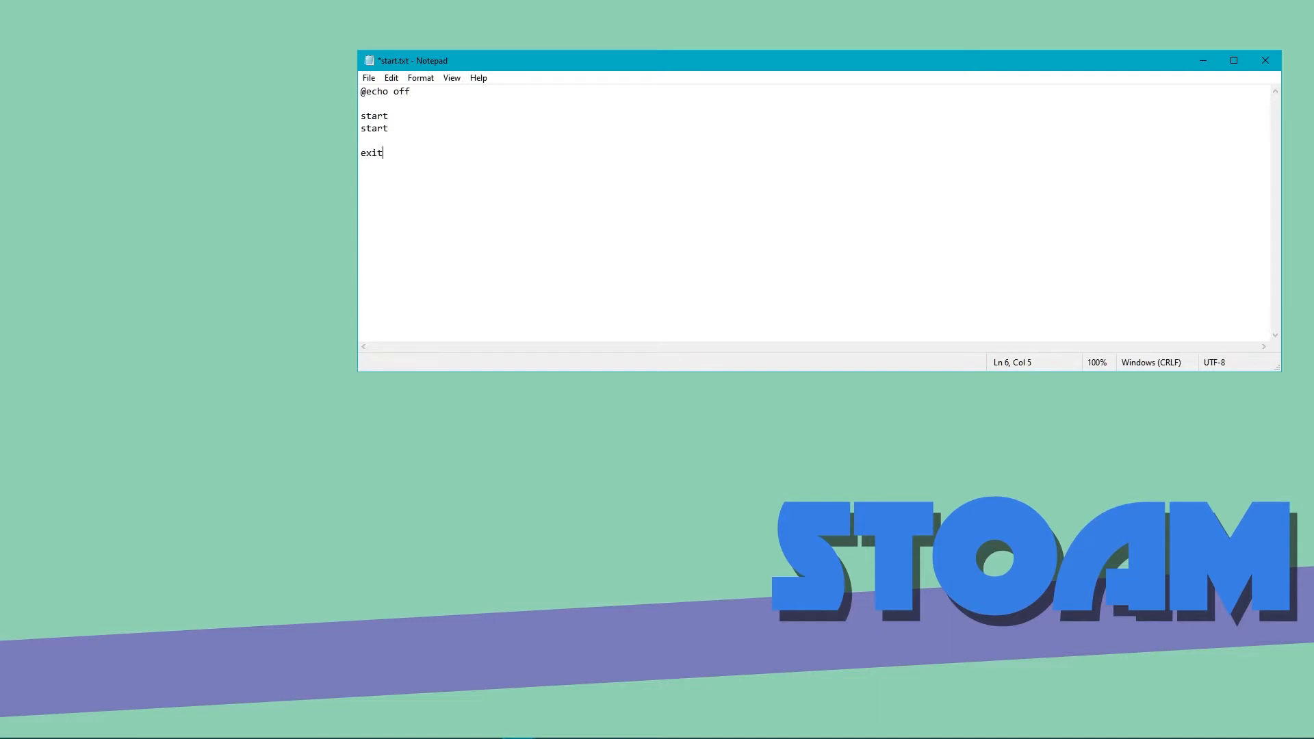
mouse_move(470, 115)
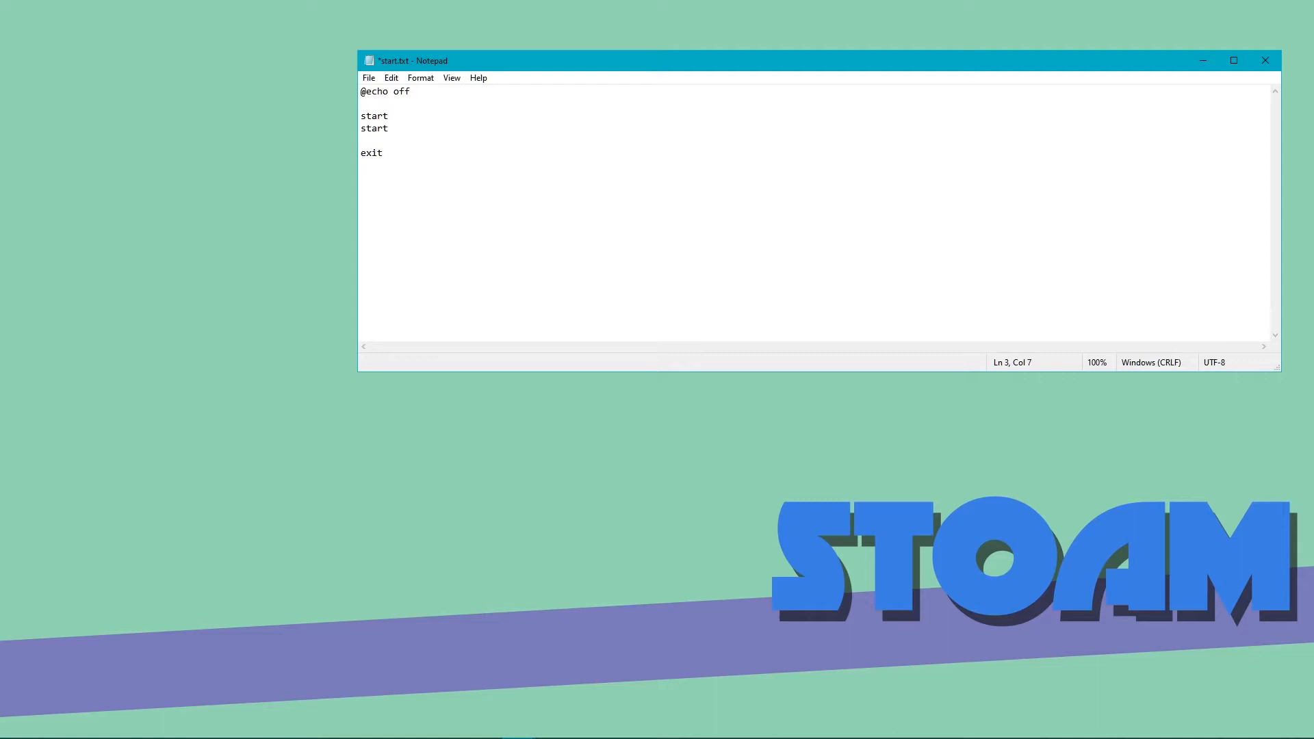
- Add empty quoted title and path pairs to both start lines, with a placeholder C: path
type("\"\"")
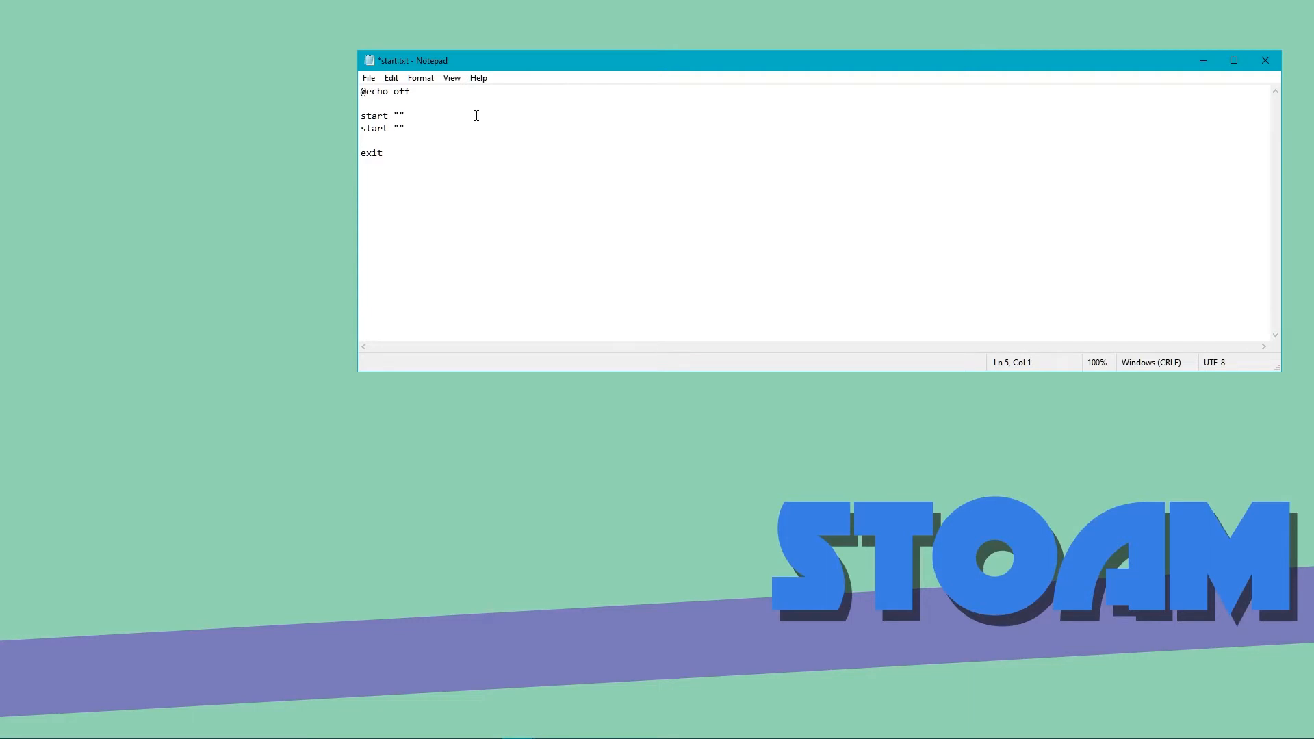
key("Backspace")
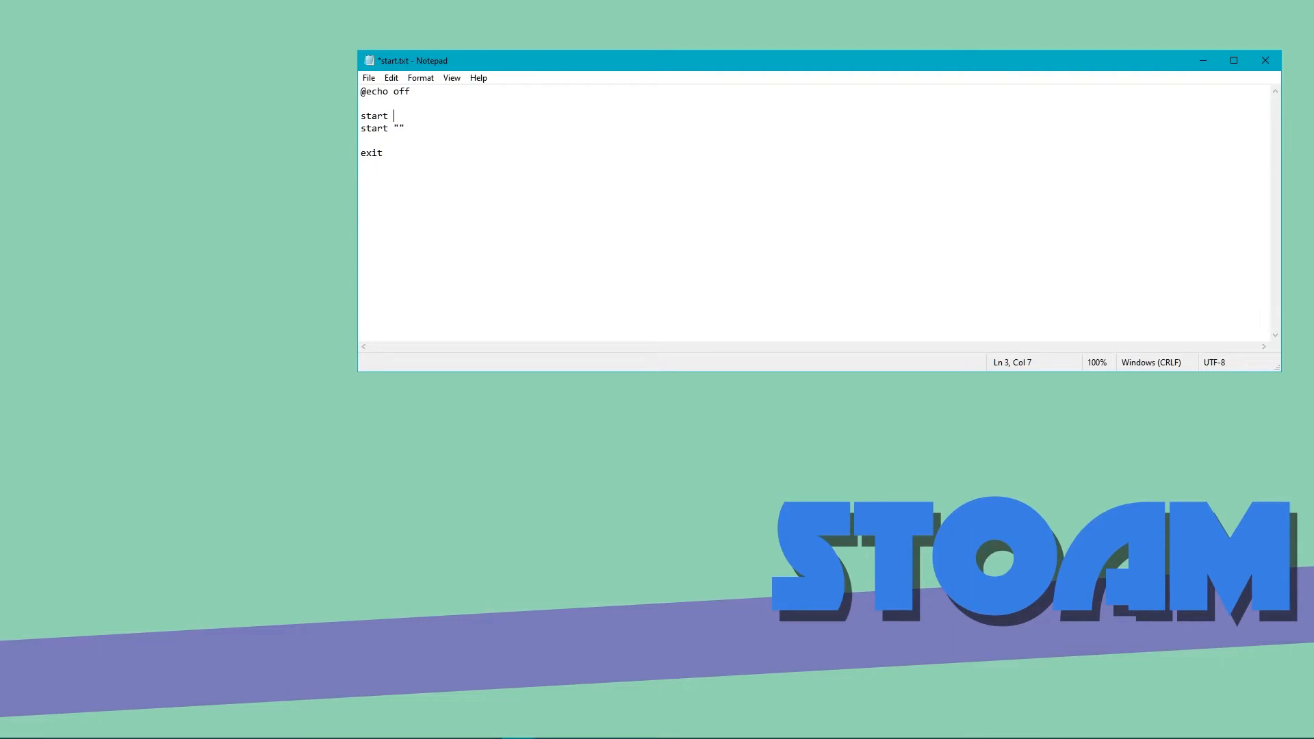
type("\"htht")
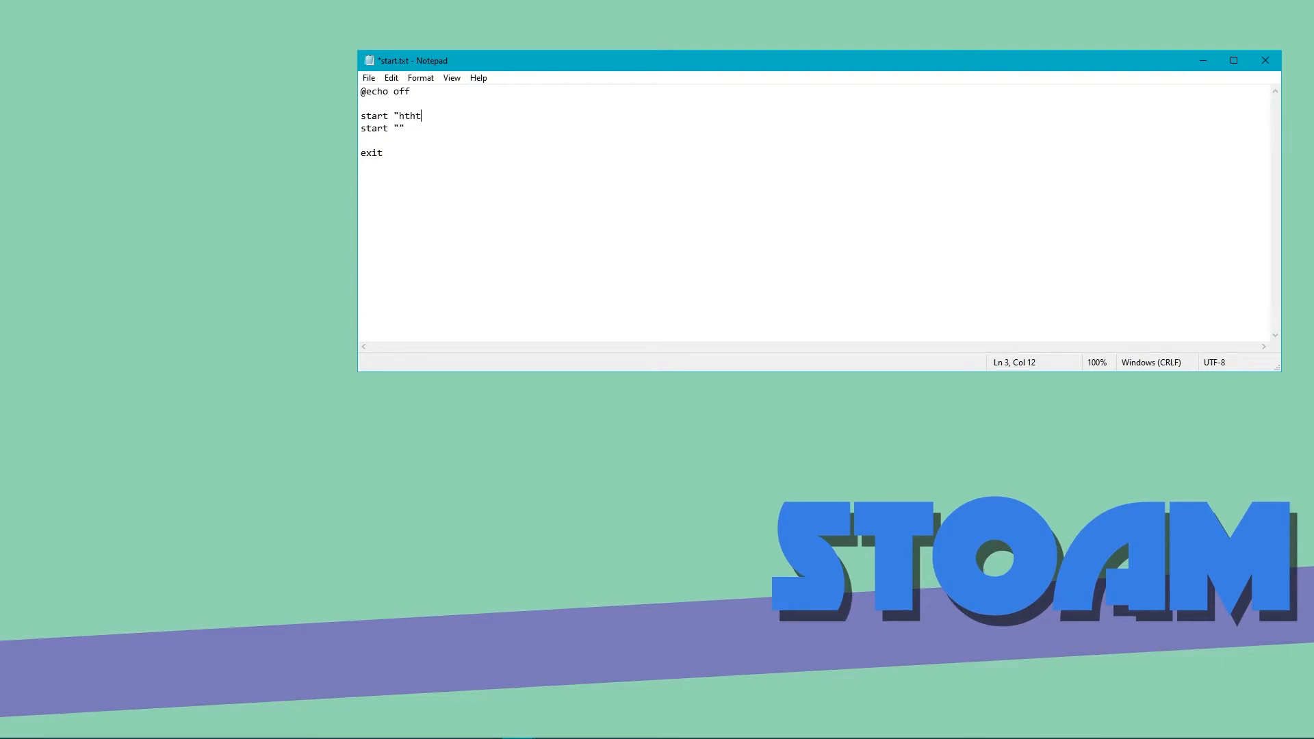
key("Backspace")
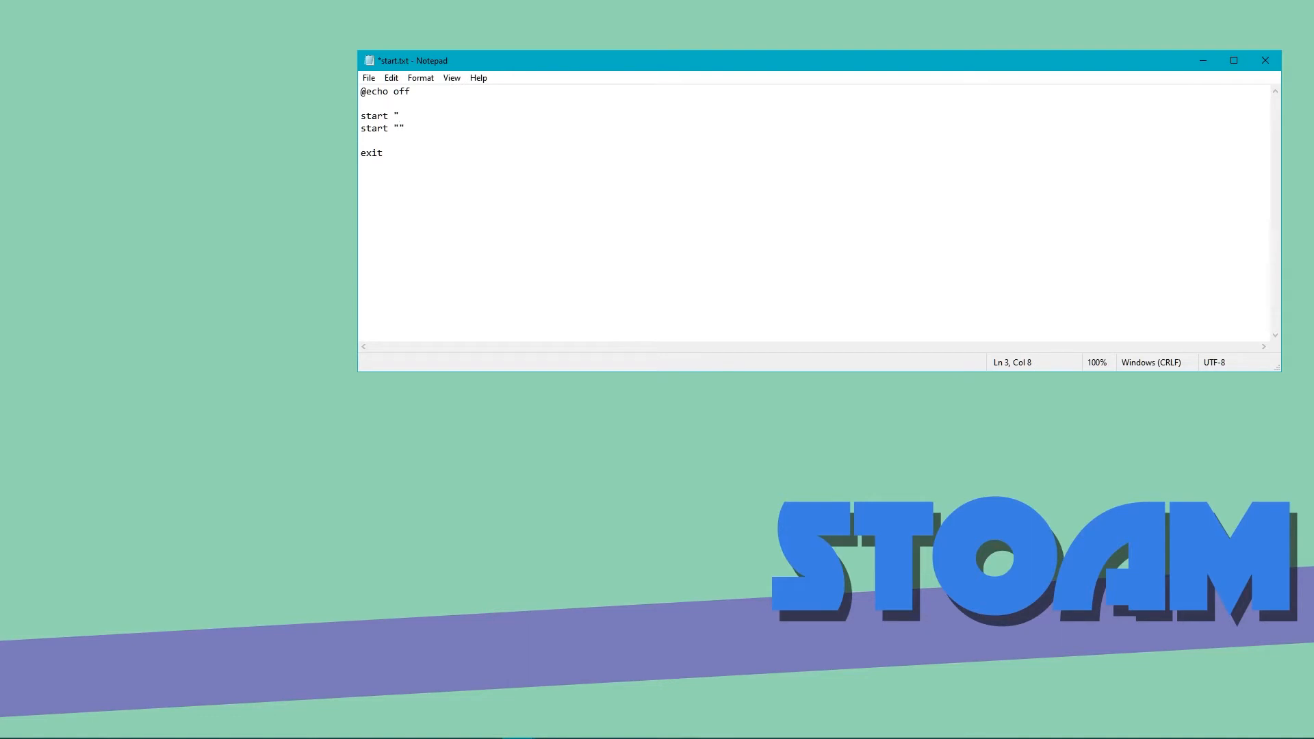
type("\"")
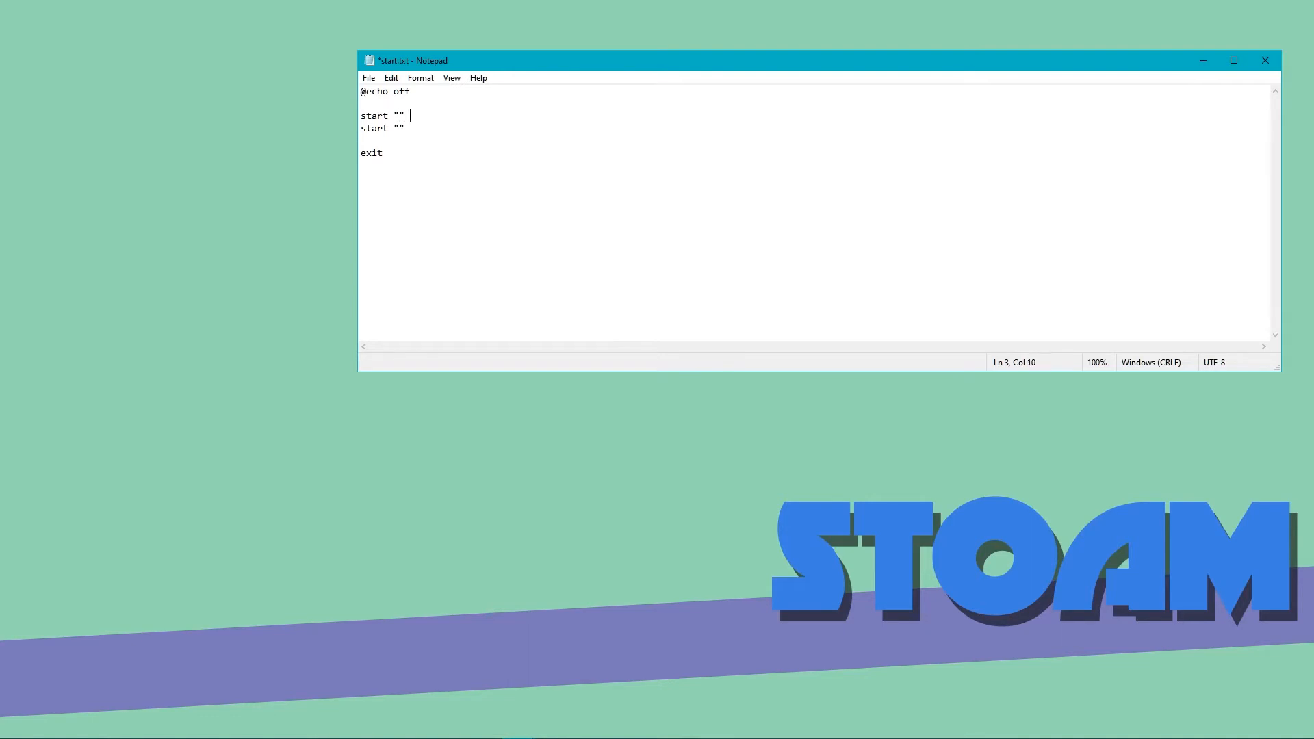
type("\"")
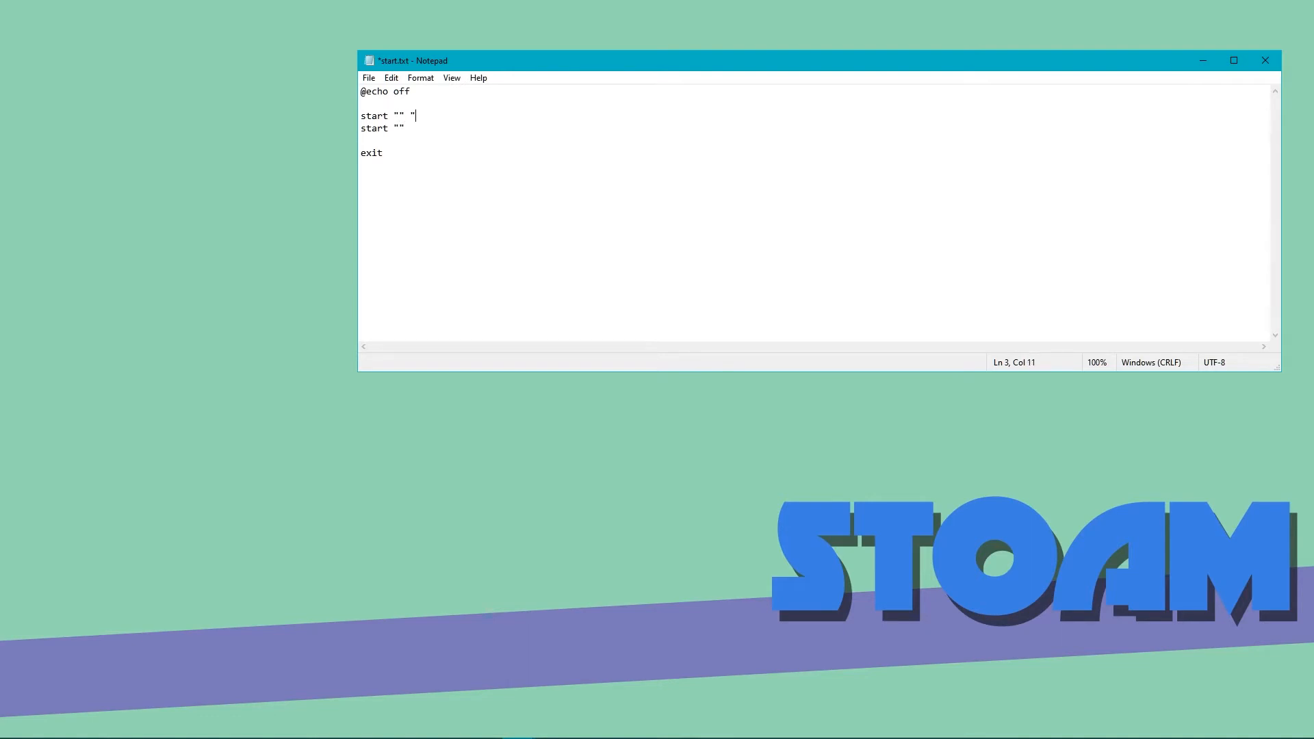
type("\"")
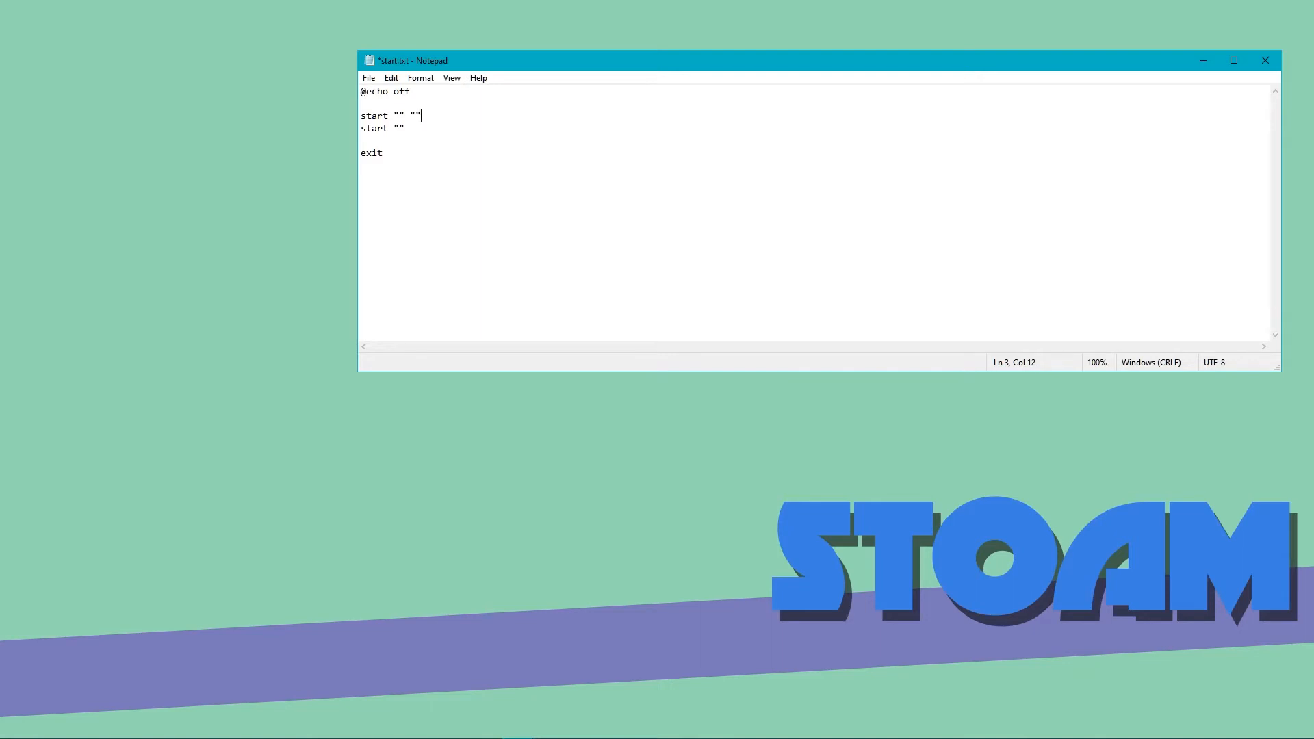
type("C")
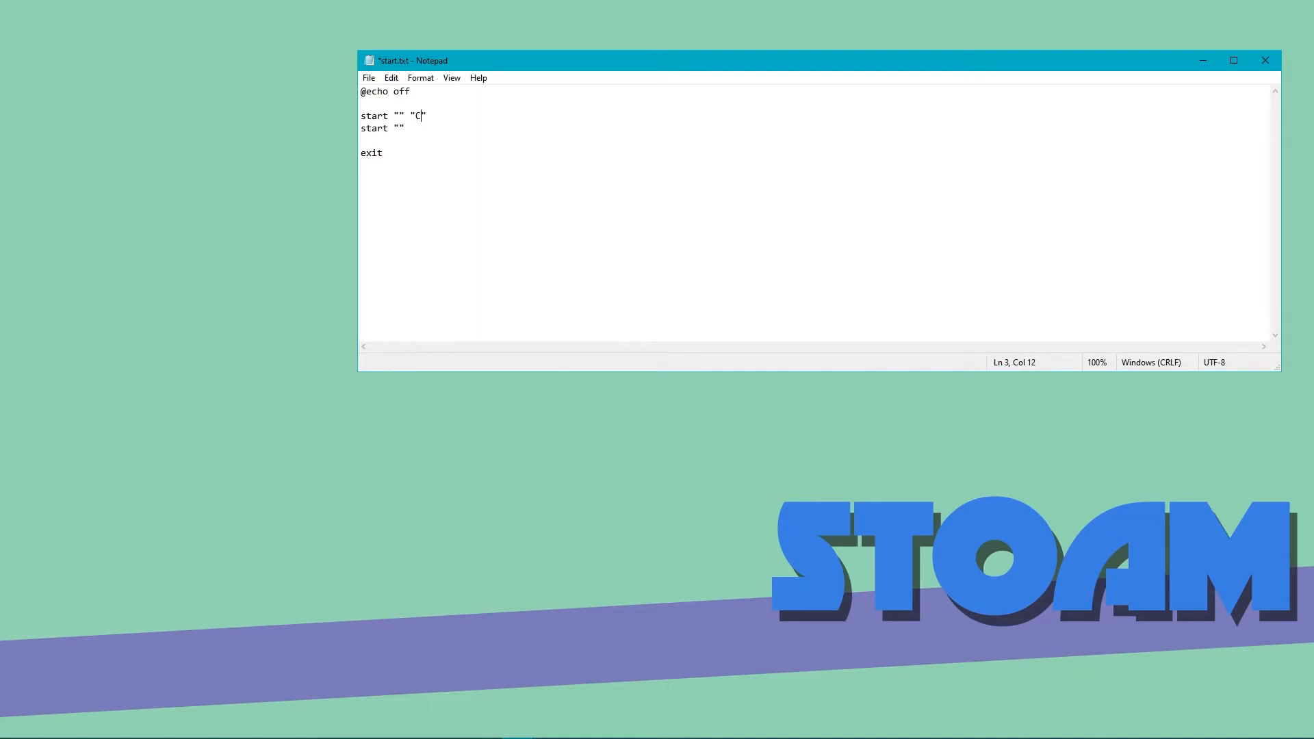
type(":")
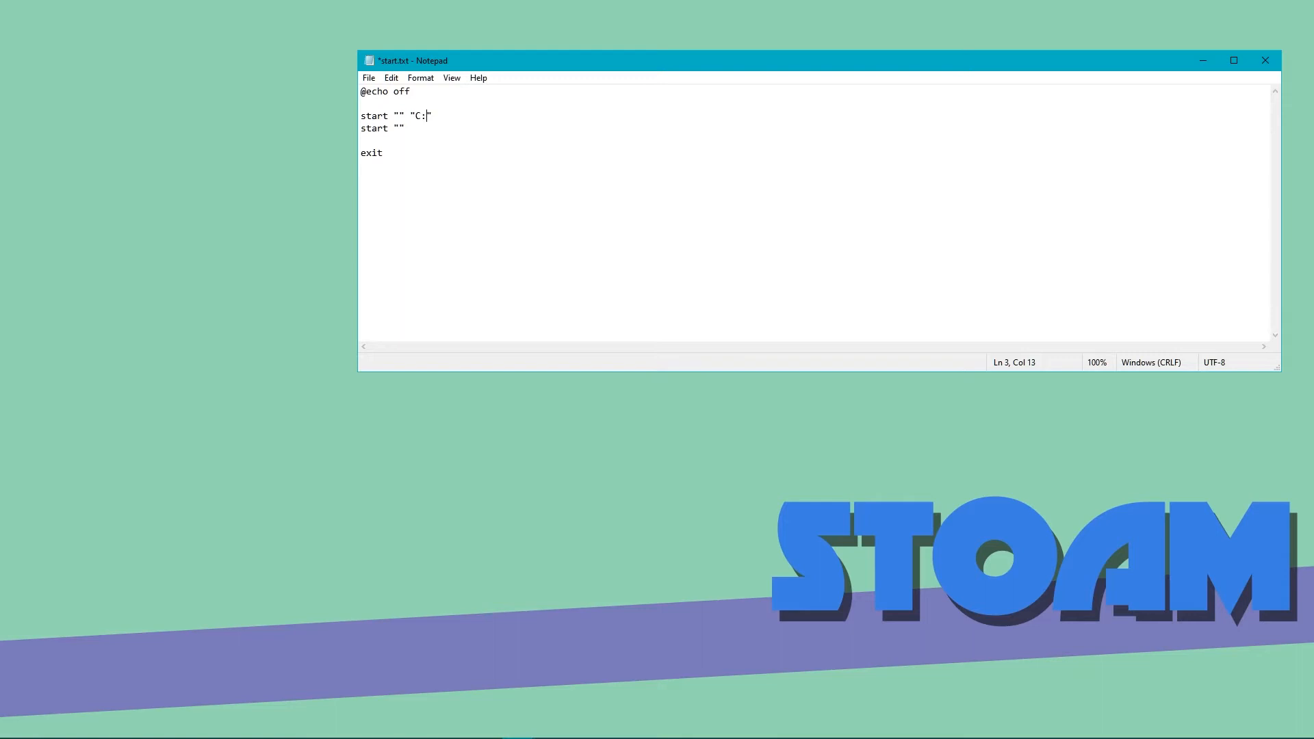
type("kdkkd/d")
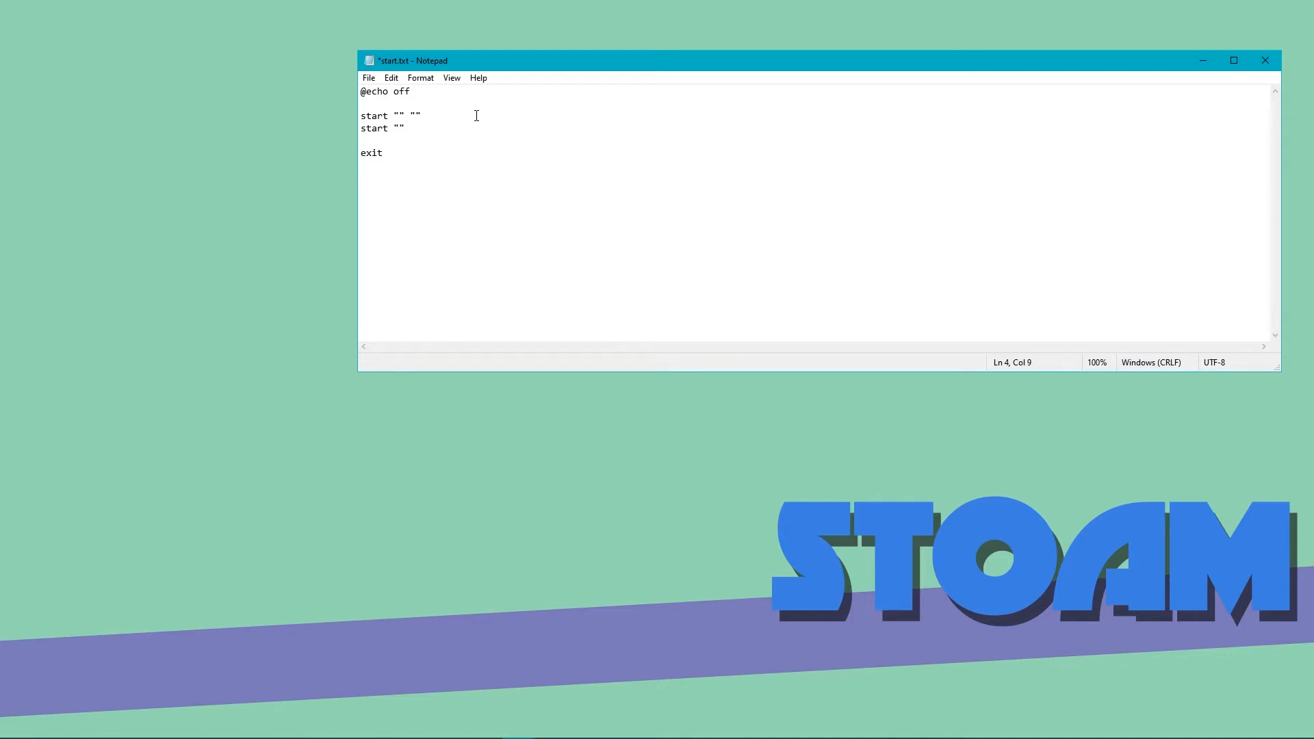
type("\"\"")
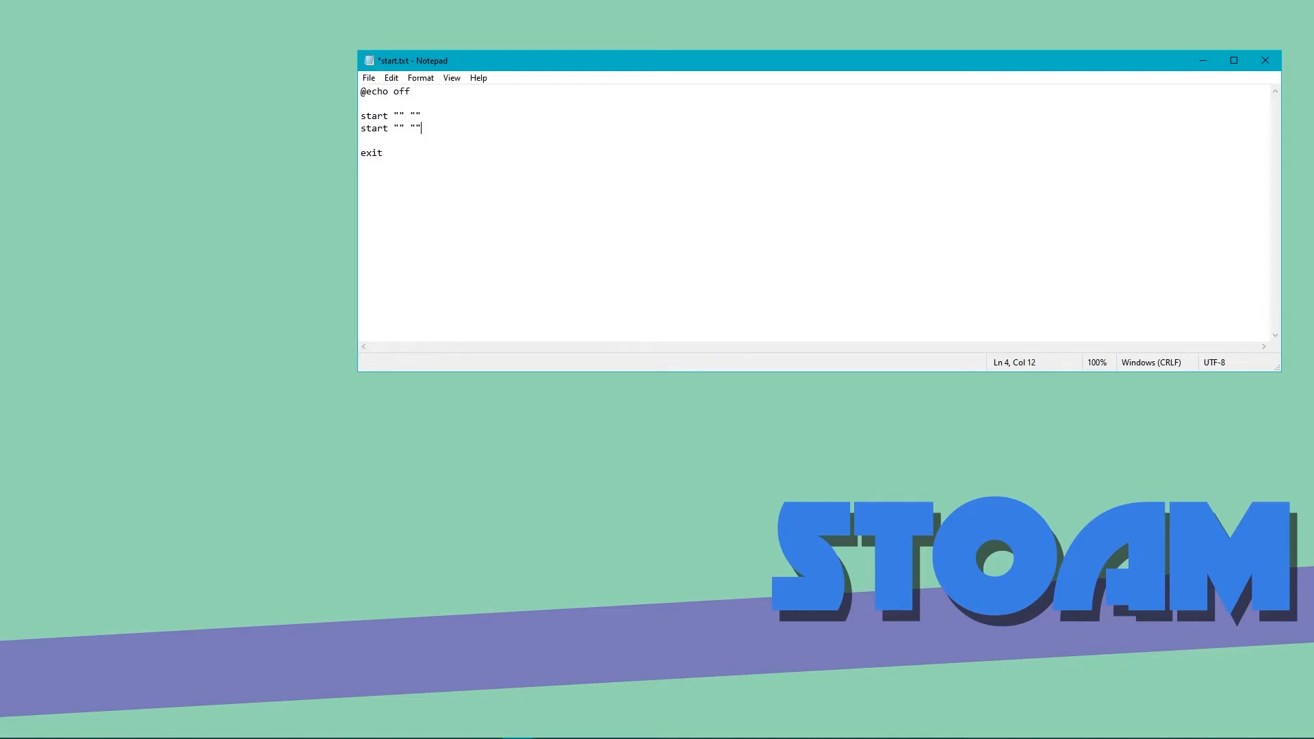
- Save the script to the desktop as start.bat with Save as type All Files
left_click(368, 76)
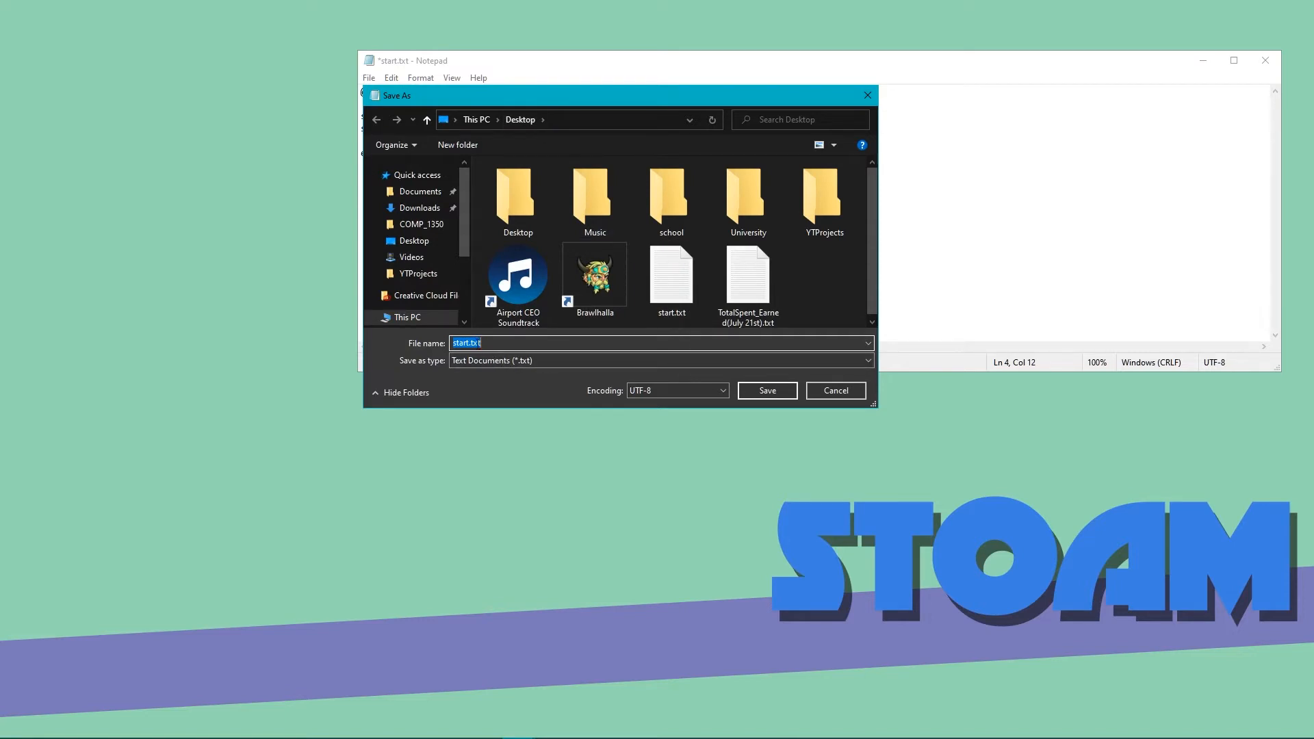
left_click(577, 342)
type("b")
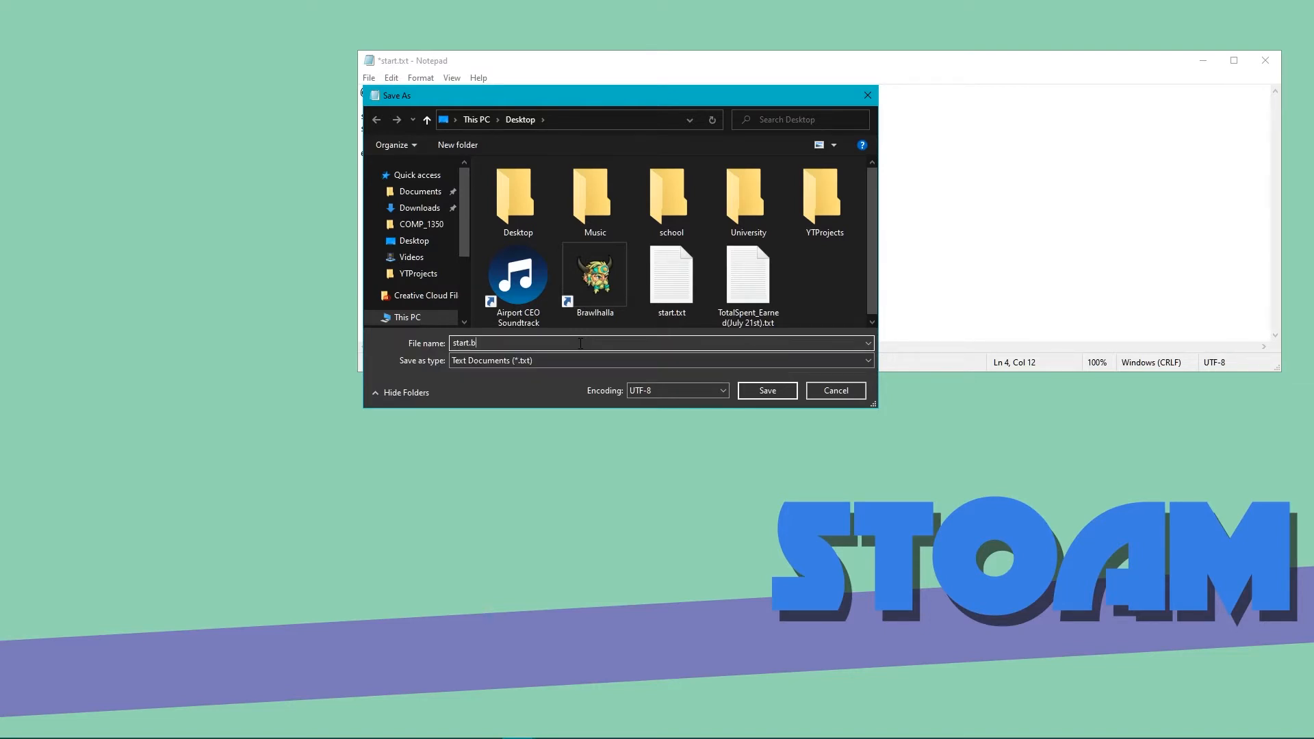
type("at")
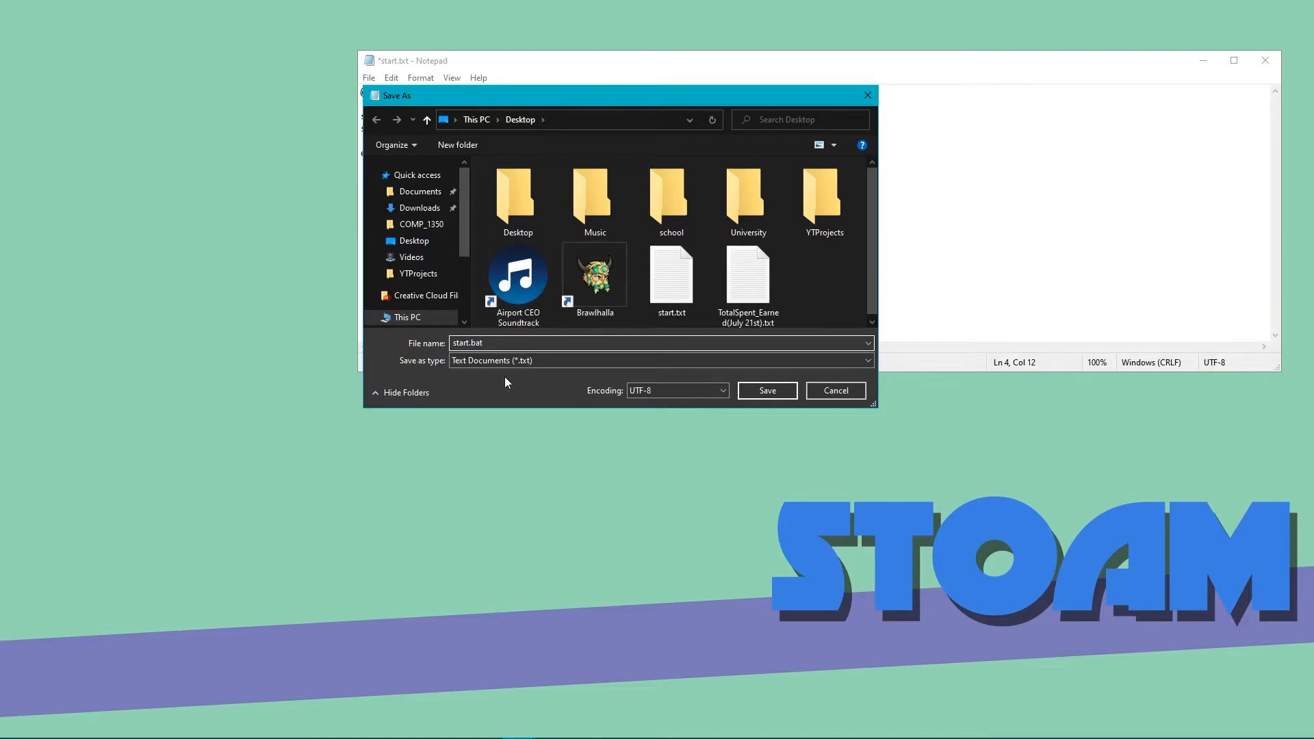
left_click(661, 360)
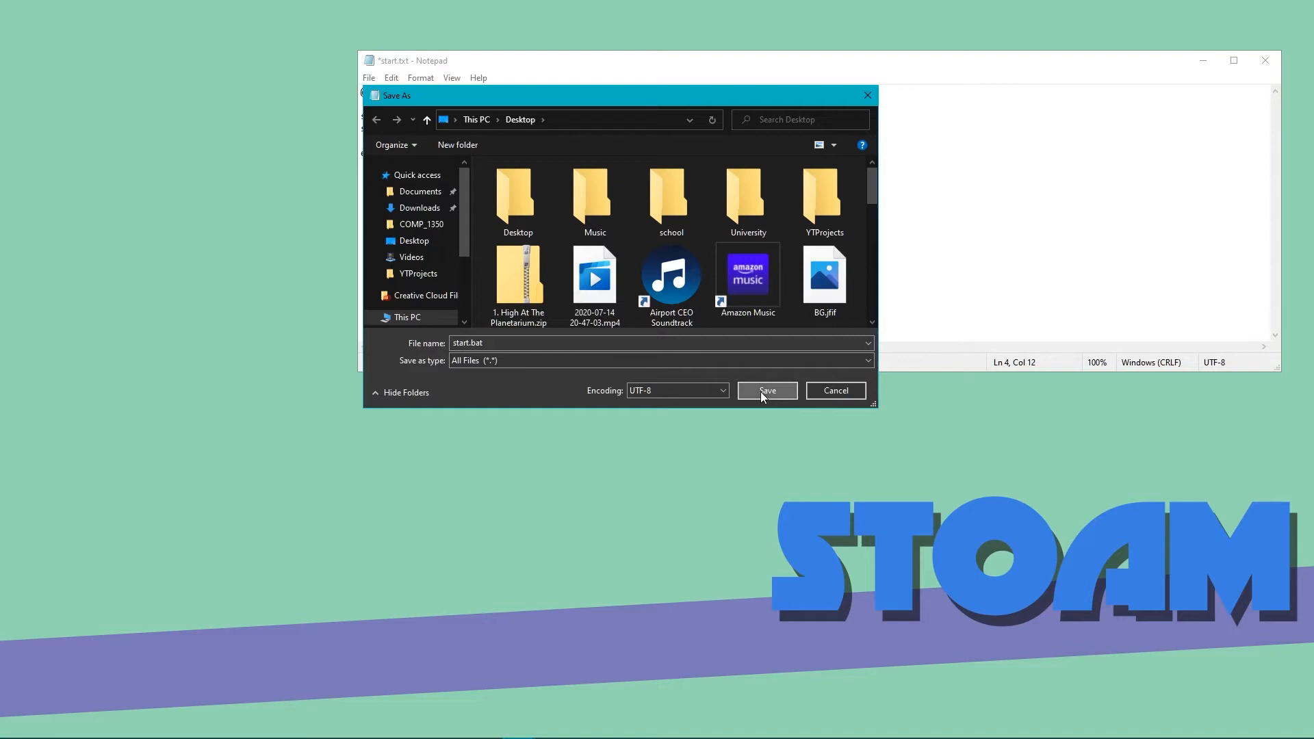
left_click(765, 391)
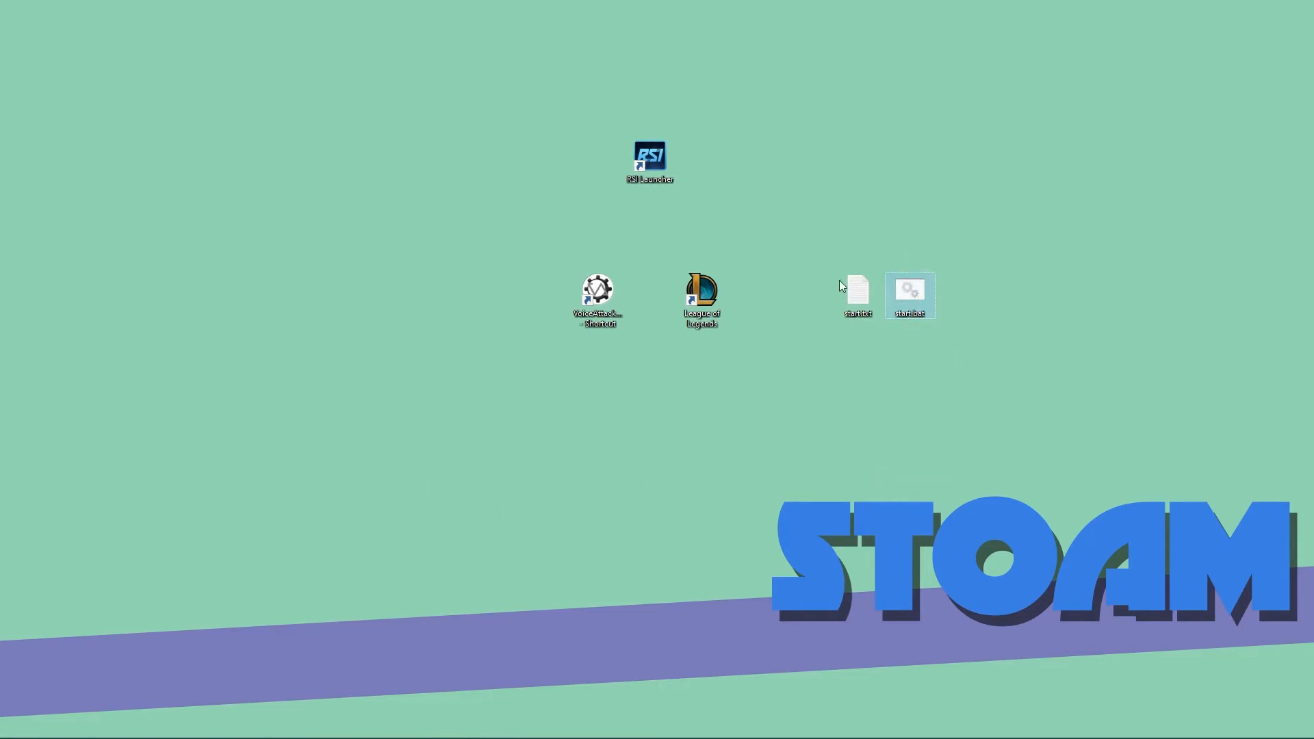
- Reopen start.bat for editing in Notepad beside the desktop icons
right_click(910, 296)
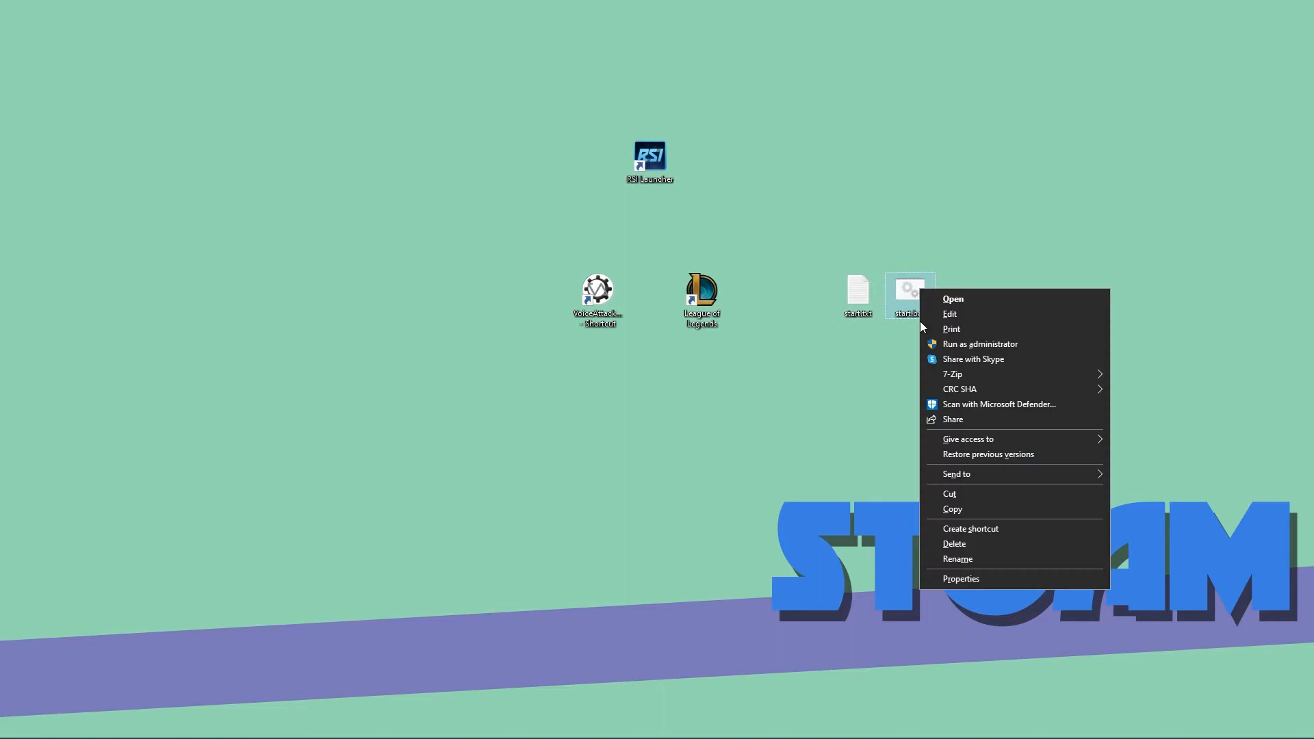
mouse_move(965, 313)
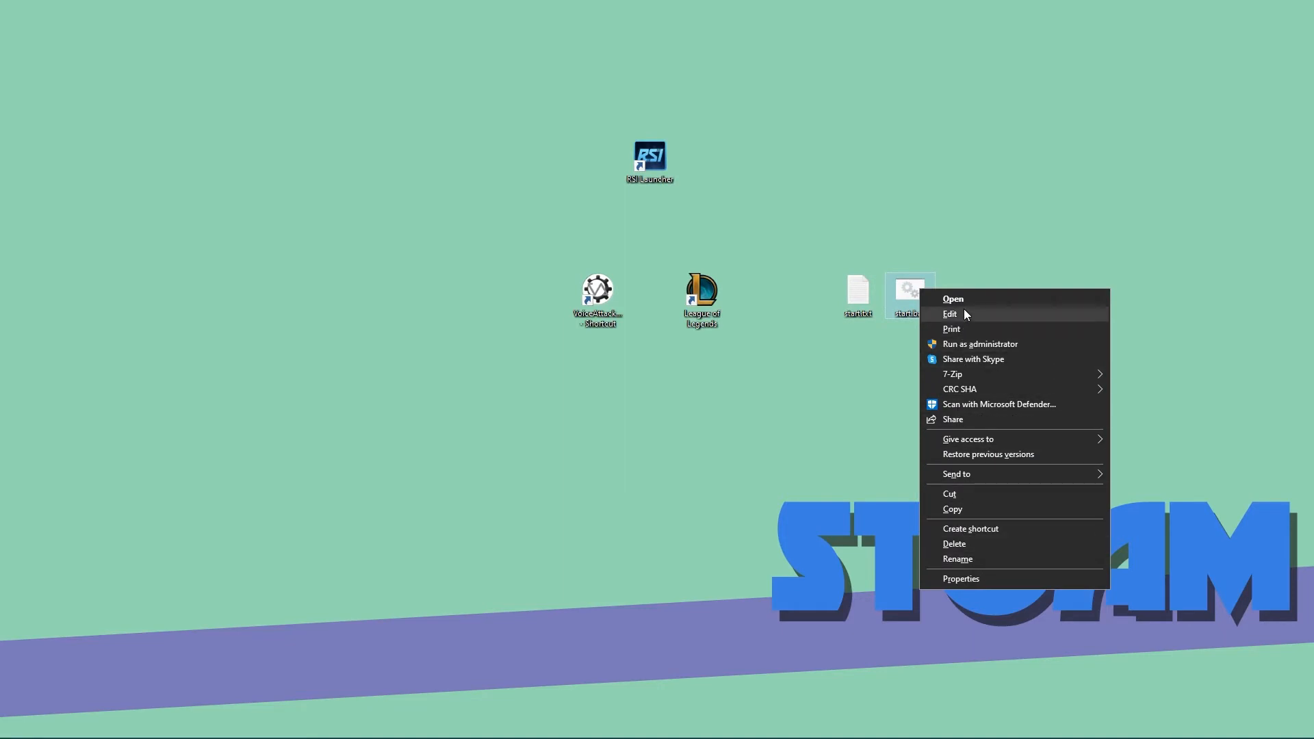
left_click(950, 314)
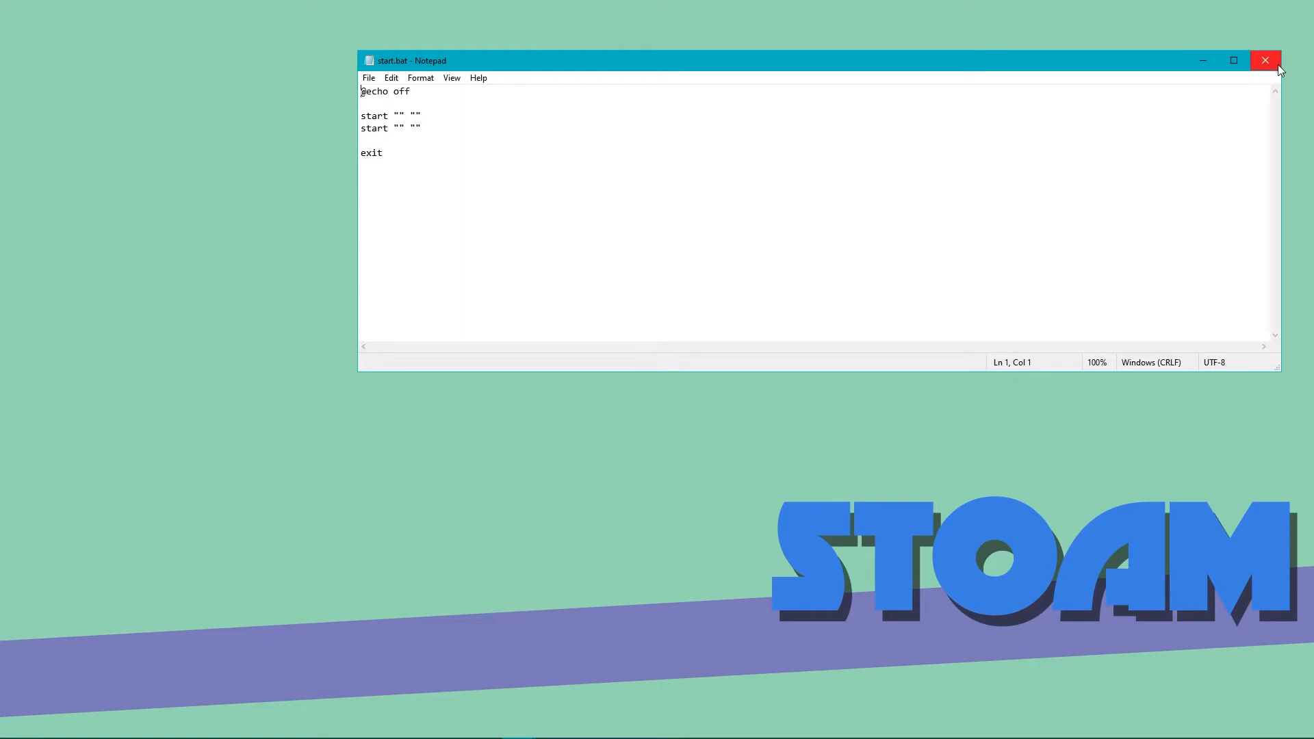
left_click(1265, 60)
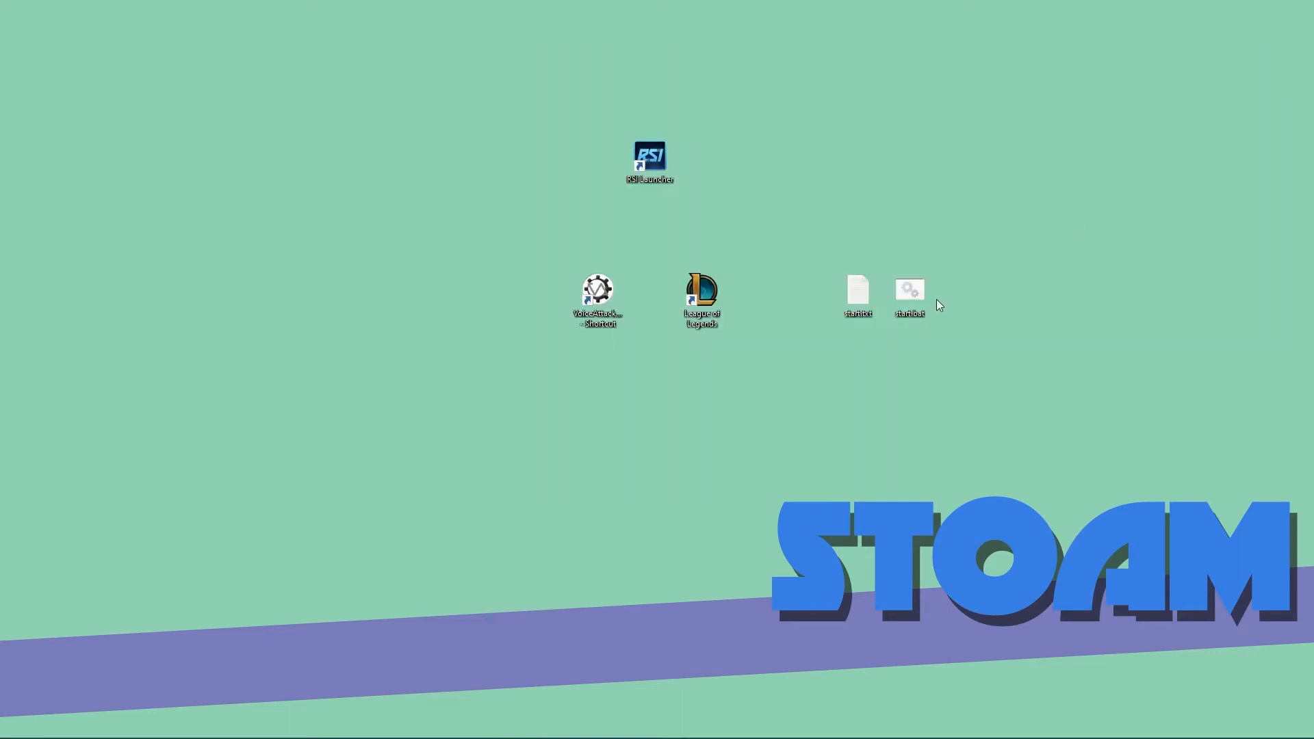
double_click(909, 289)
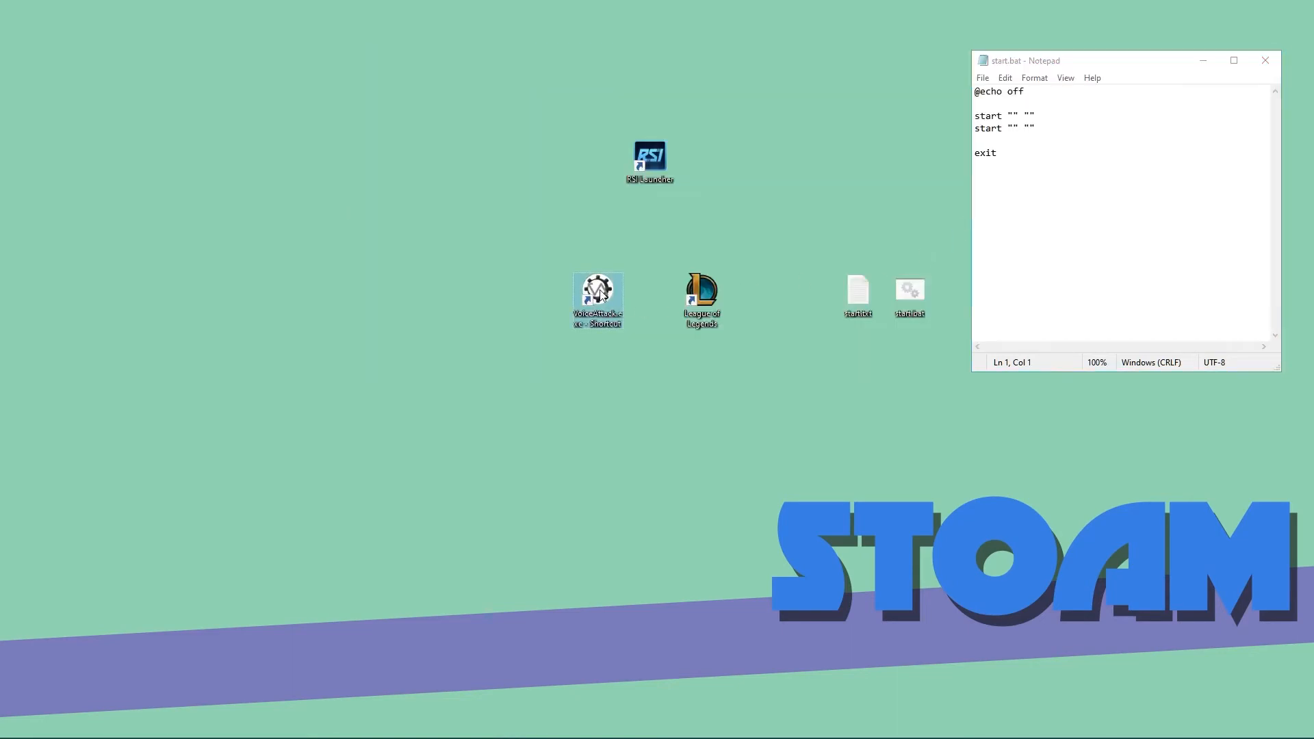
- Copy the VoiceAttack shortcut's Target path from its Properties into the first start line
right_click(597, 293)
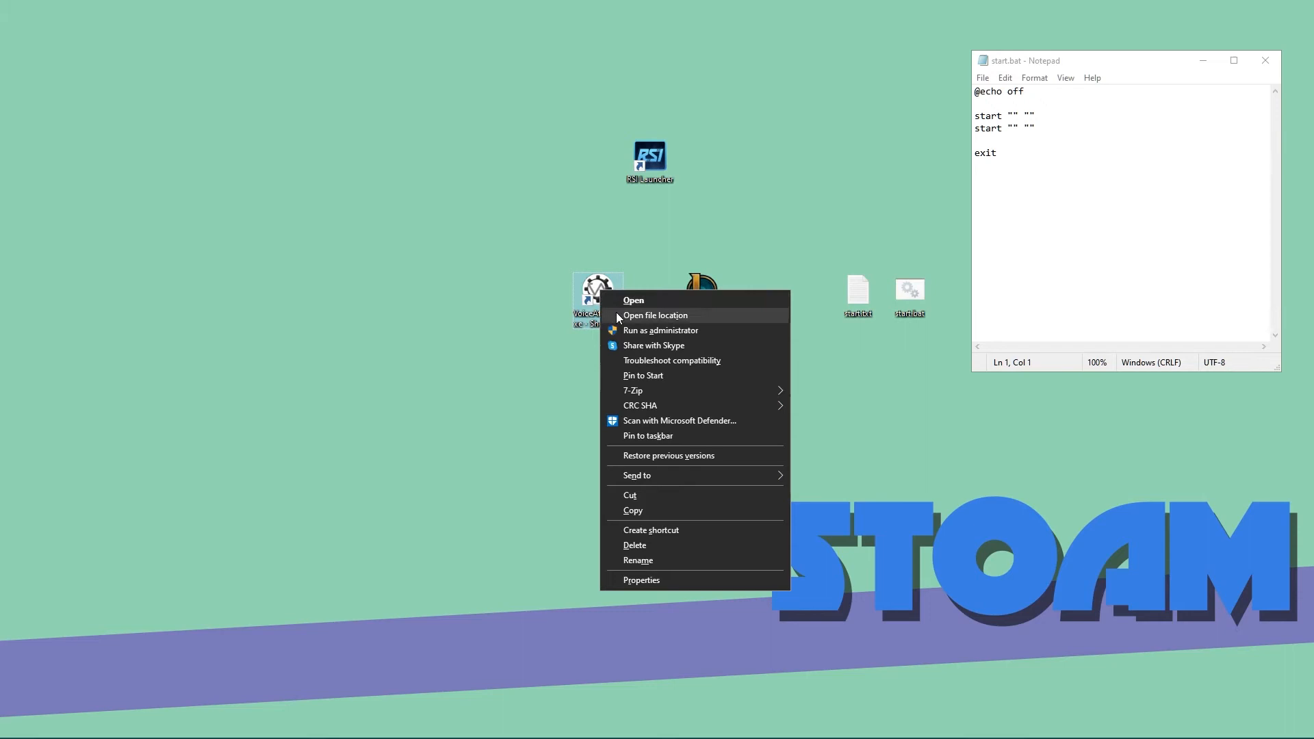
left_click(641, 581)
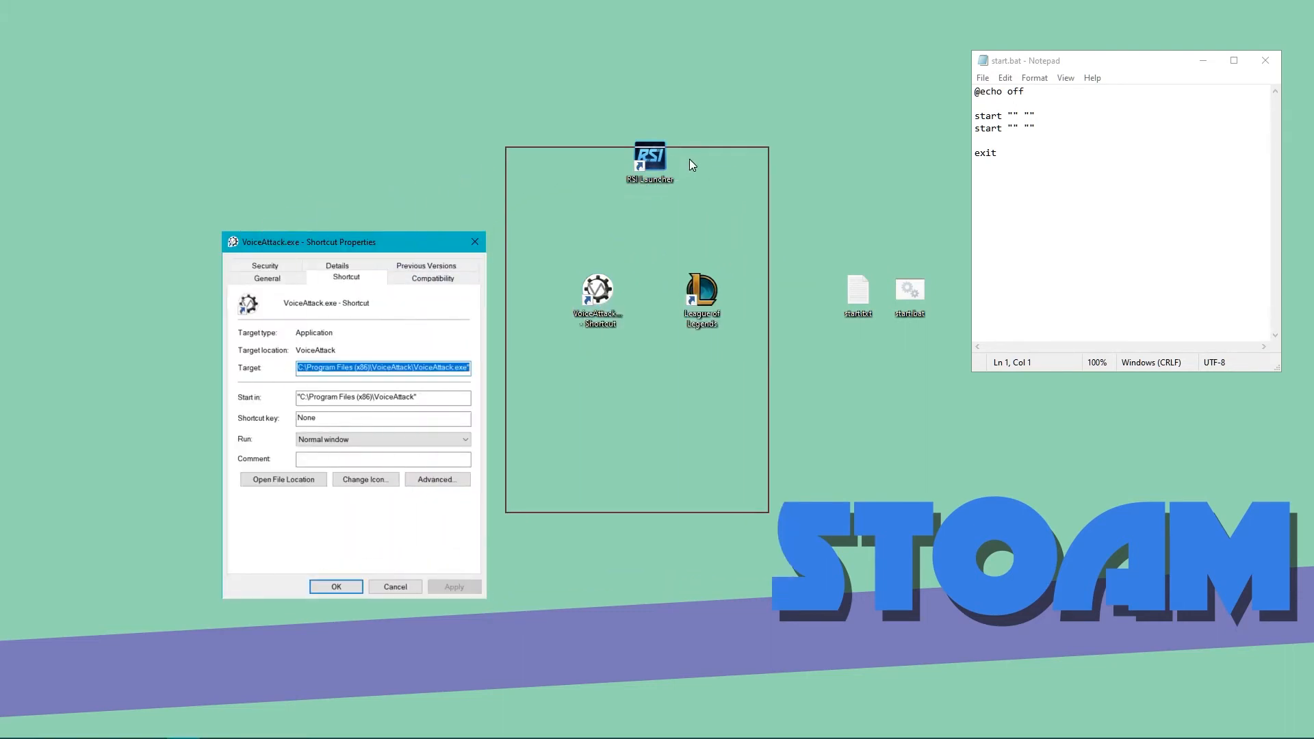
left_click_drag(308, 241, 598, 150)
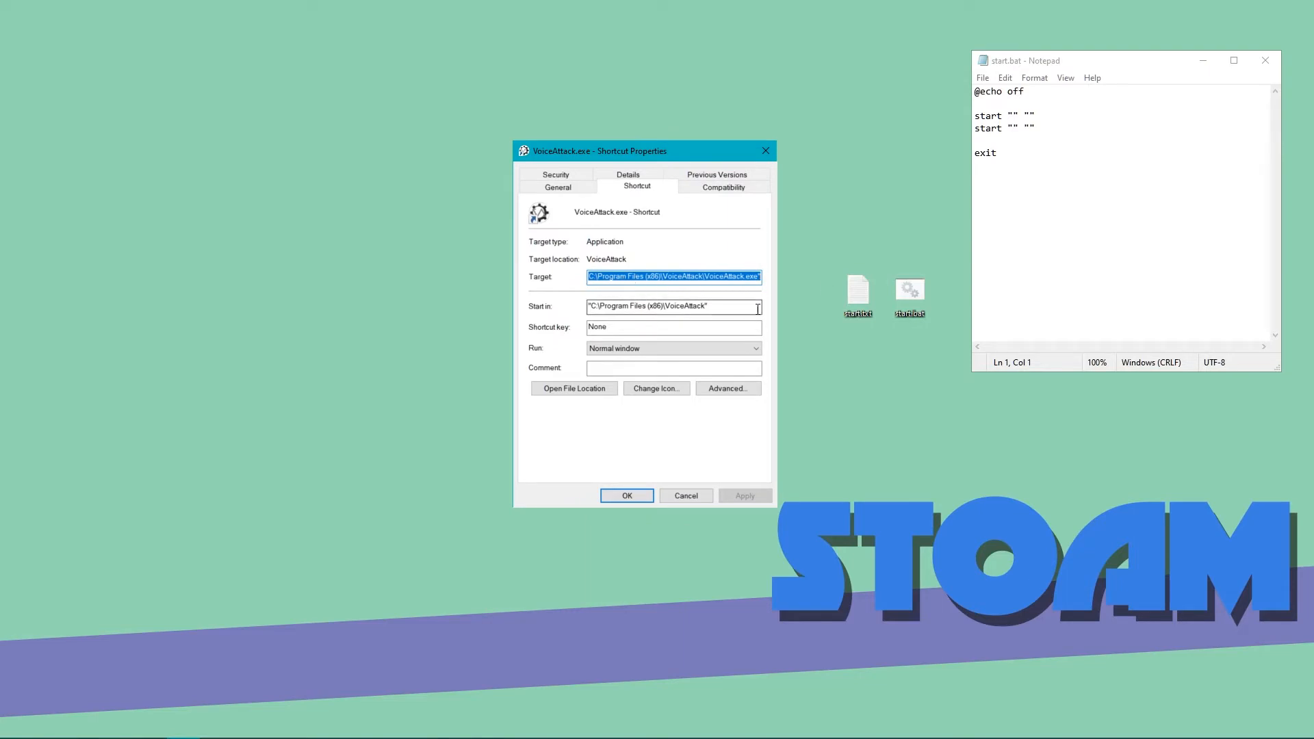
left_click(987, 157)
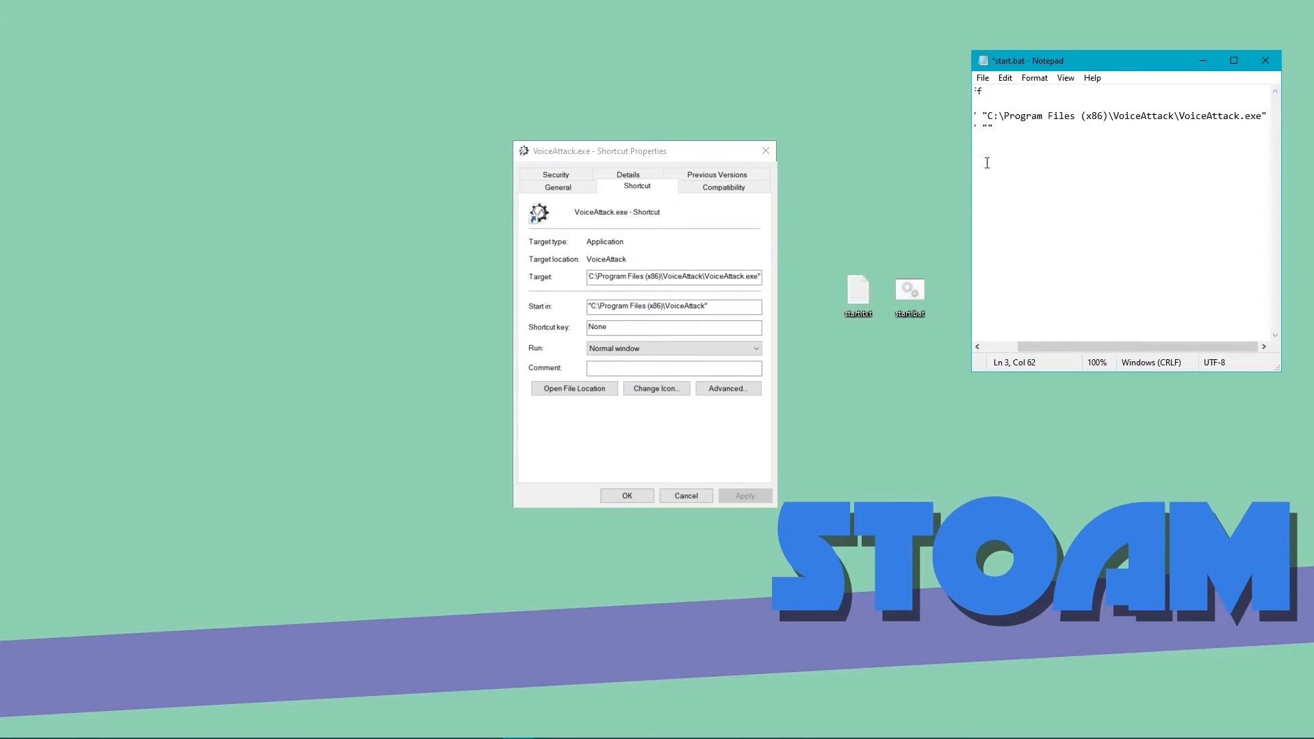
mouse_move(1043, 141)
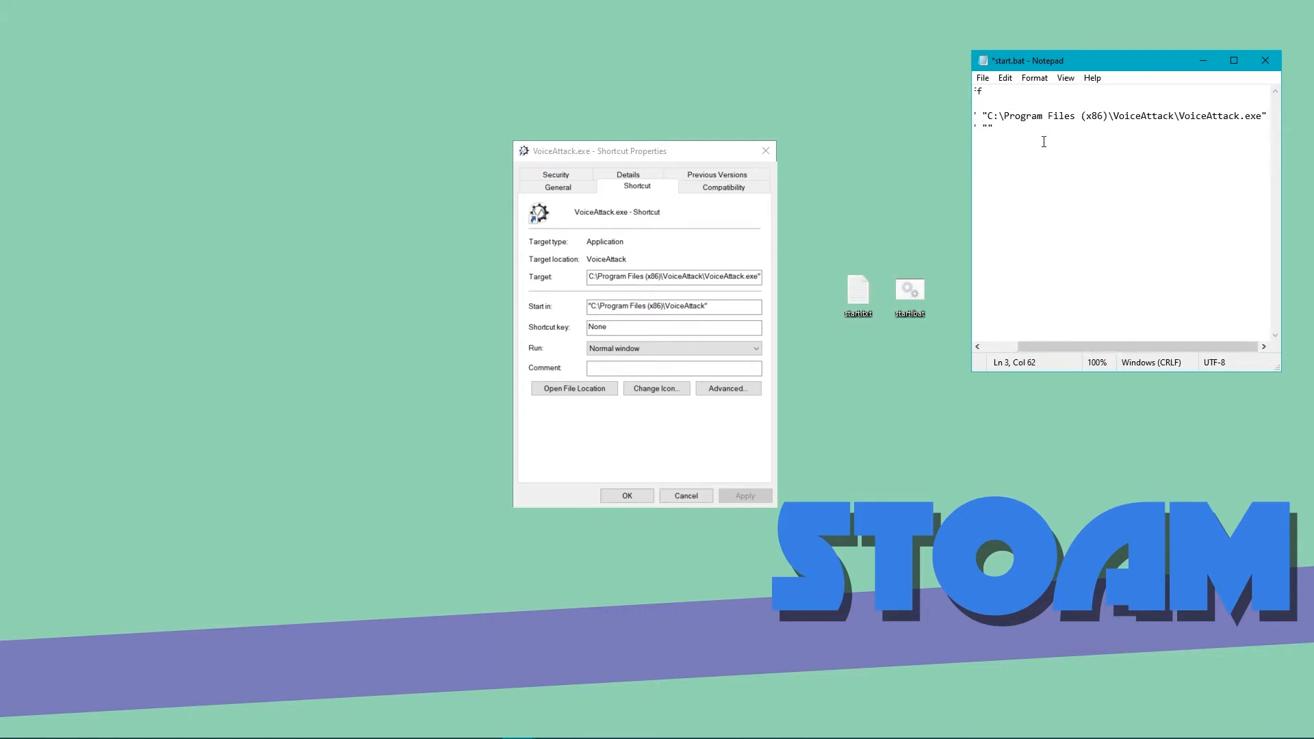
mouse_move(1133, 238)
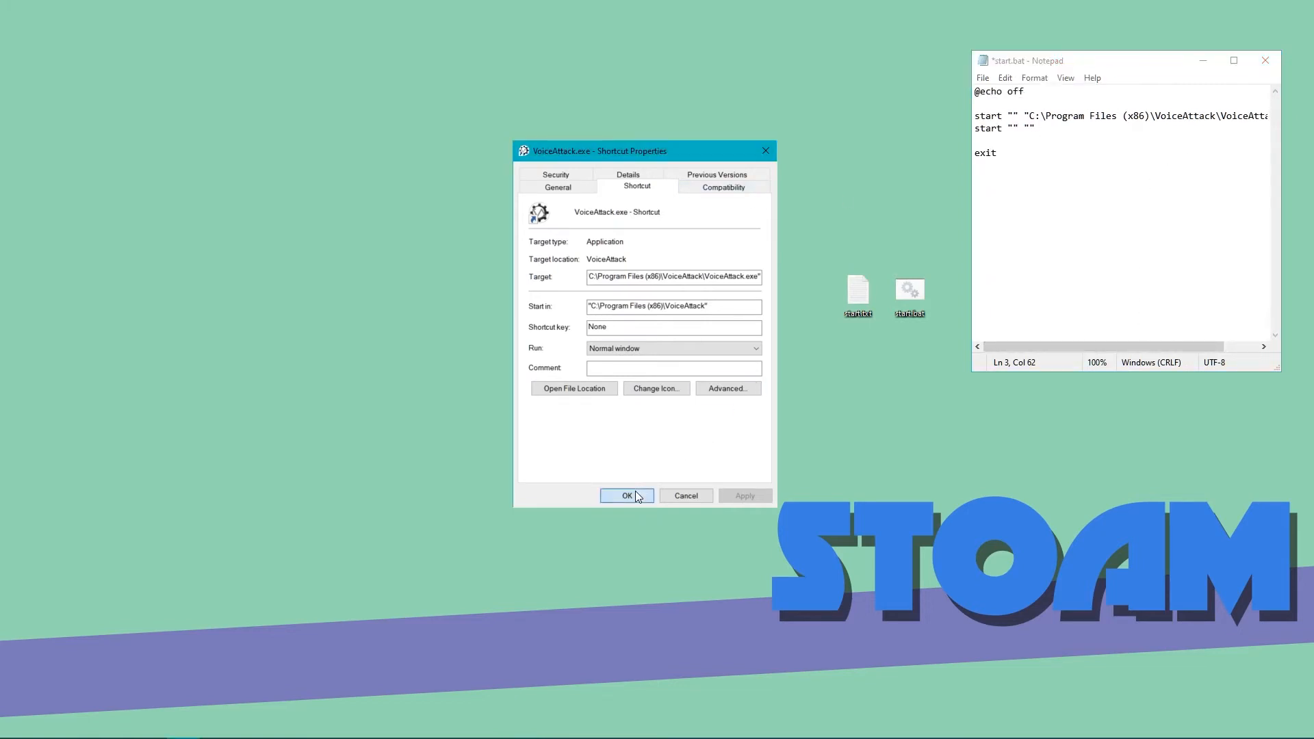
- Select the League of Legends shortcut's full Target command in its Properties for the second start line
right_click(701, 300)
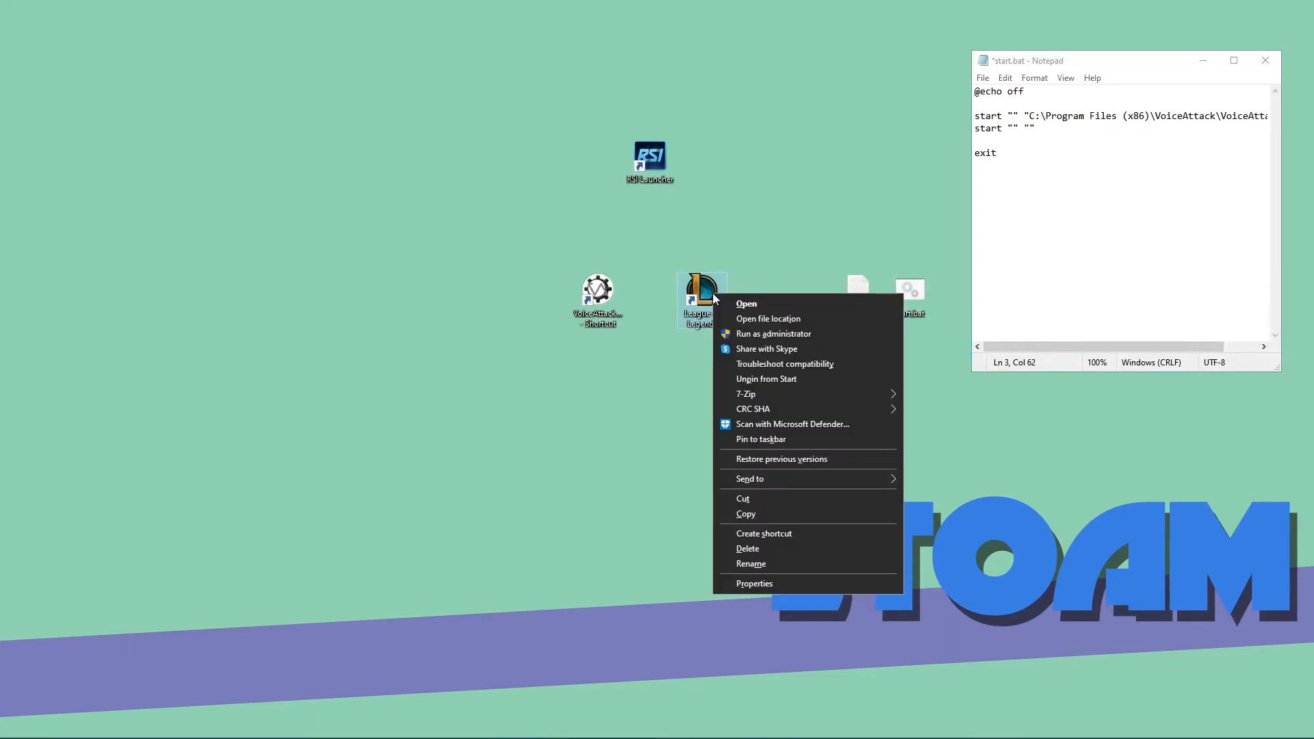
mouse_move(764, 583)
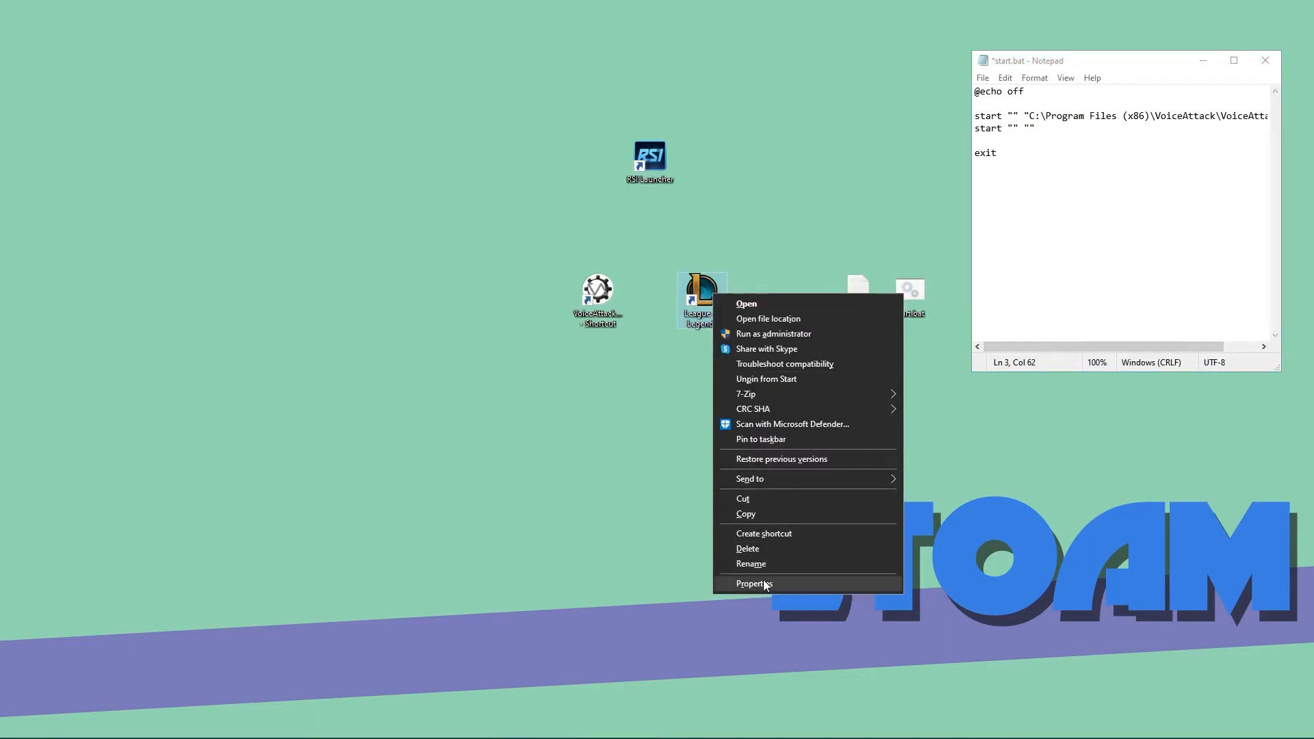
left_click(753, 583)
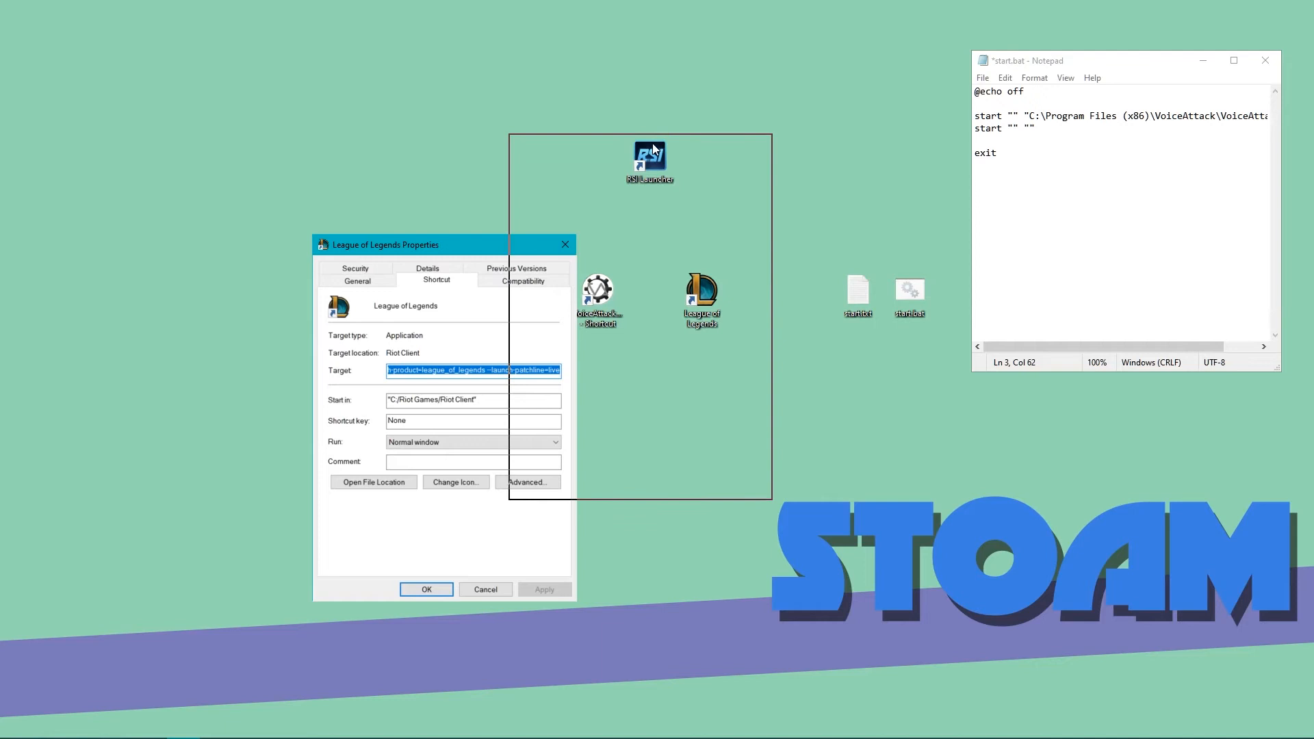
left_click_drag(384, 244, 583, 133)
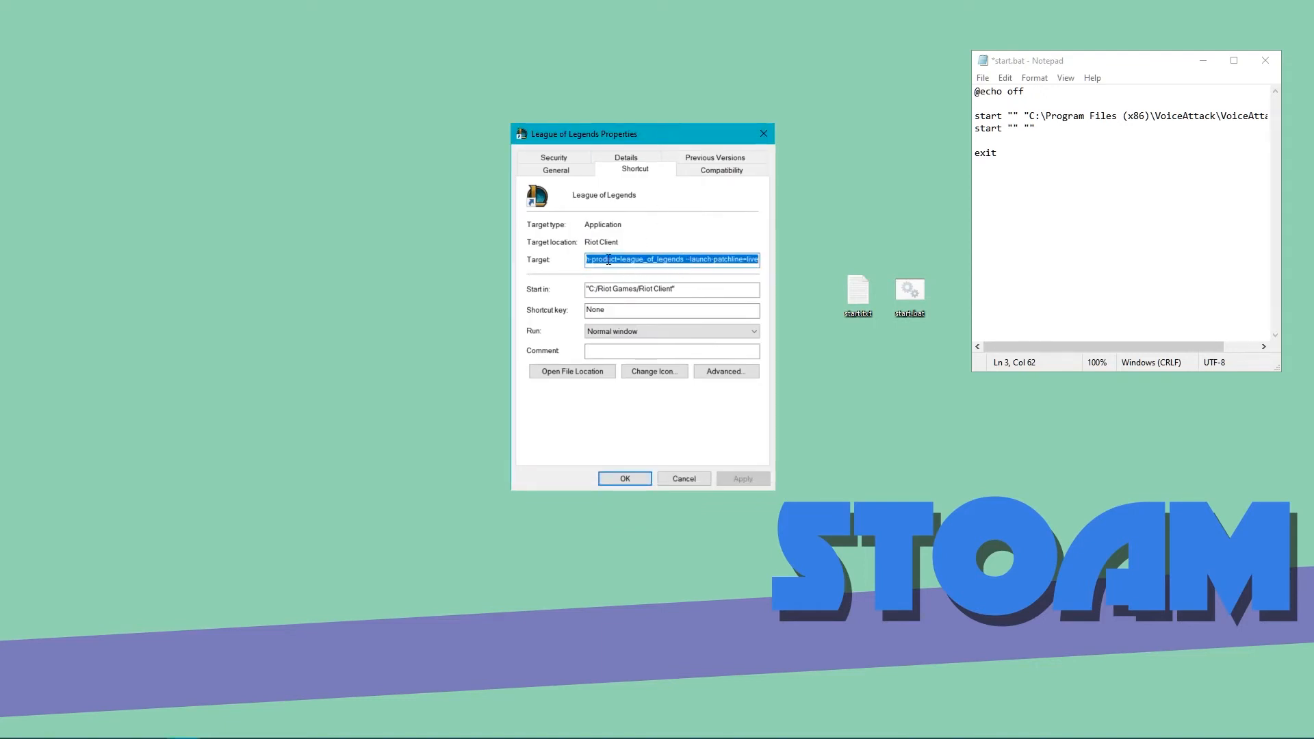
left_click(600, 258)
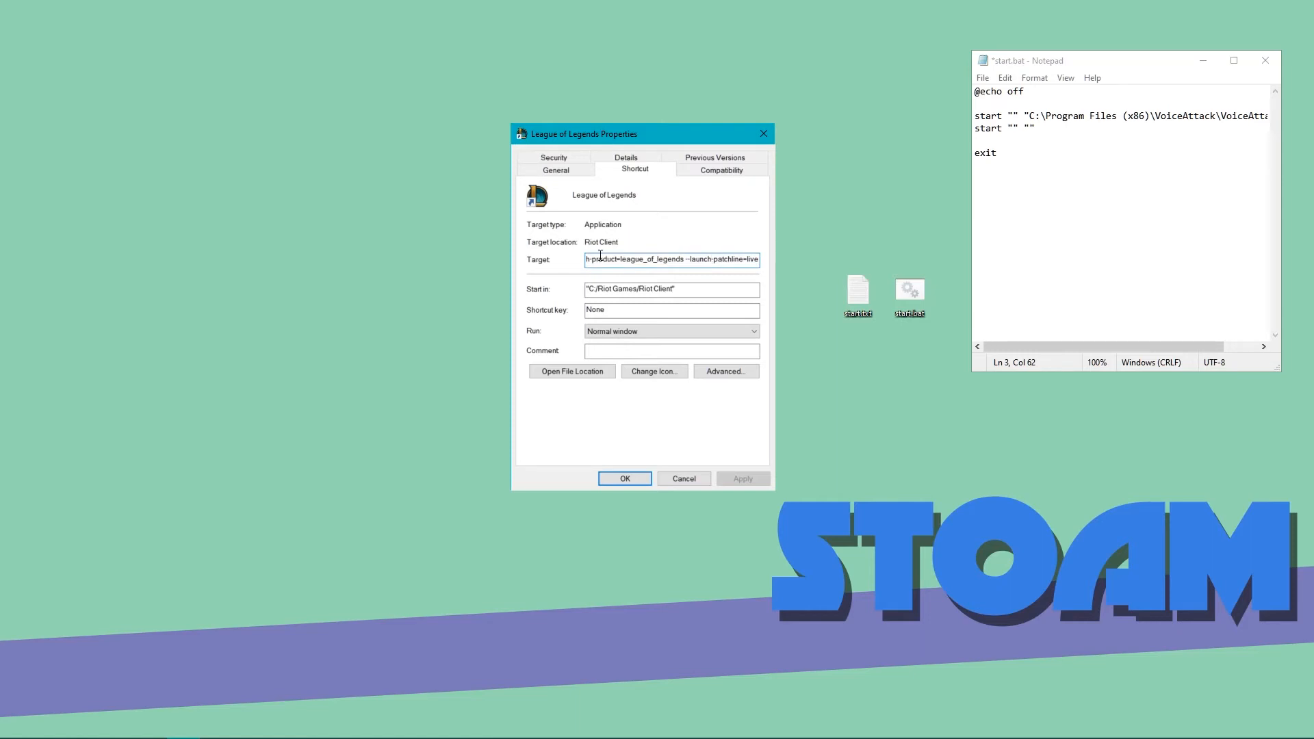
double_click(645, 259)
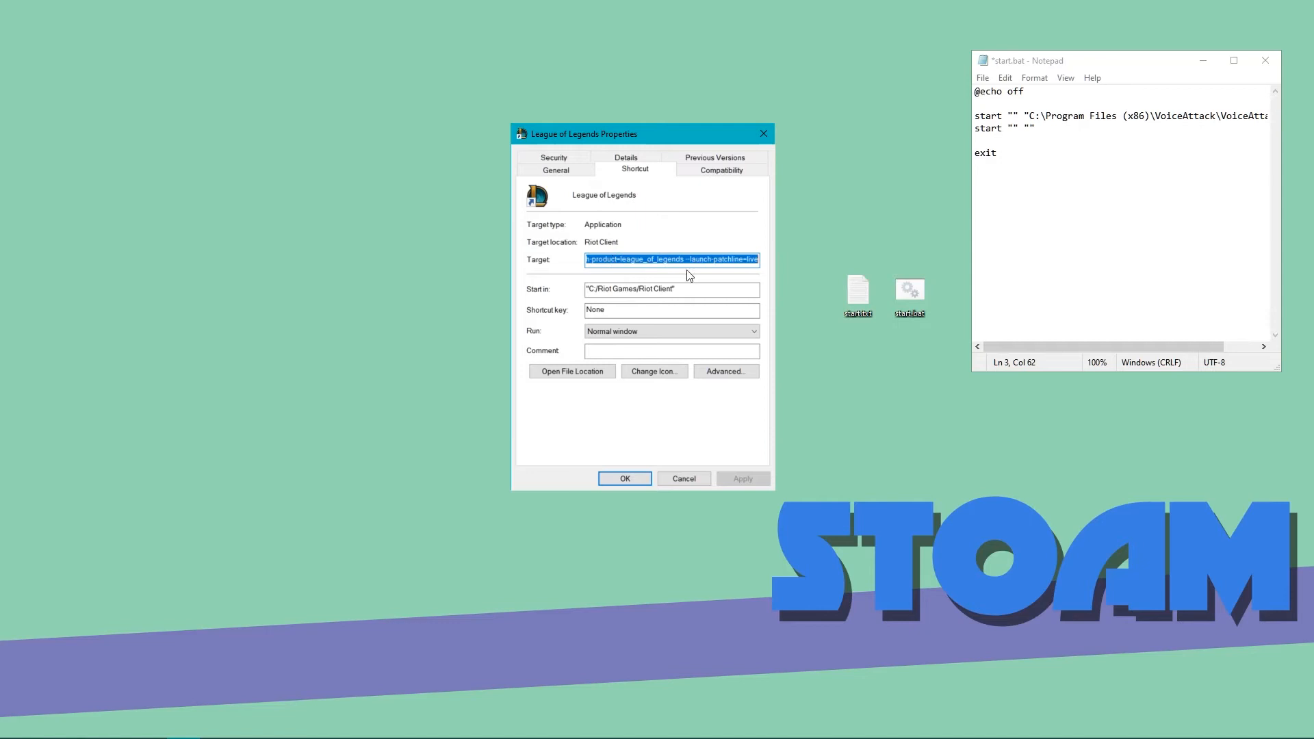
mouse_move(663, 445)
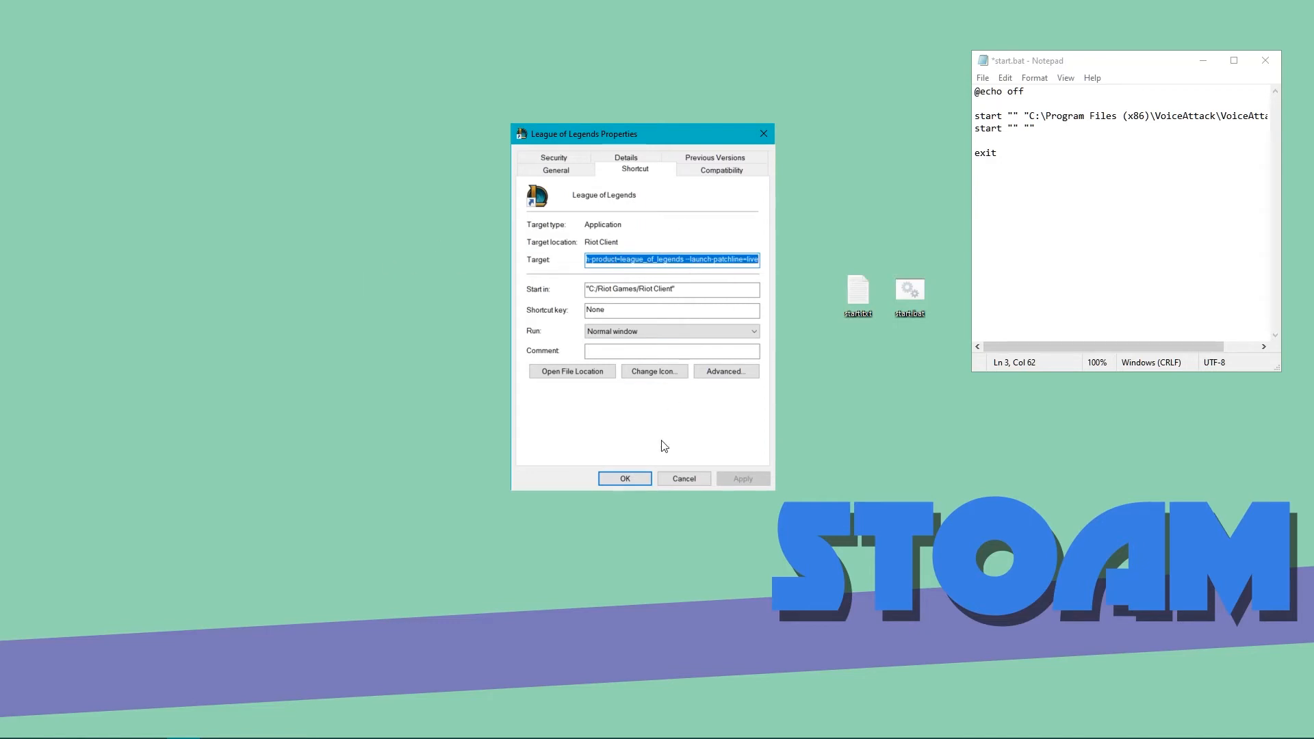
left_click(624, 478)
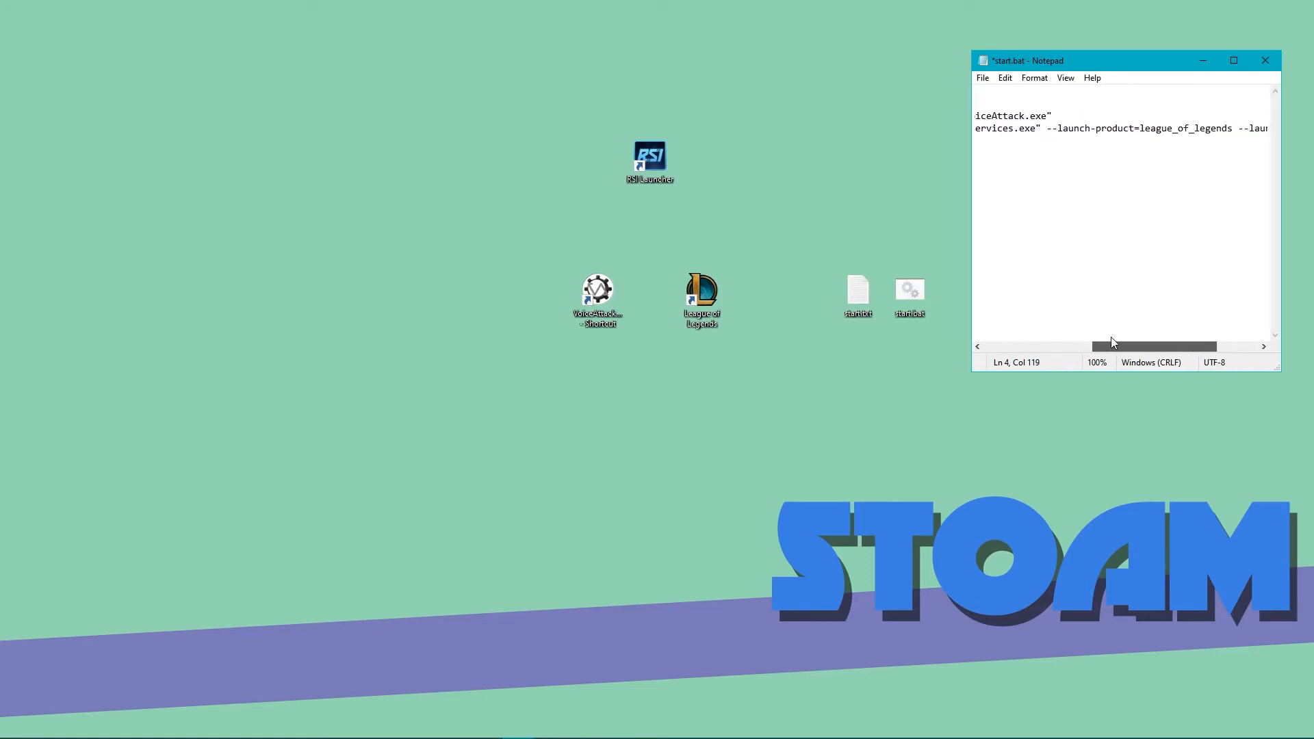
- Paste the Riot Client league_of_legends launch command into the second start line, save and close
scroll("left", 3)
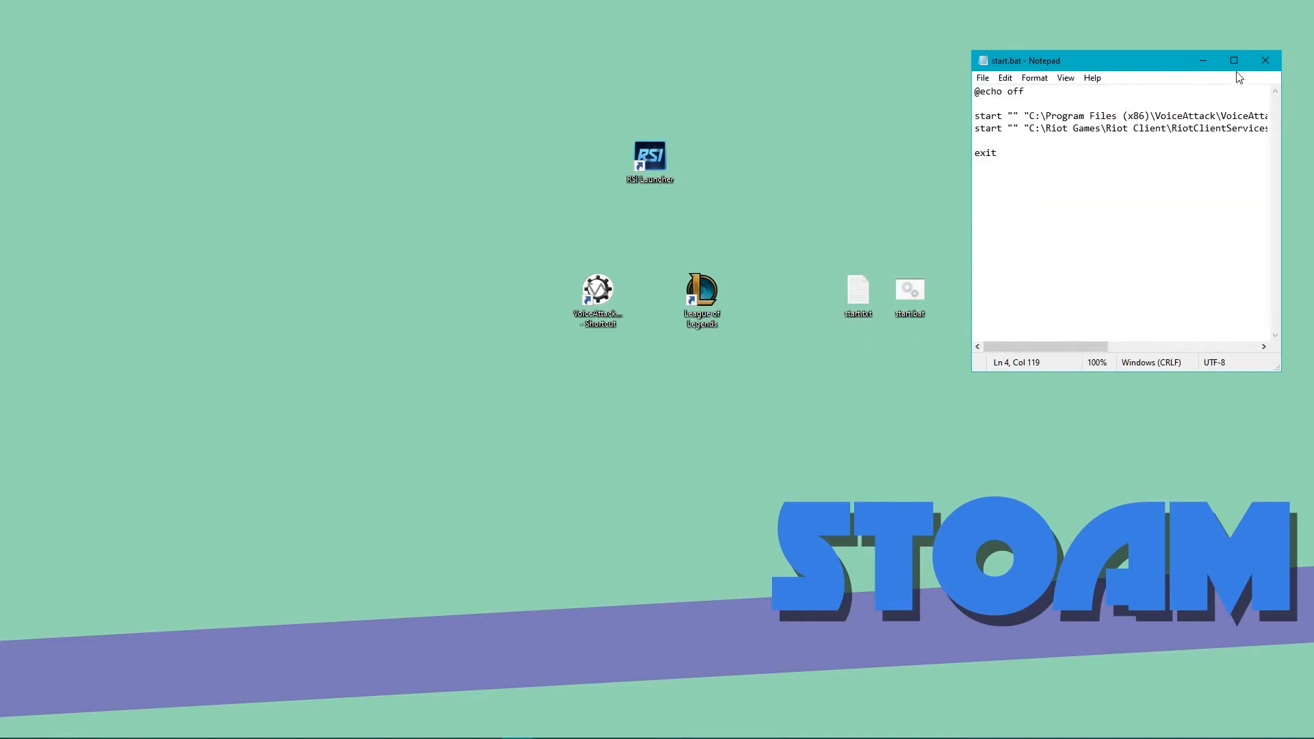
left_click(1265, 61)
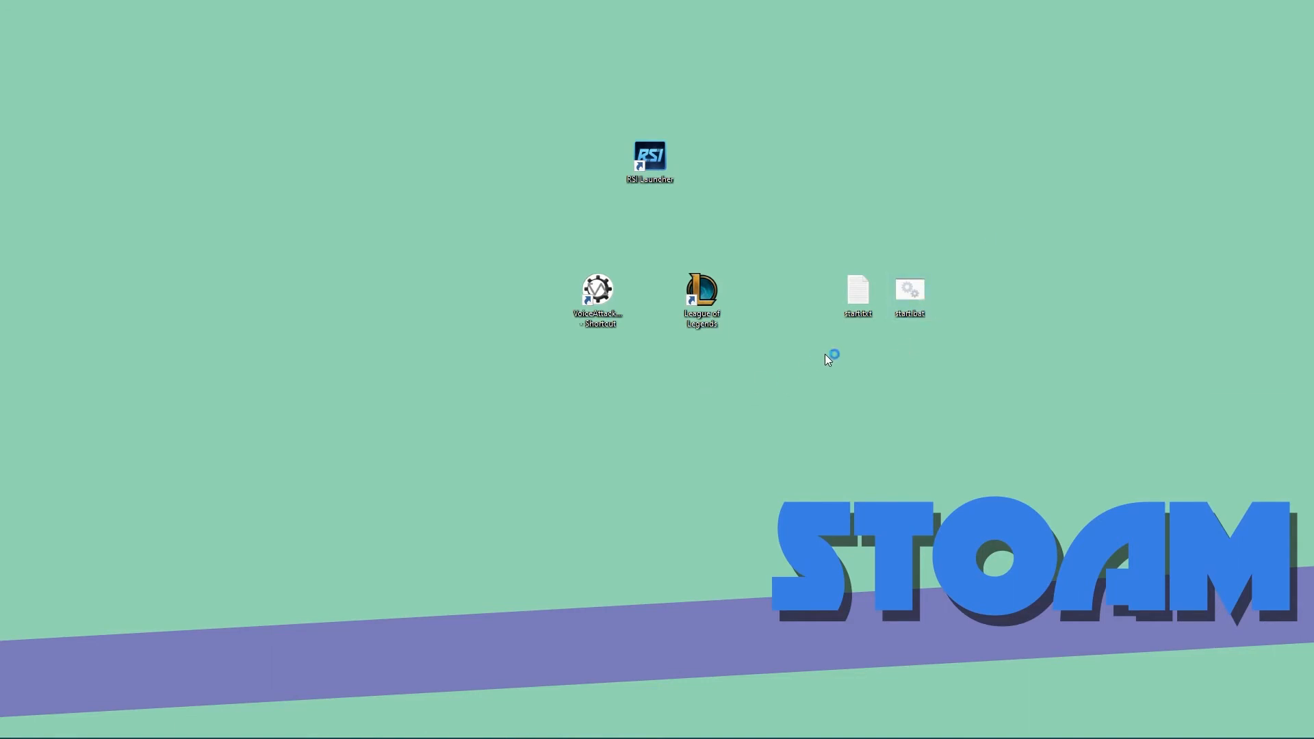
- Run start.bat so VoiceAttack and the Riot sign-in launch together, then close both
double_click(599, 289)
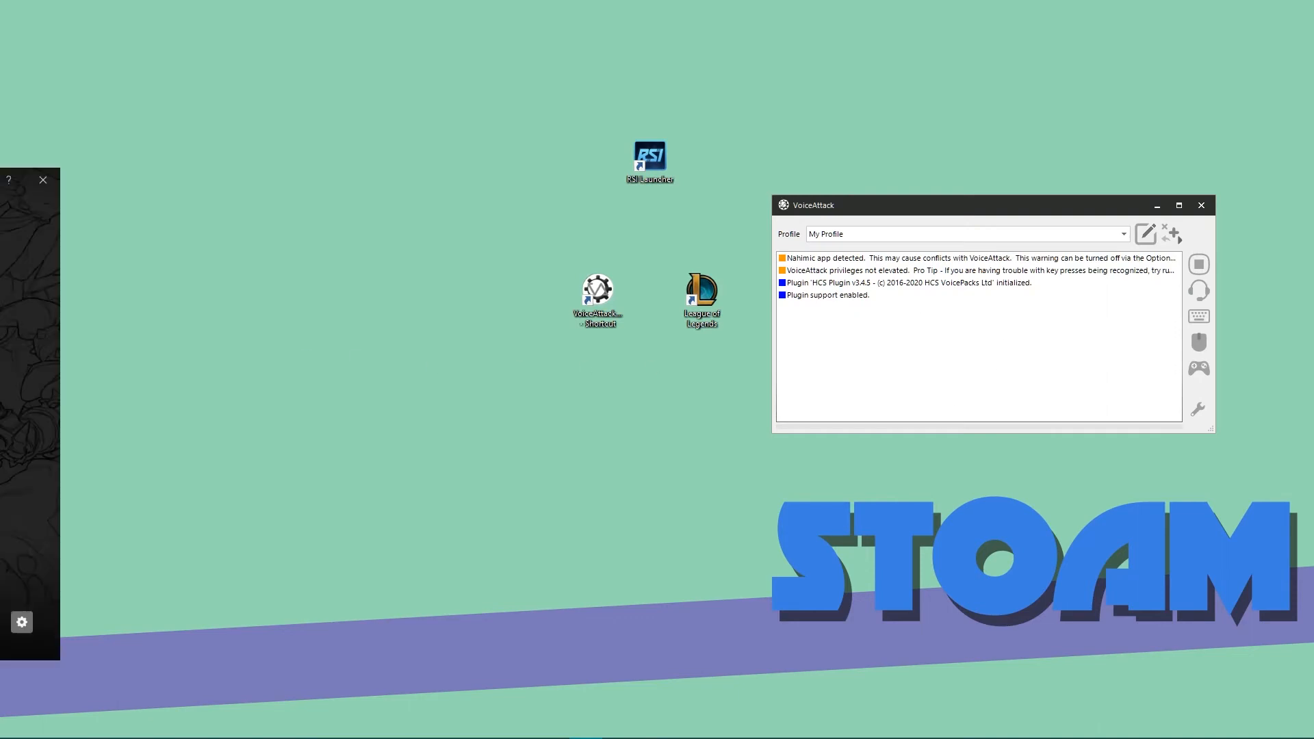
double_click(701, 289)
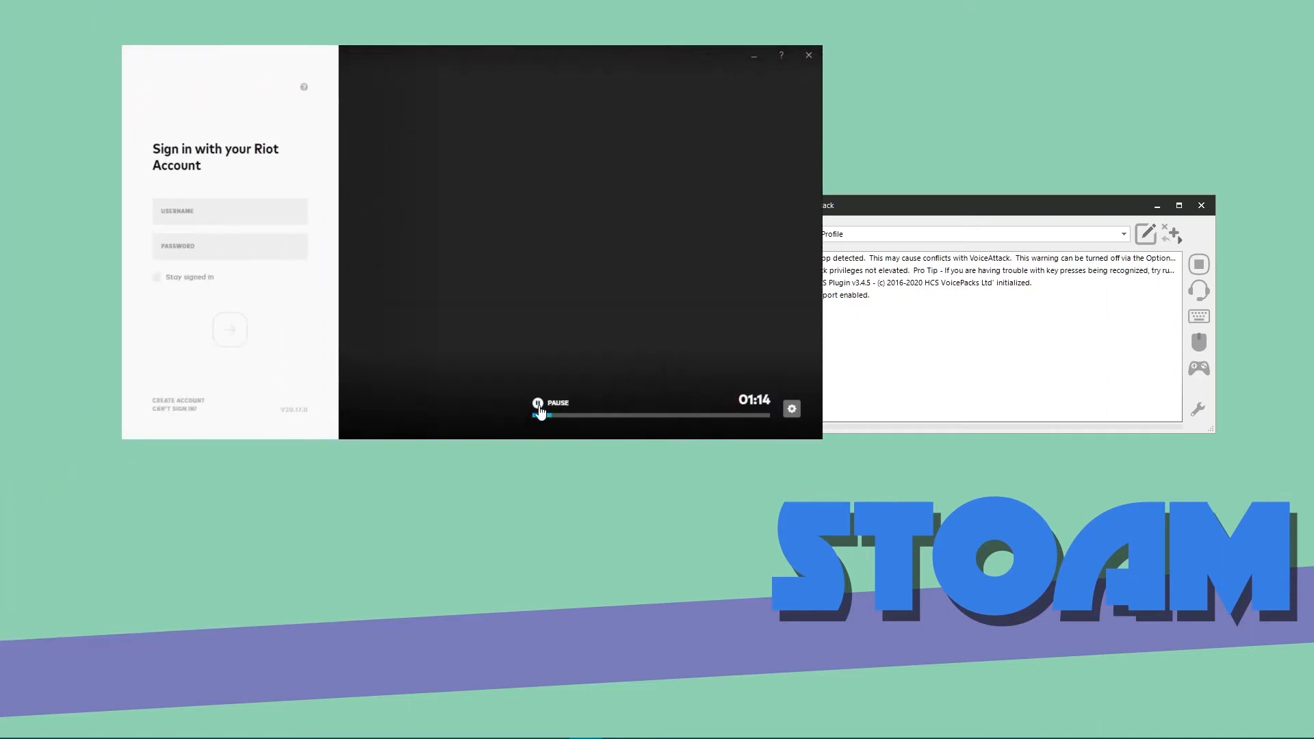
mouse_move(256, 340)
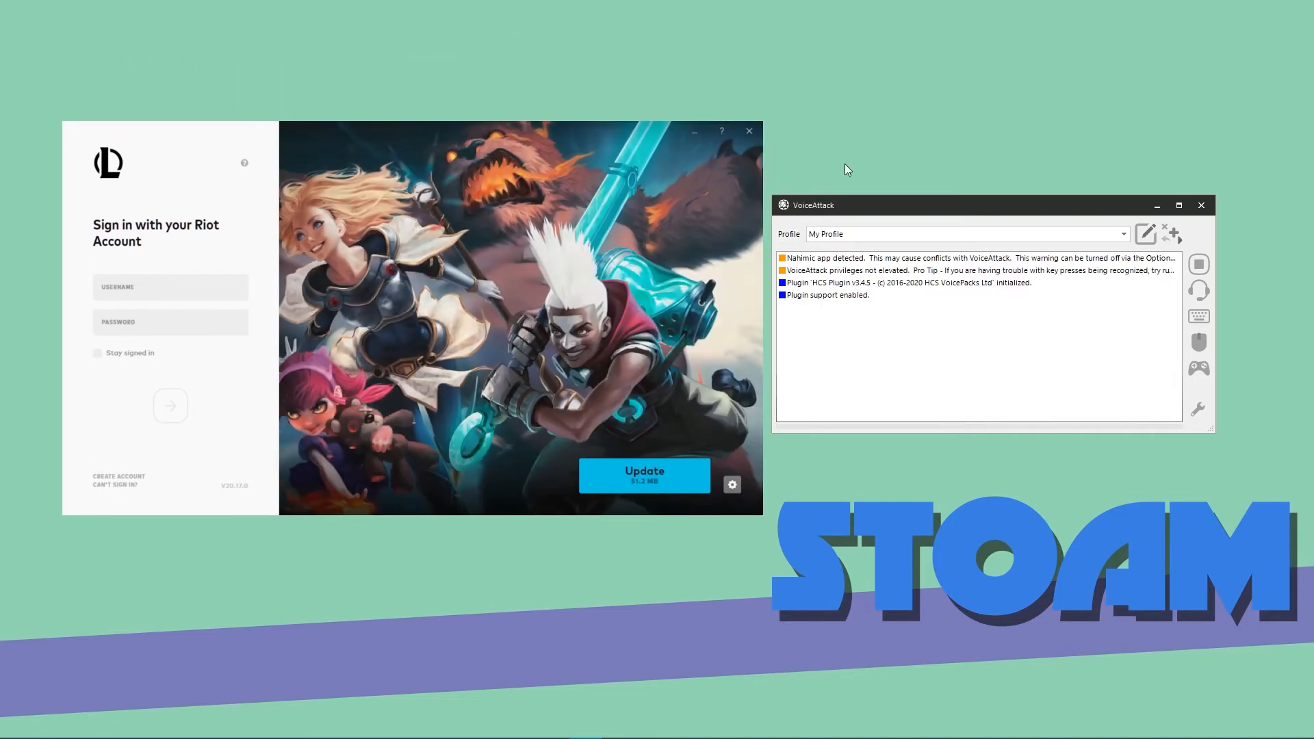
mouse_move(774, 158)
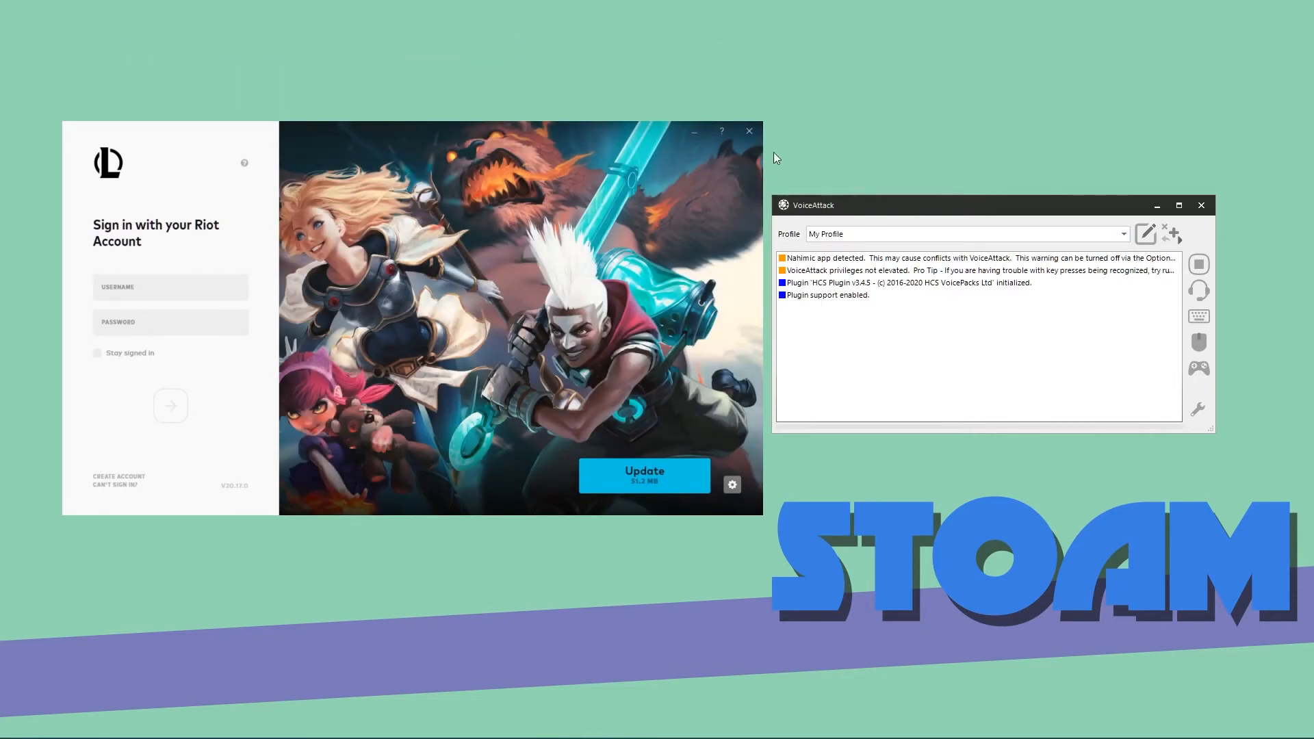
left_click(748, 132)
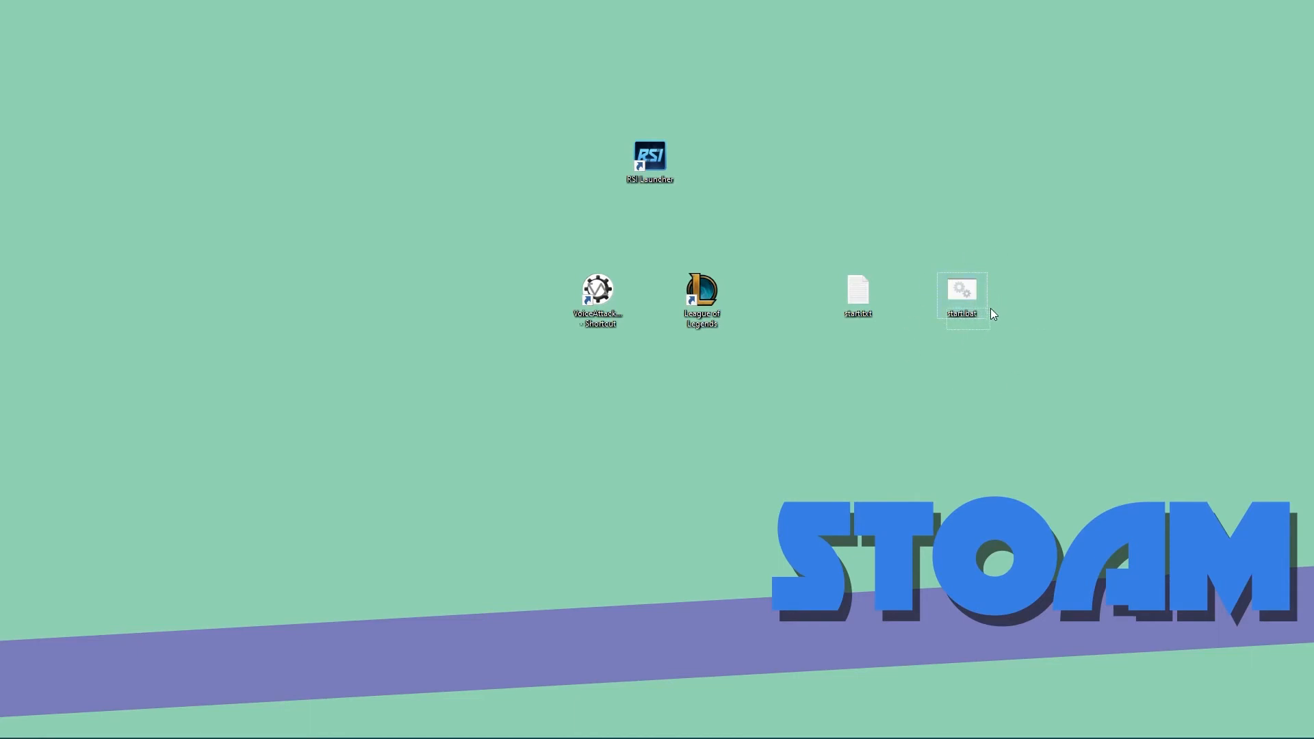
mouse_move(905, 185)
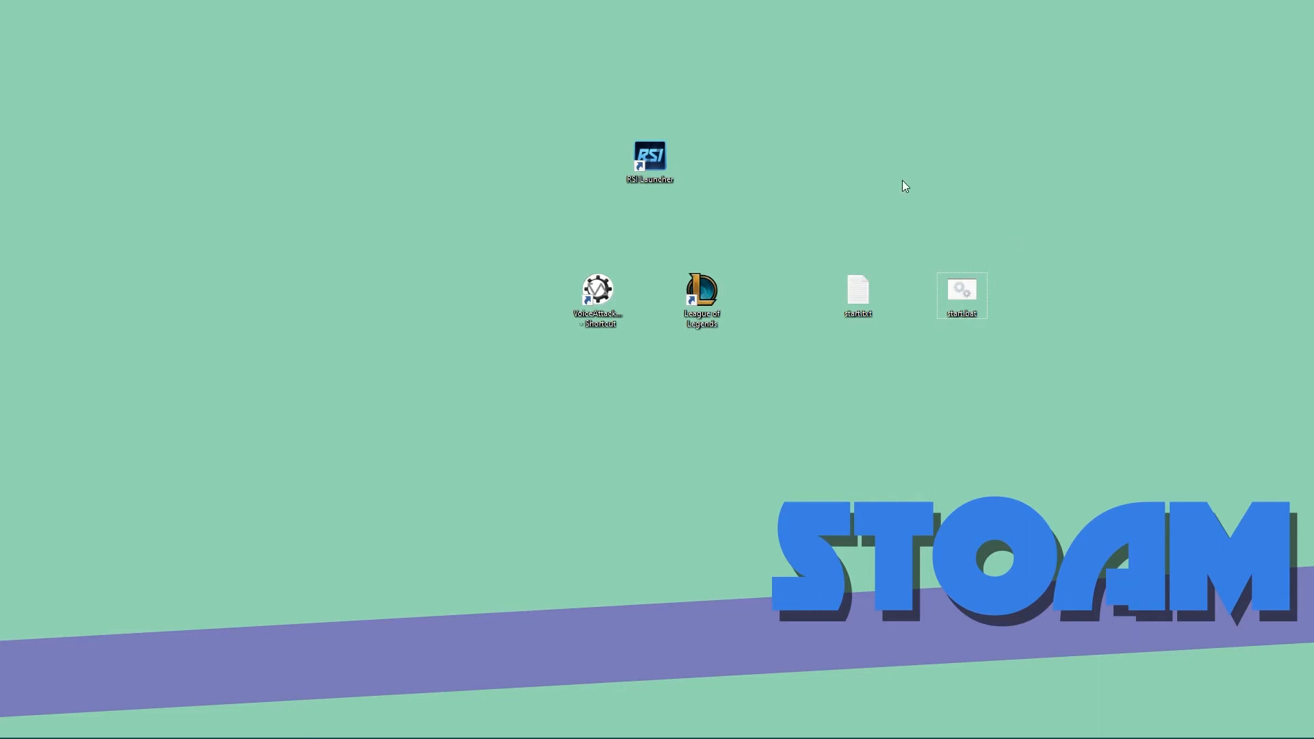
mouse_move(770, 719)
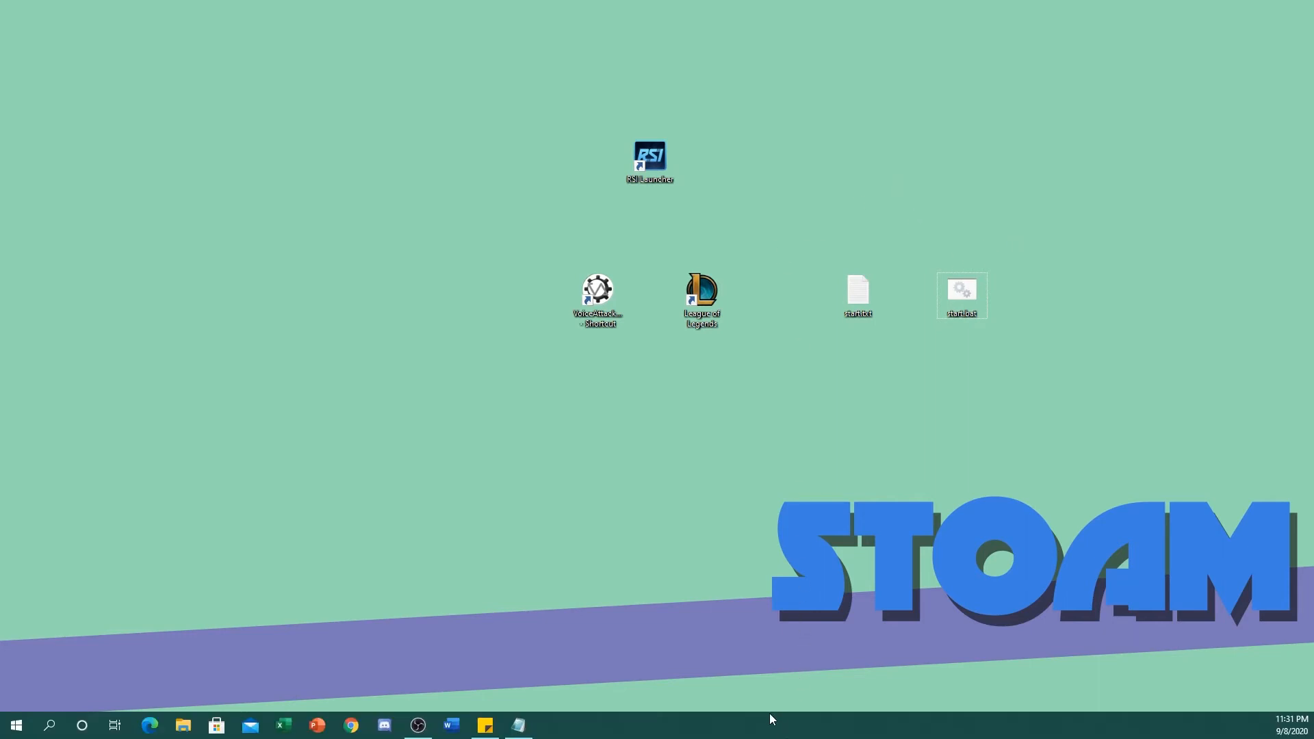
mouse_move(746, 730)
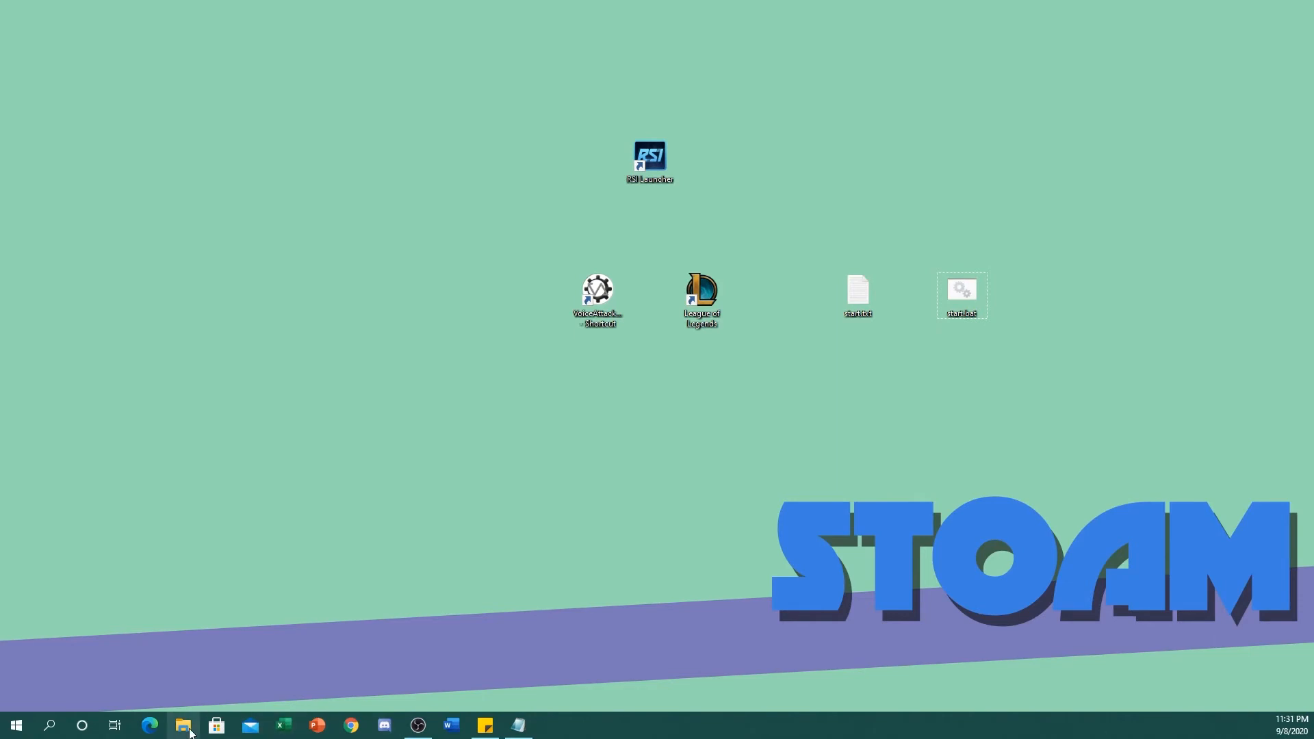
- Browse This PC > OS (C:) > temp holding start.bat and startup.bat, then close Explorer
left_click(182, 726)
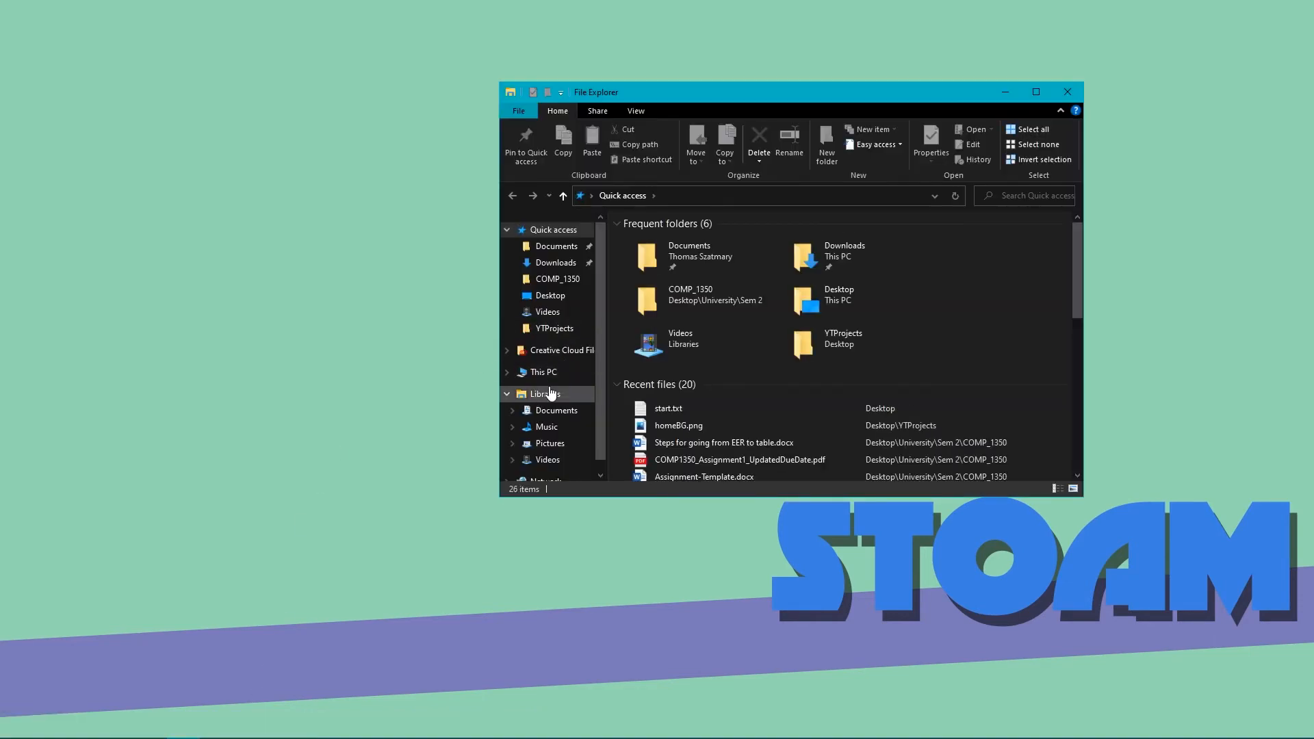
left_click(544, 371)
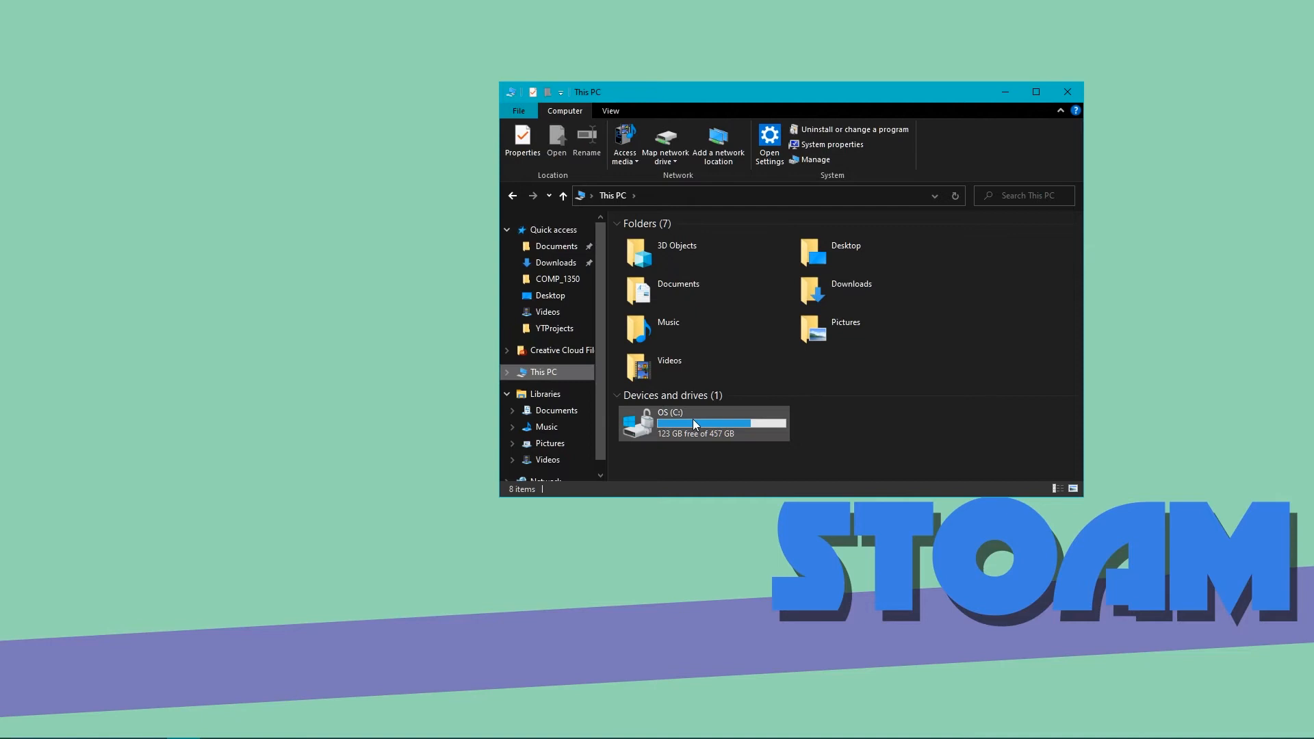
double_click(671, 423)
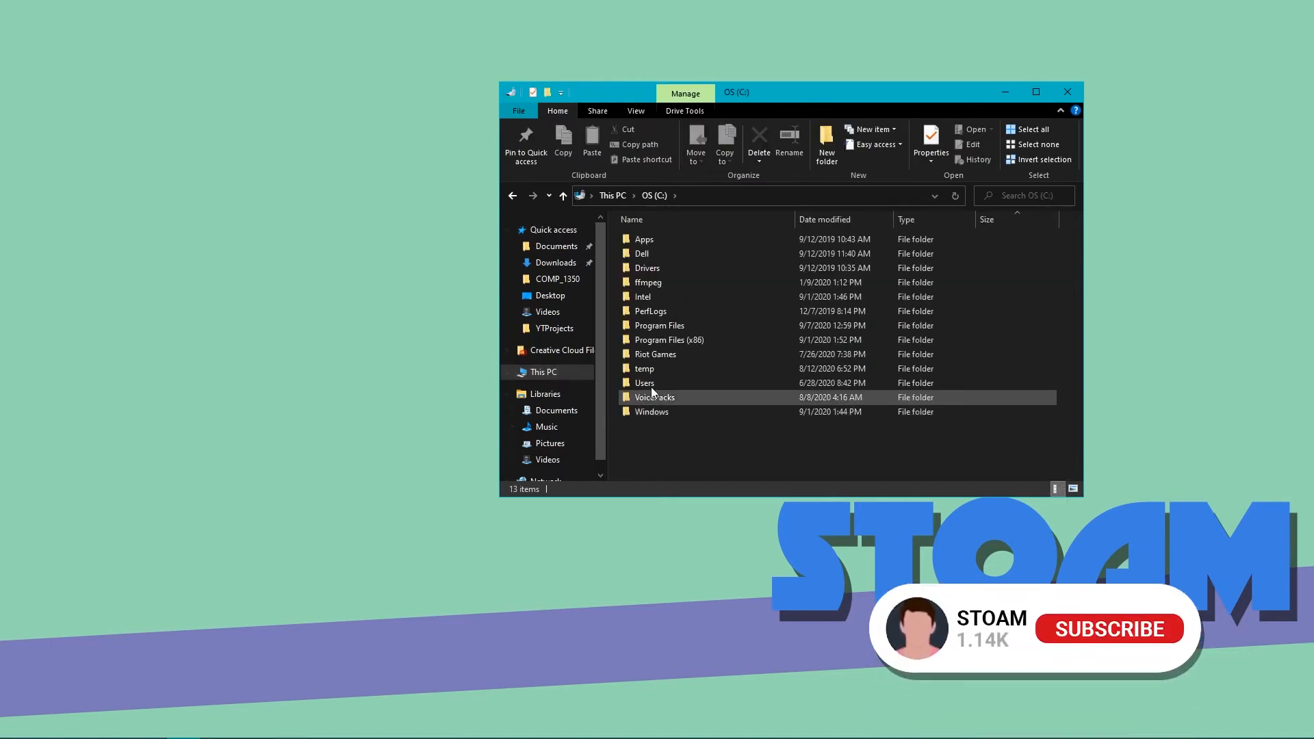
left_click(645, 368)
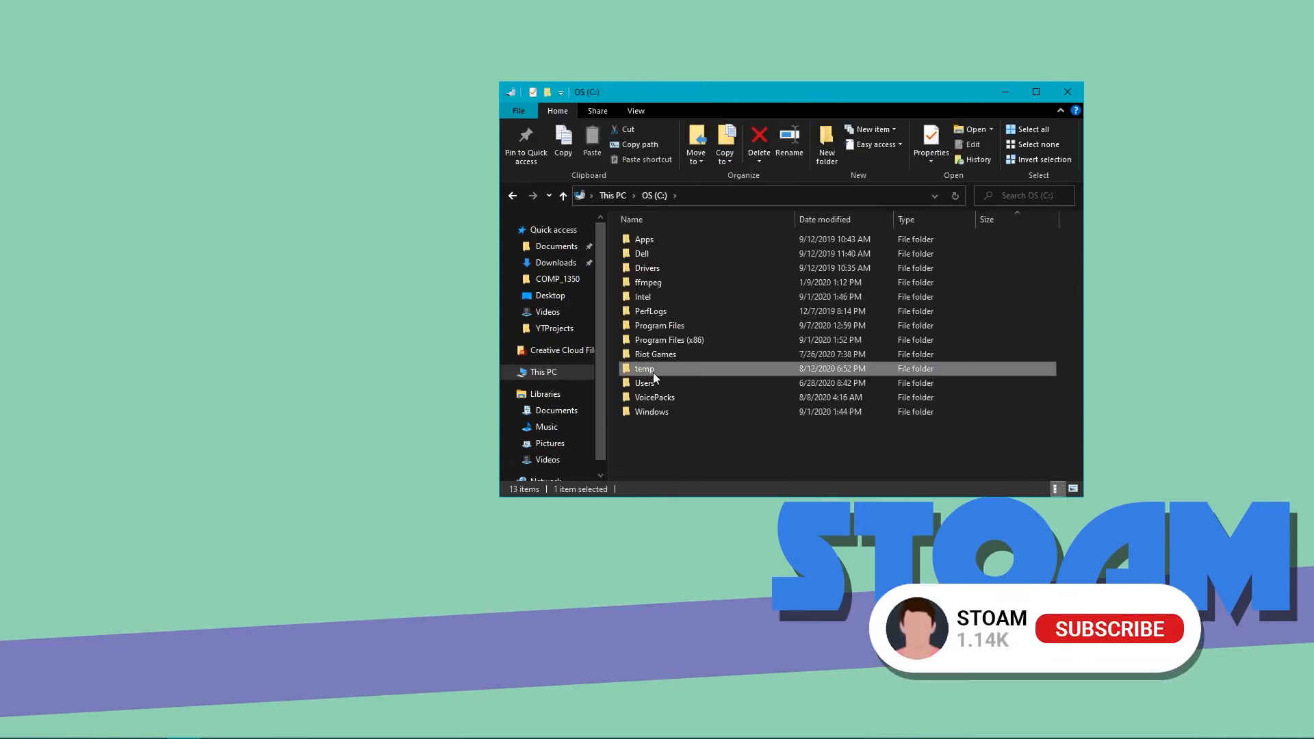
right_click(712, 453)
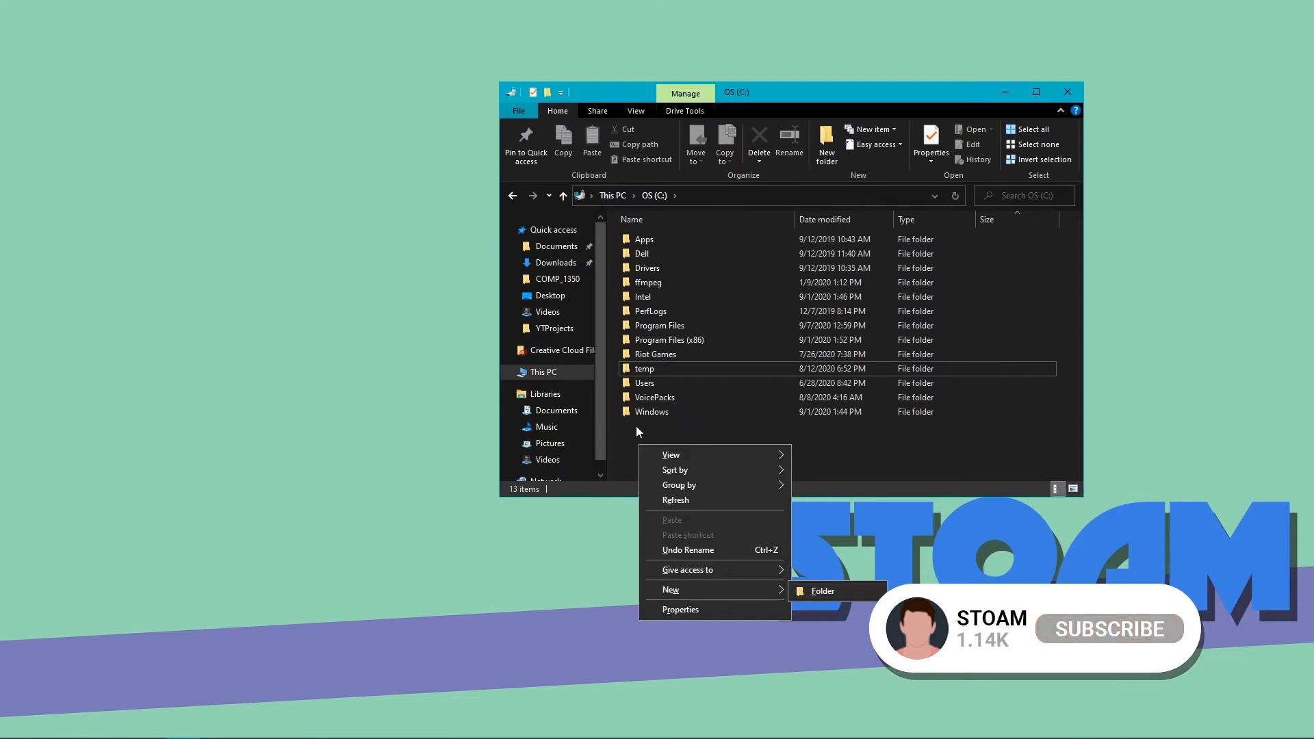
double_click(645, 369)
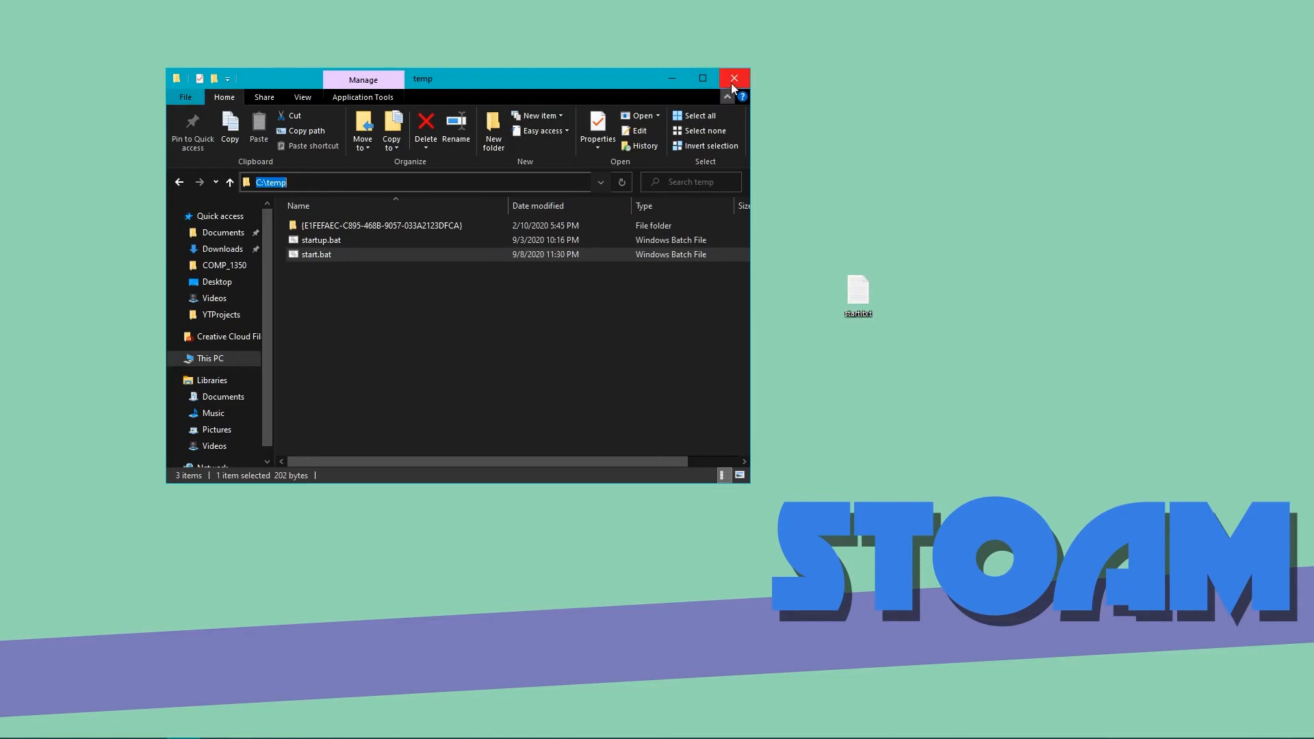
left_click(734, 78)
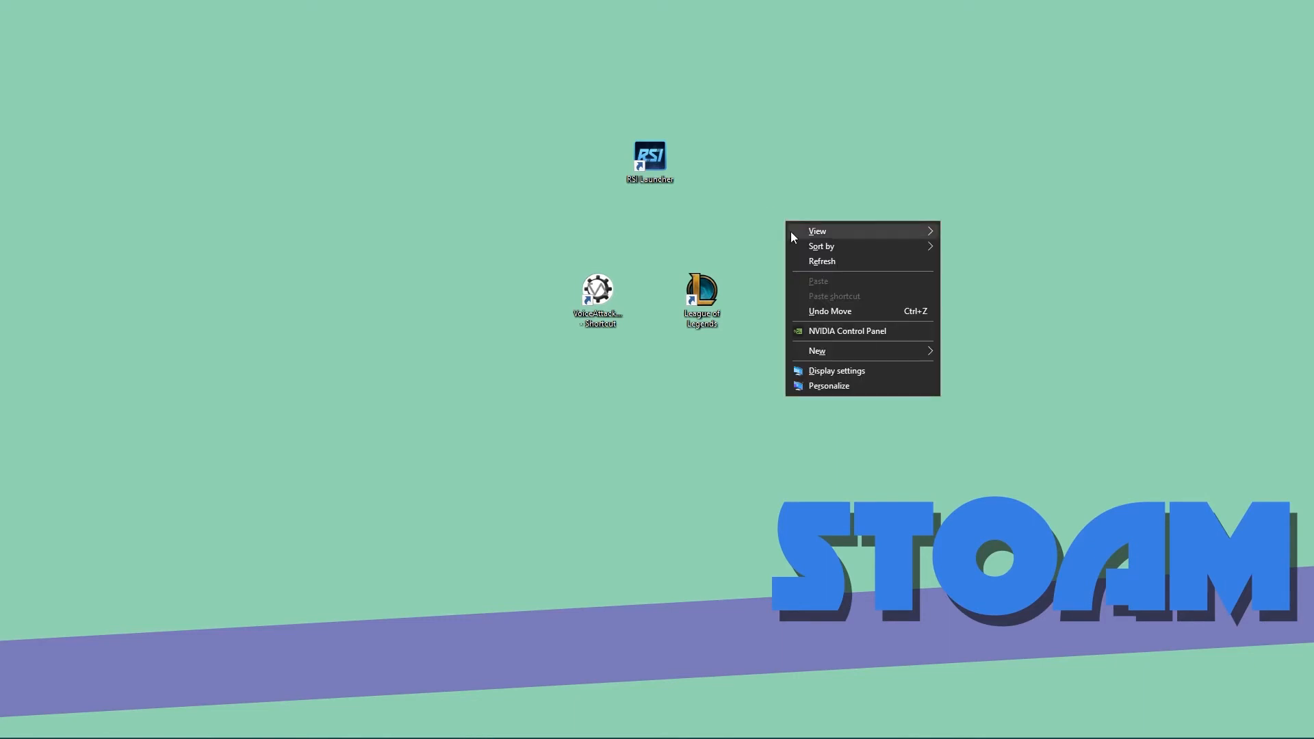
- Create a desktop shortcut targeting C:\temp\start.bat and name it Legue of Legends
left_click(818, 351)
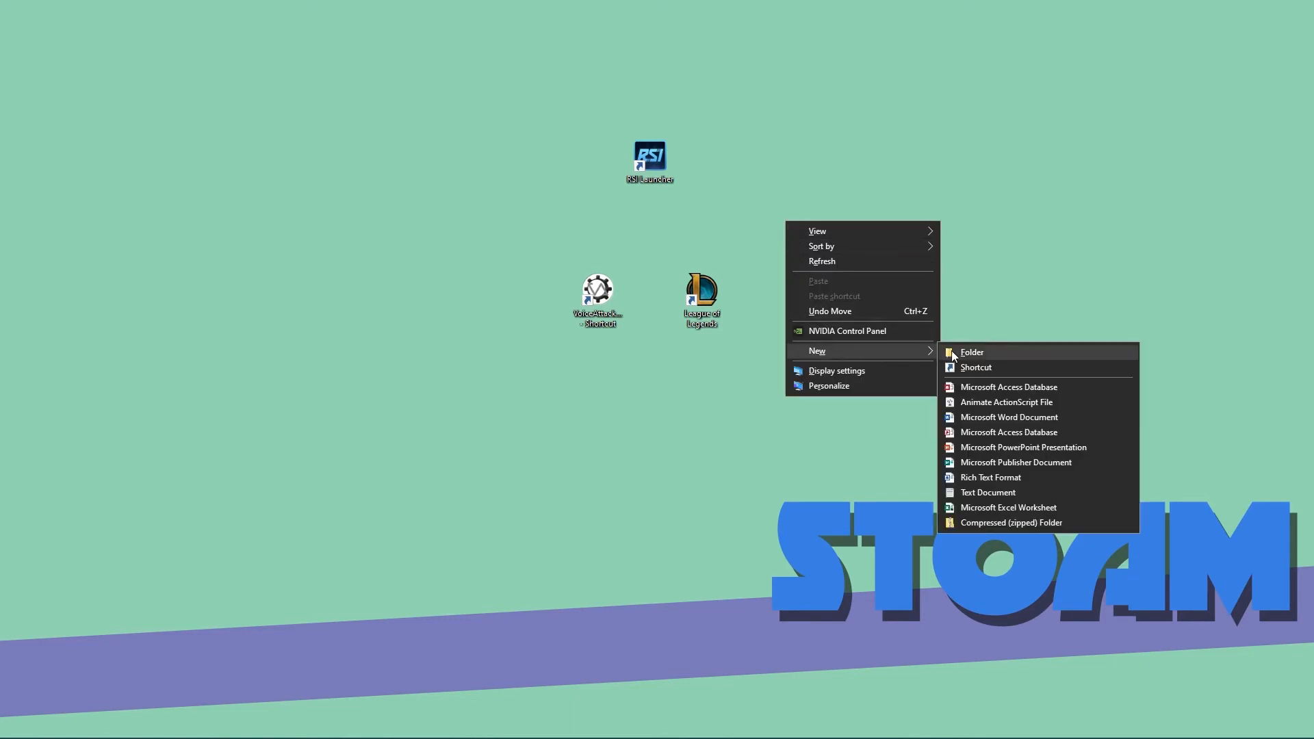
left_click(975, 367)
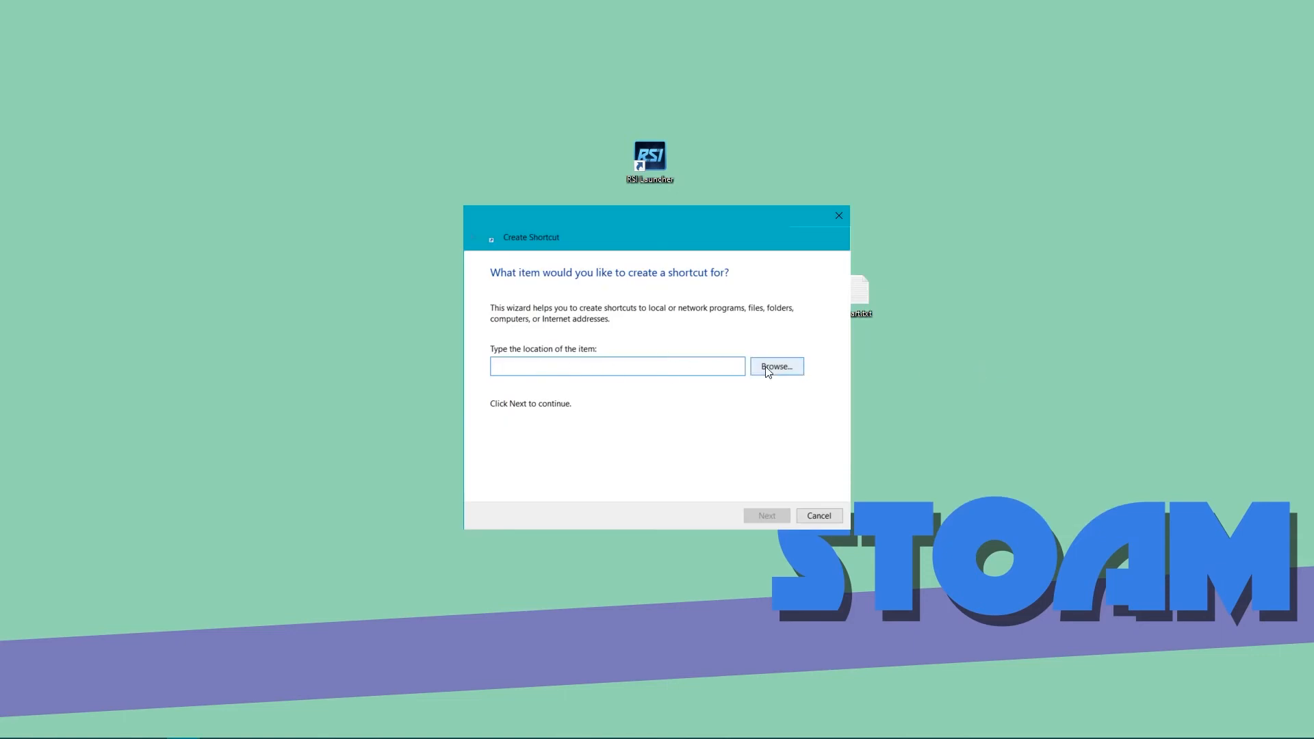
left_click(775, 367)
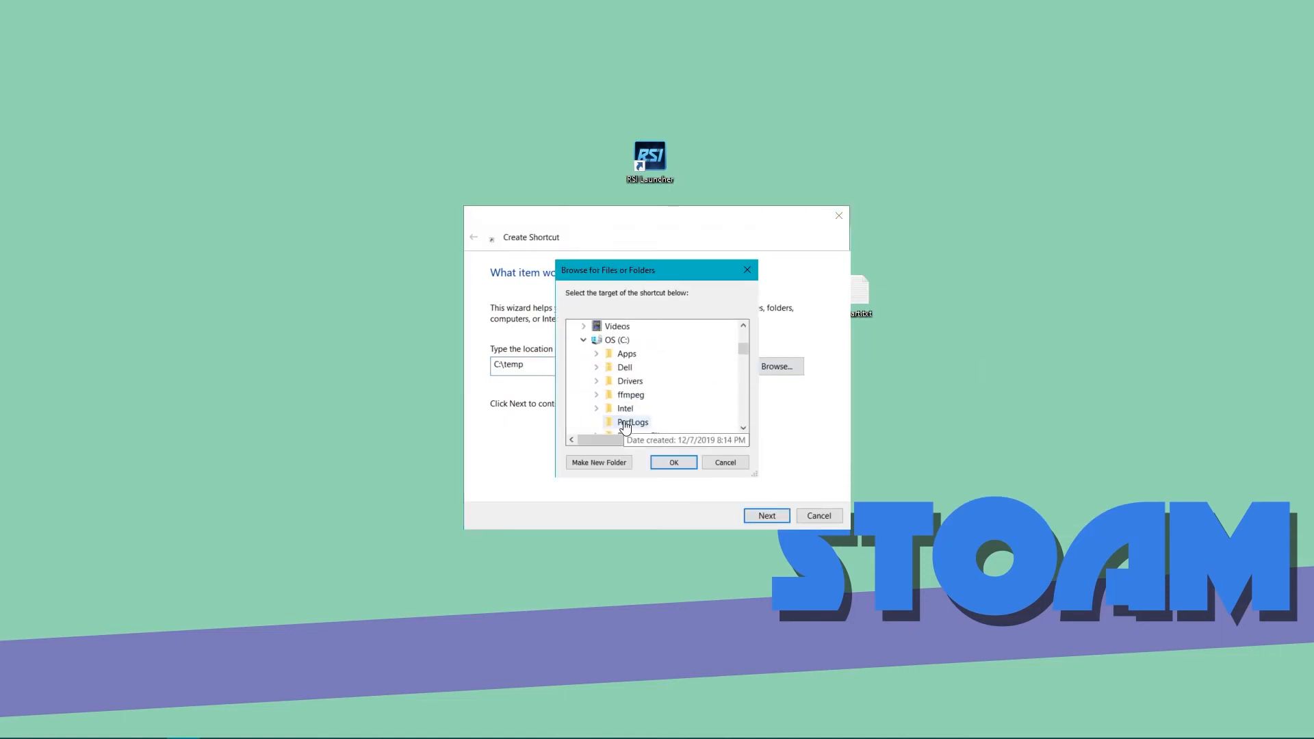
left_click(597, 353)
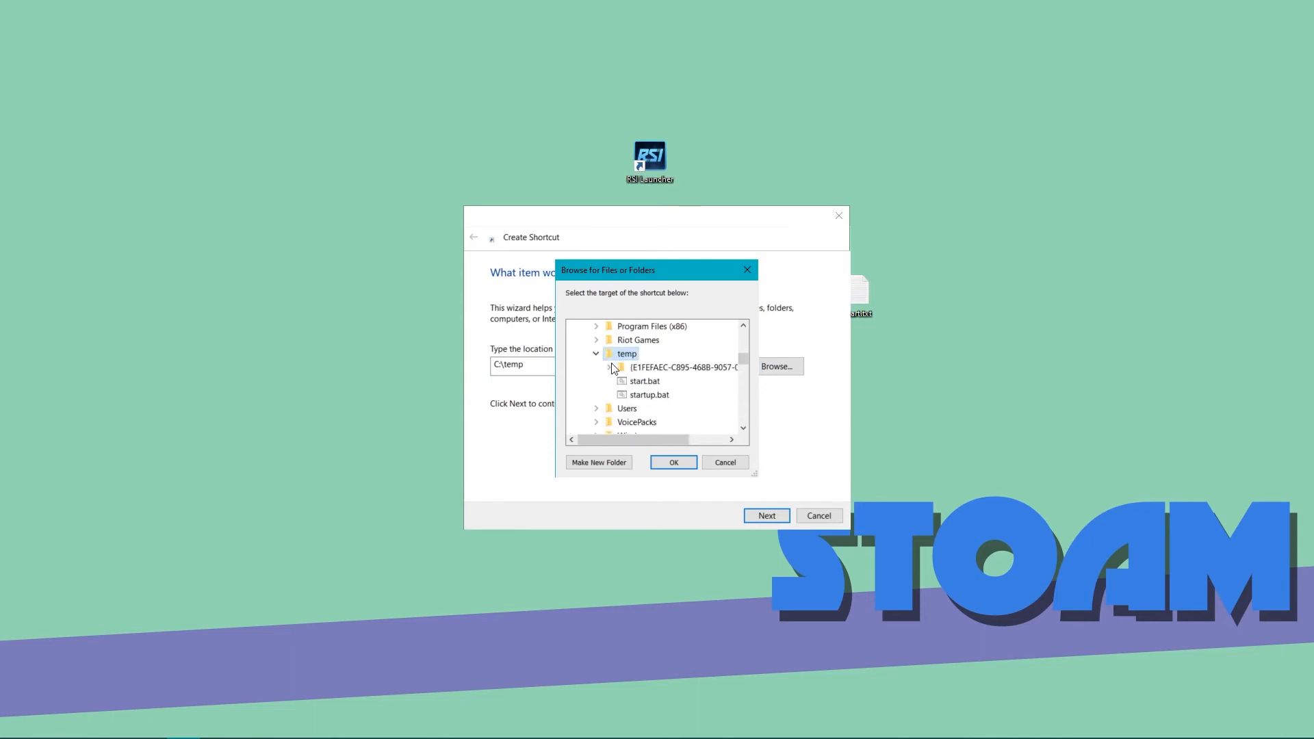
mouse_move(640, 383)
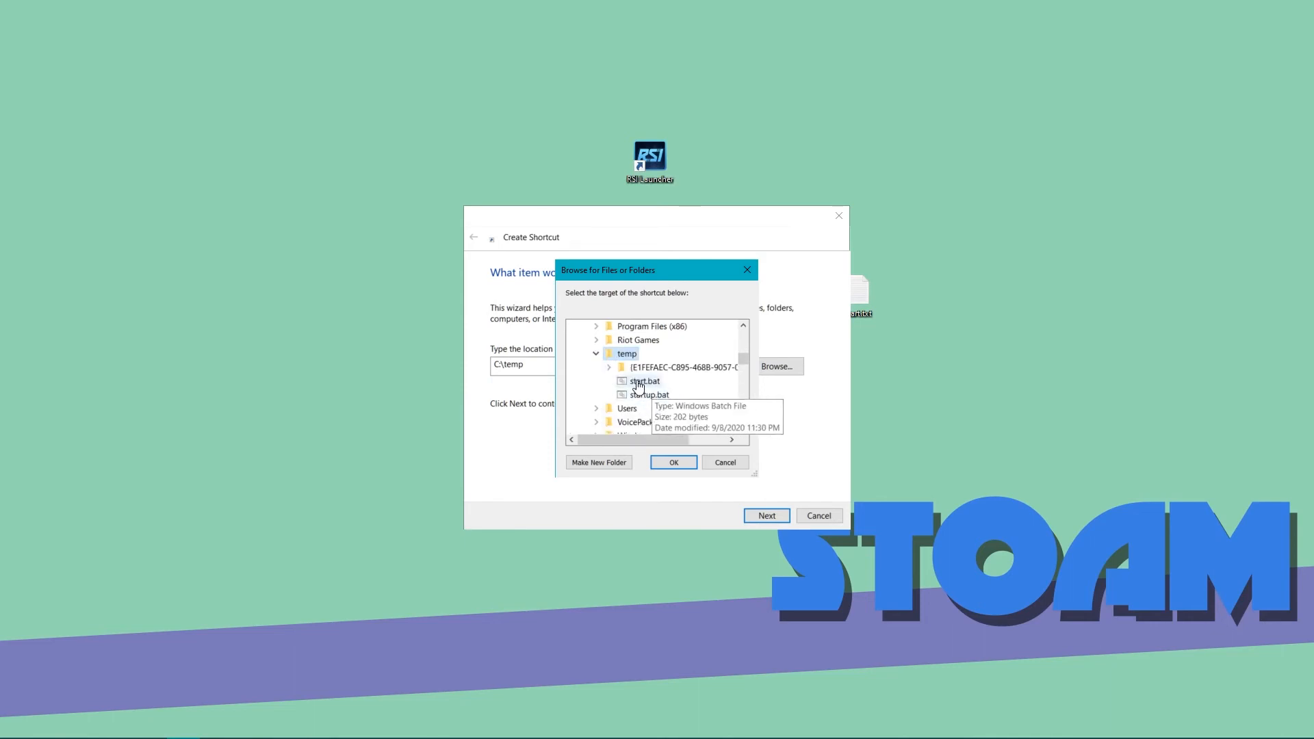
left_click(673, 461)
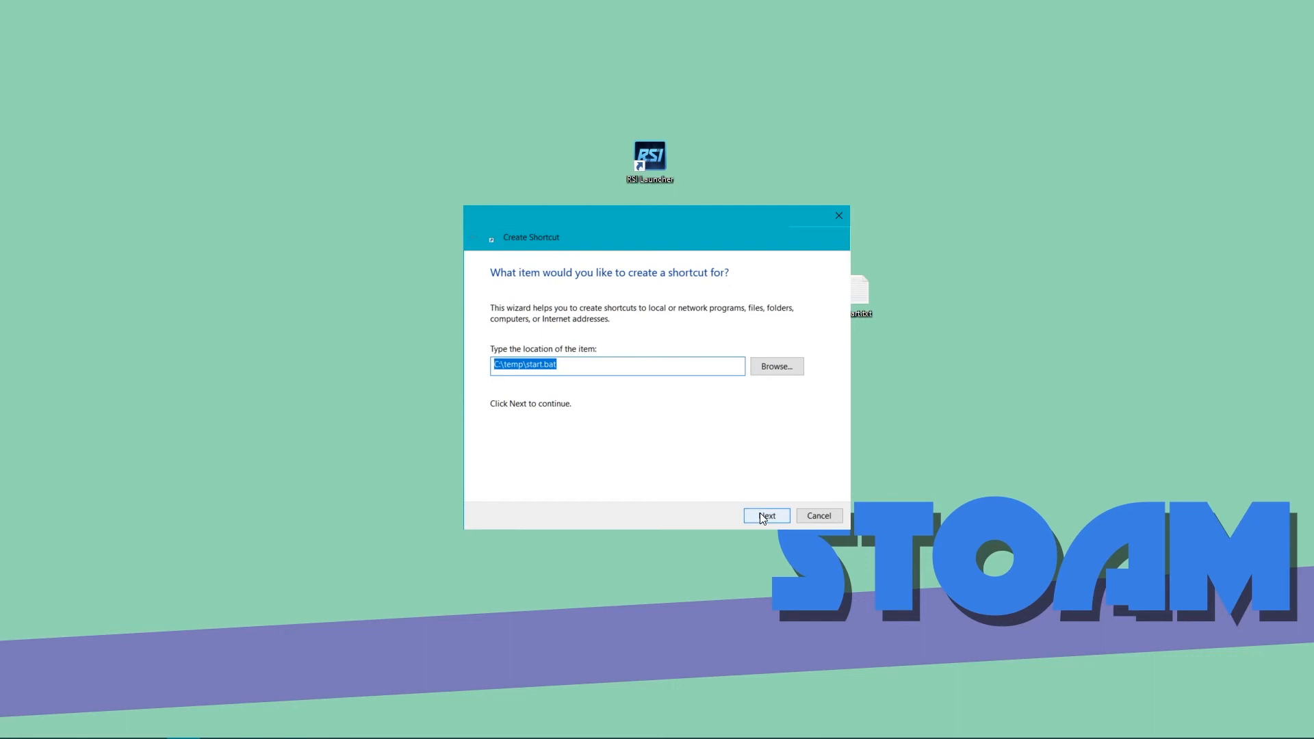
left_click(765, 516)
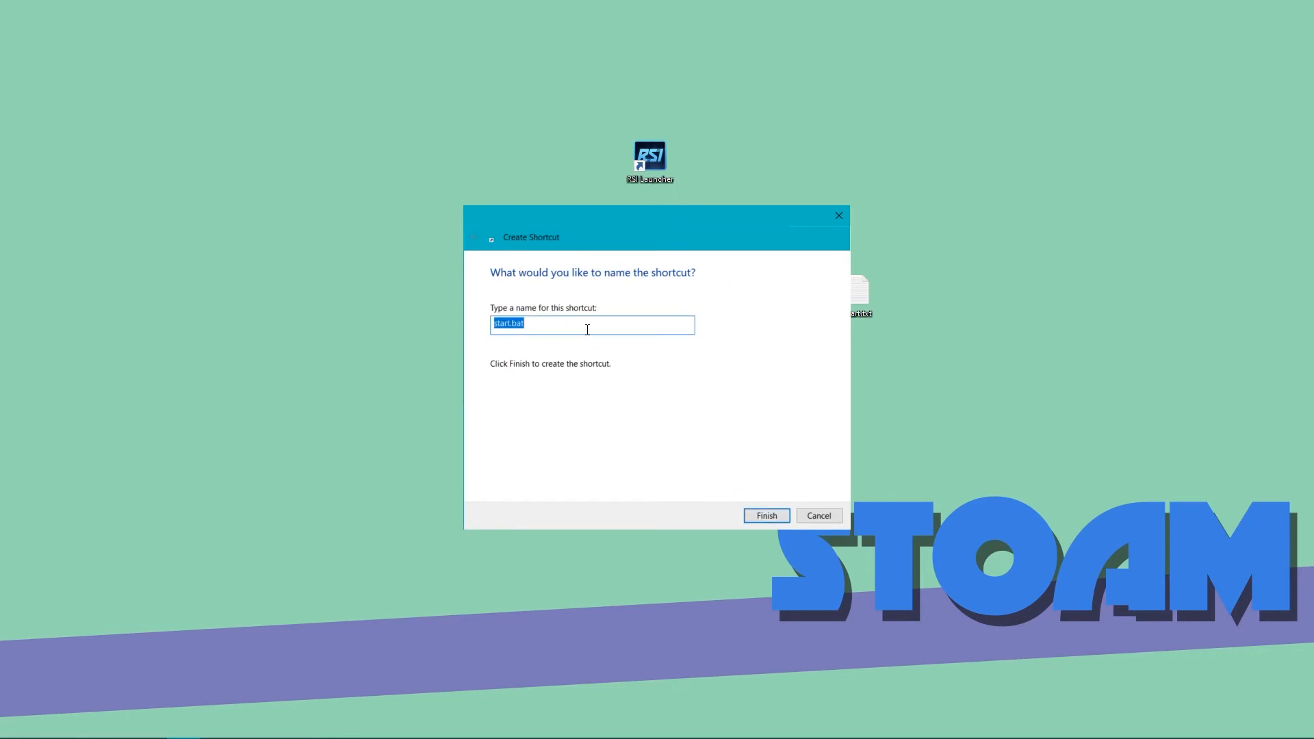
type("L")
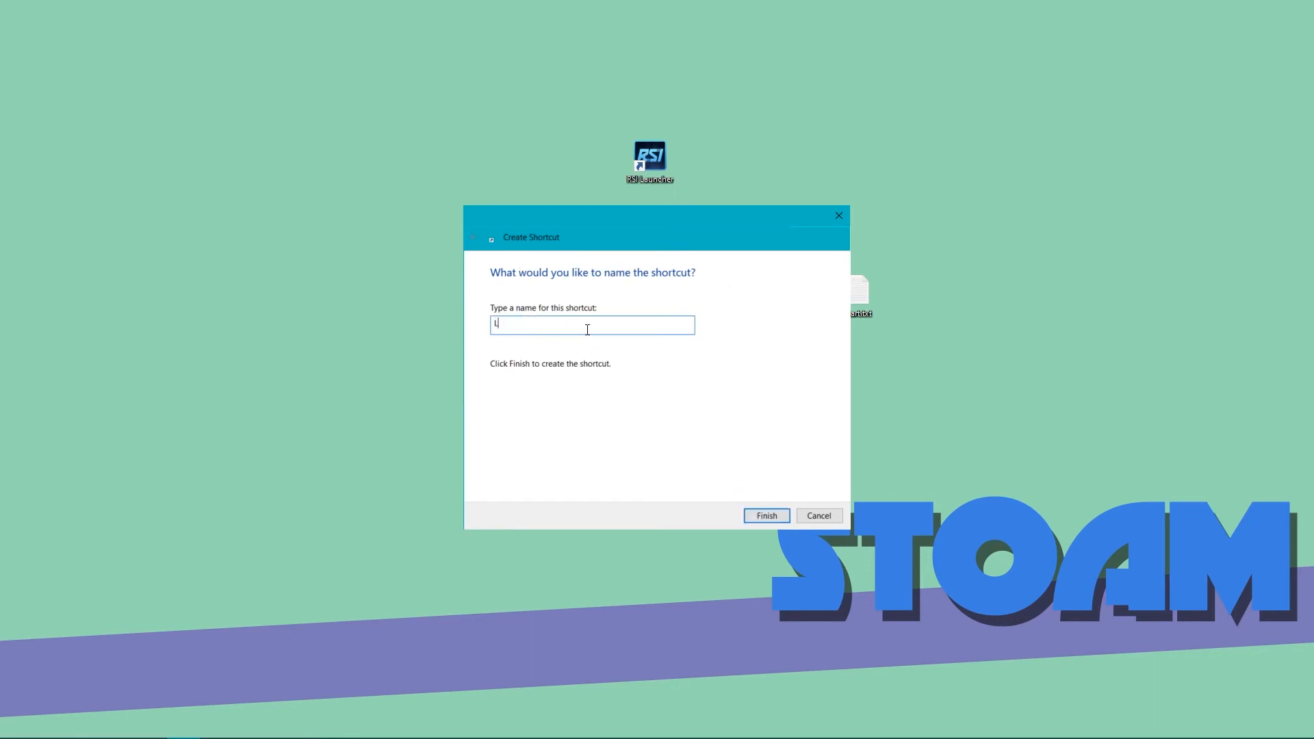
type("egue of")
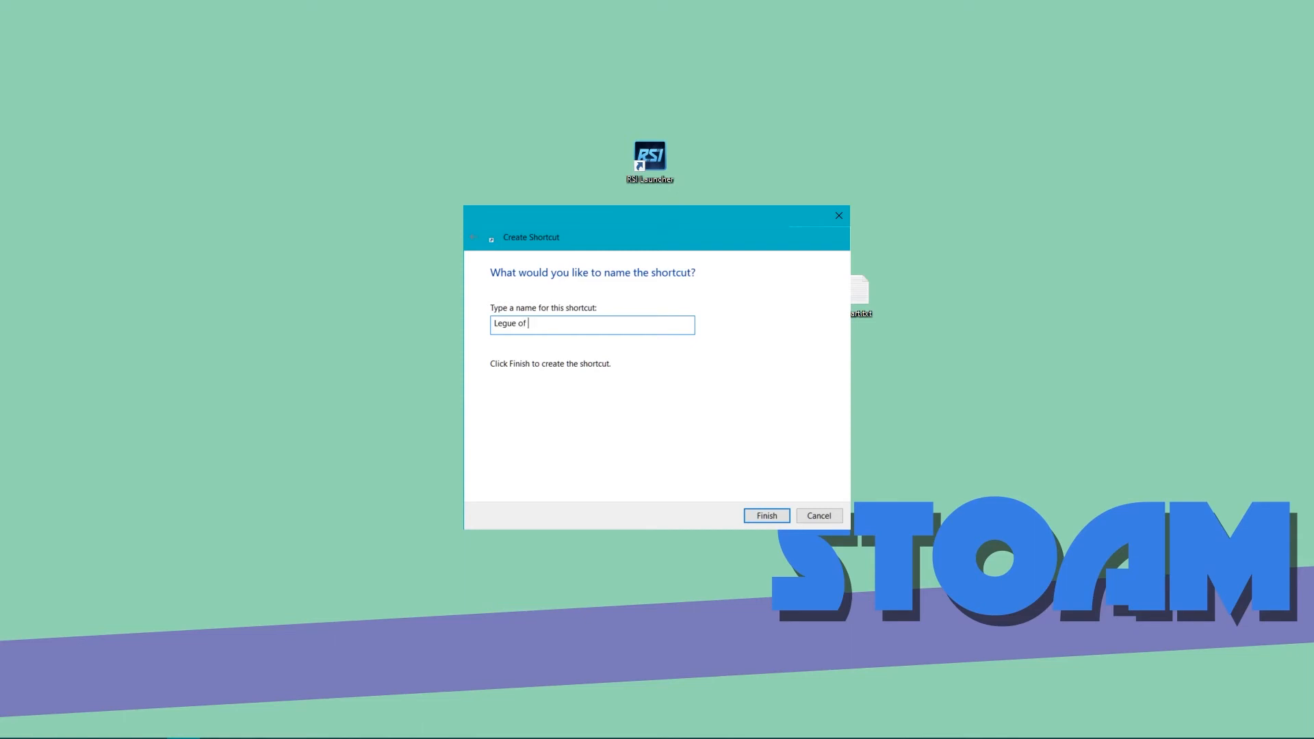
type("Legends")
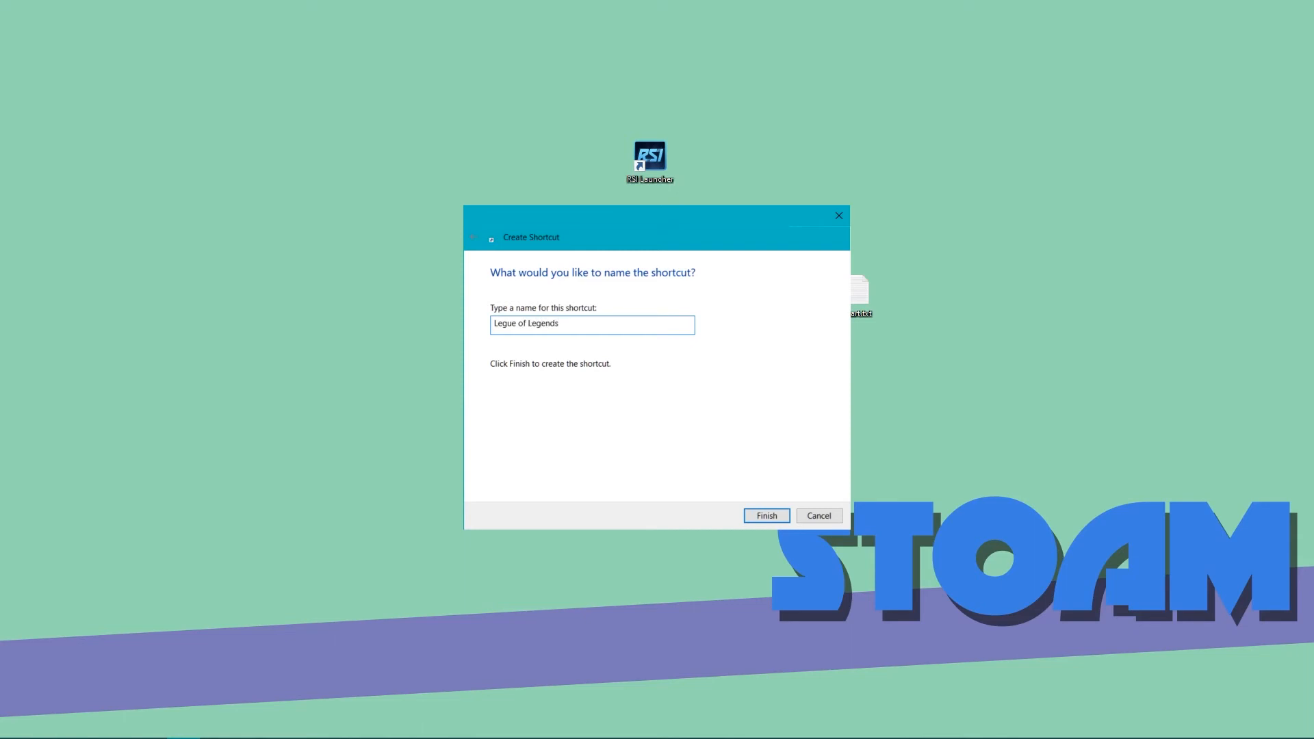
left_click(765, 516)
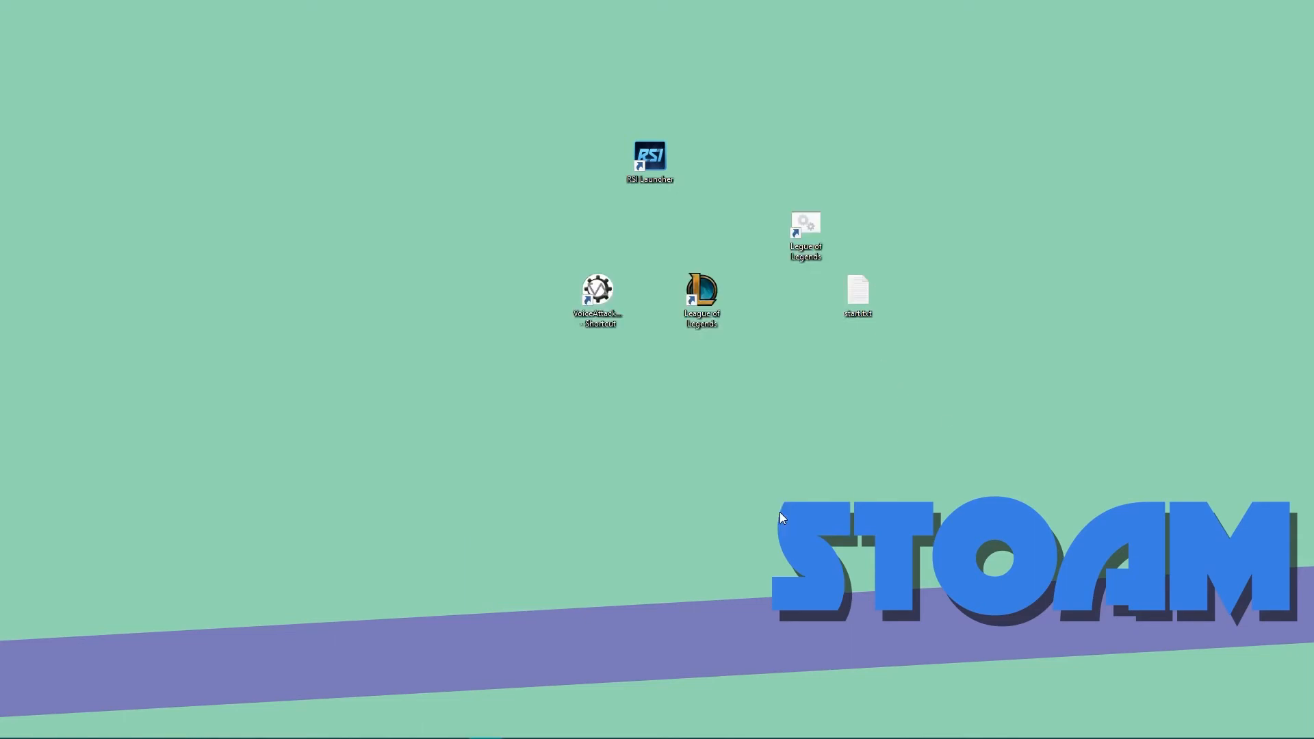
mouse_move(763, 411)
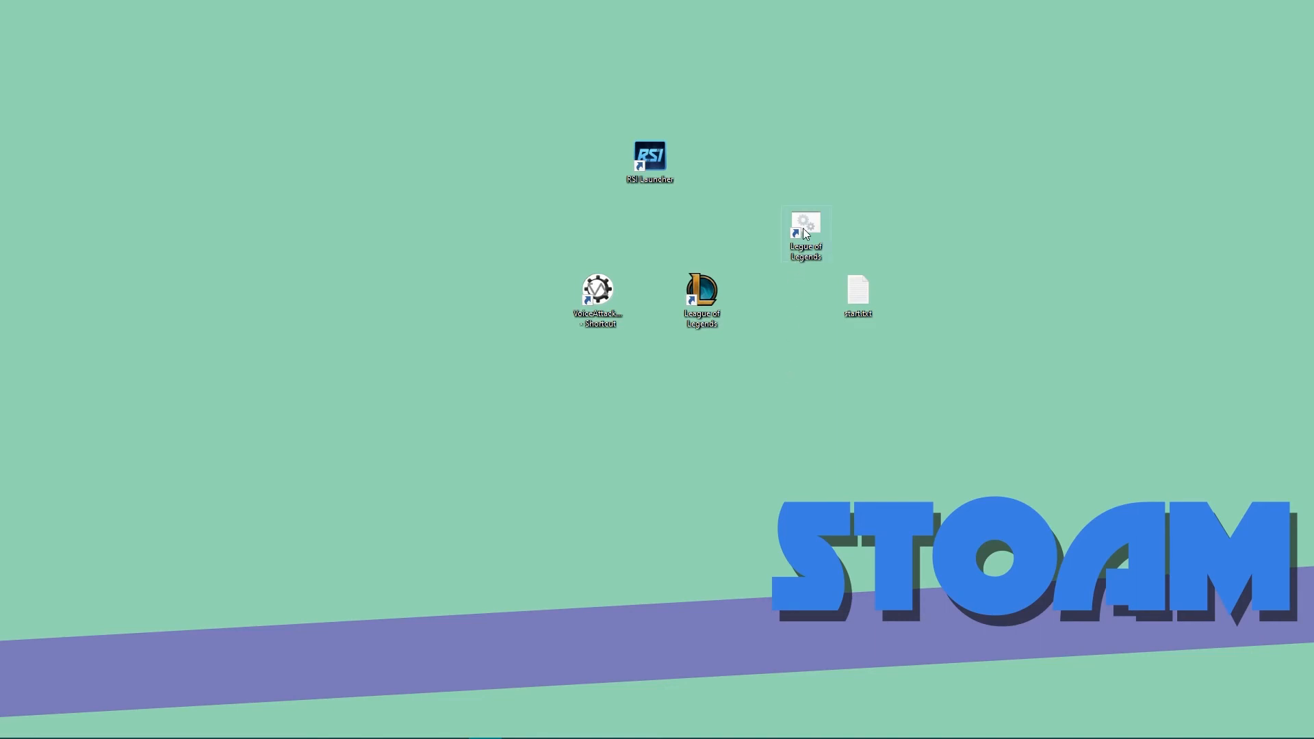
left_click(805, 233)
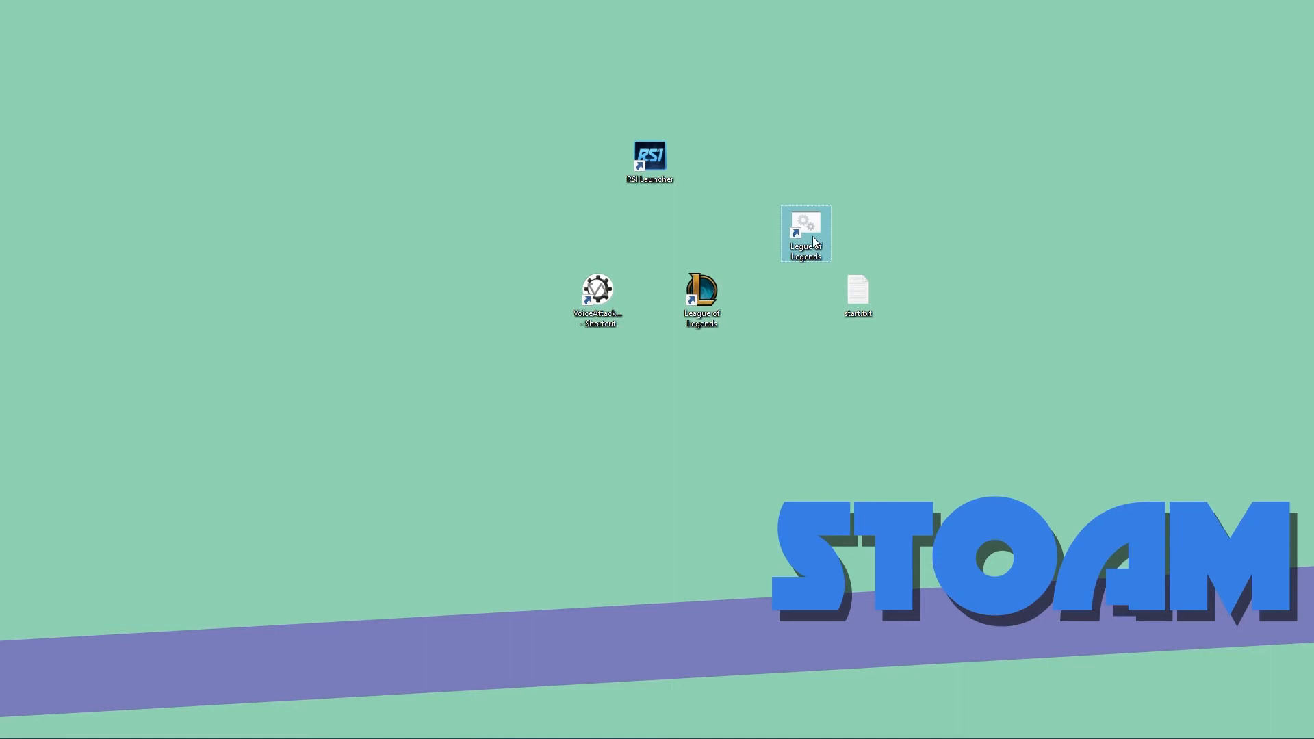
right_click(701, 297)
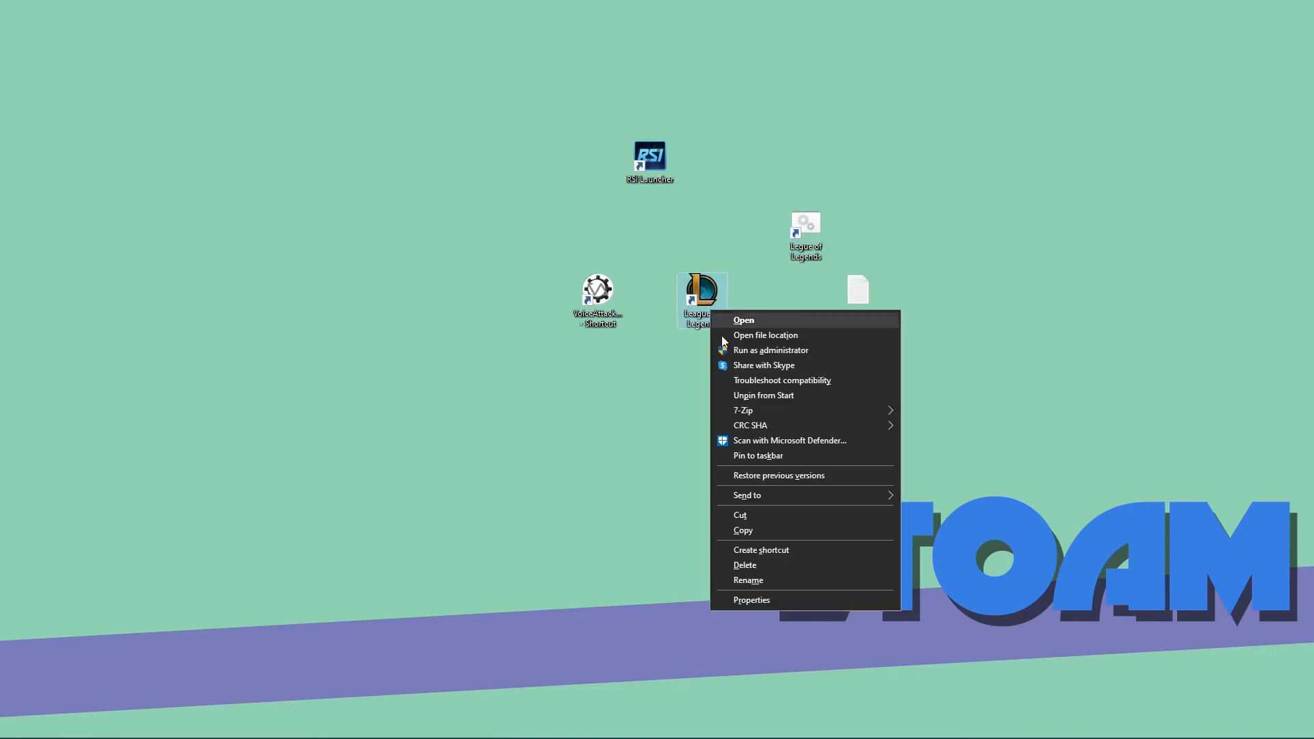
left_click(752, 600)
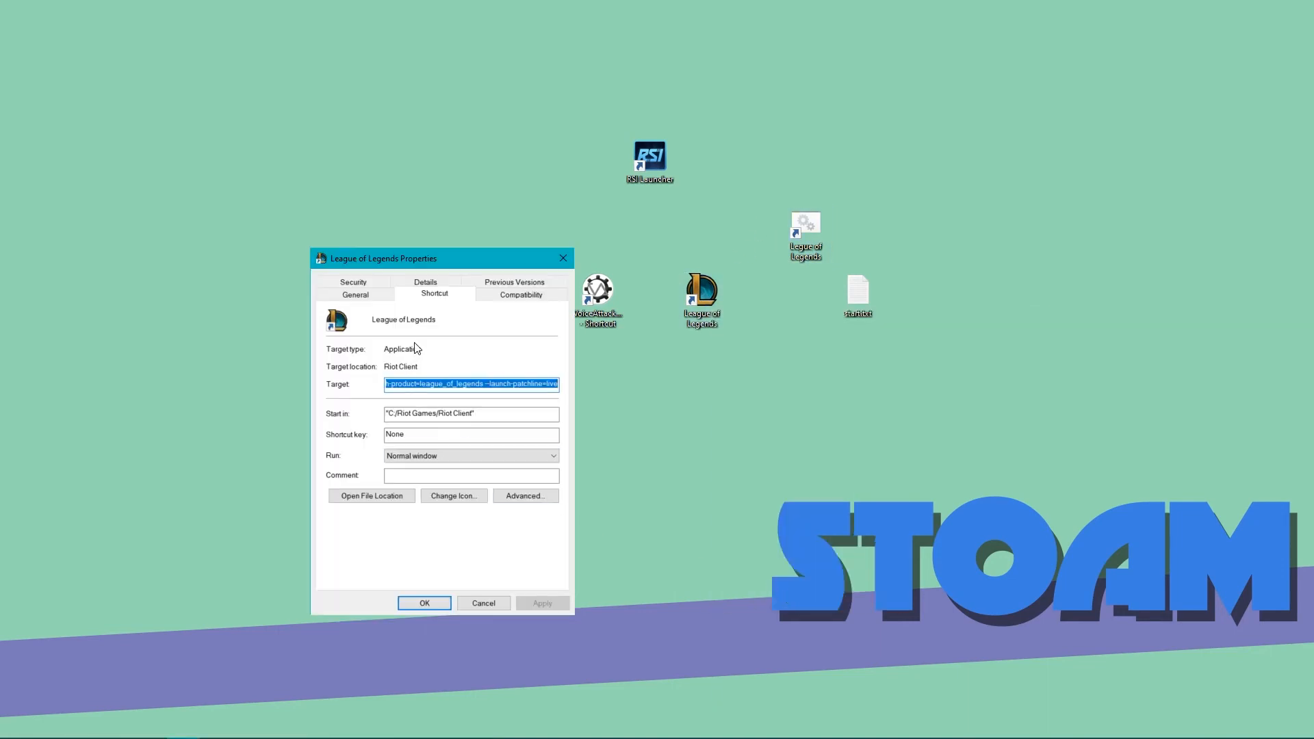
left_click(453, 495)
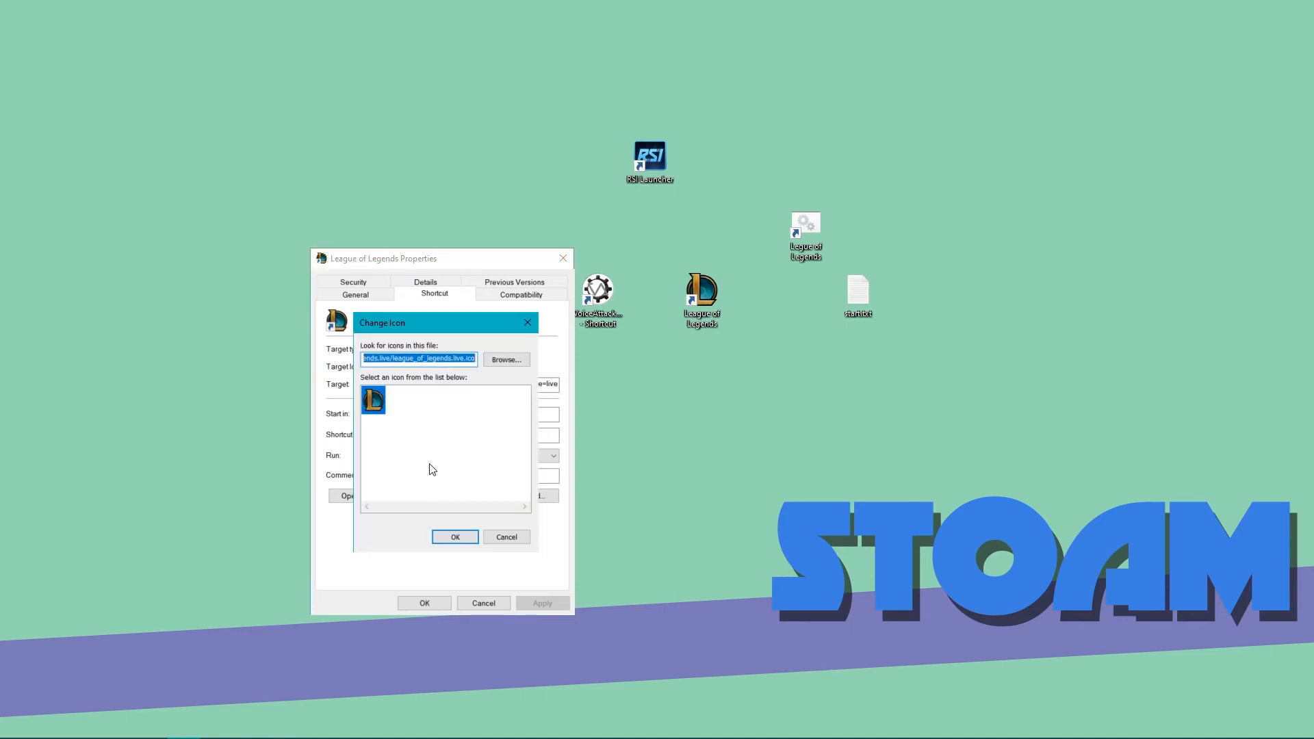
left_click(455, 537)
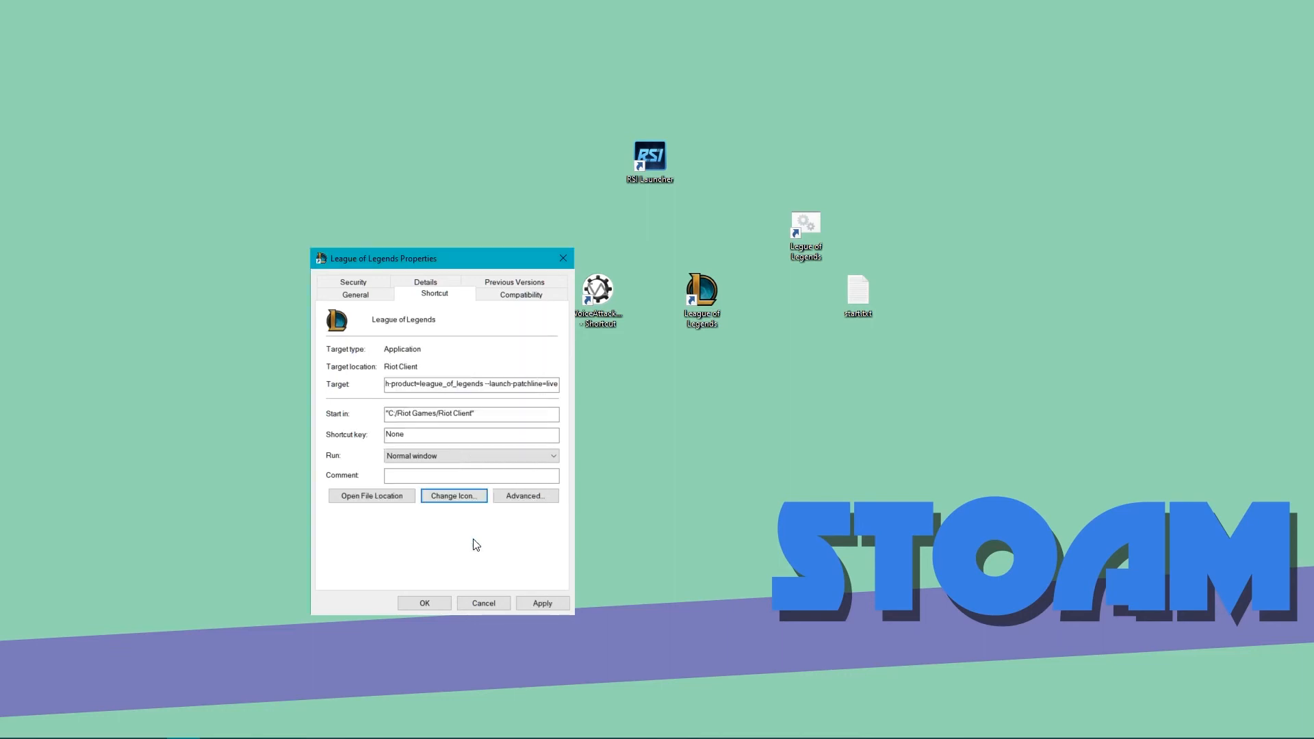
left_click(484, 602)
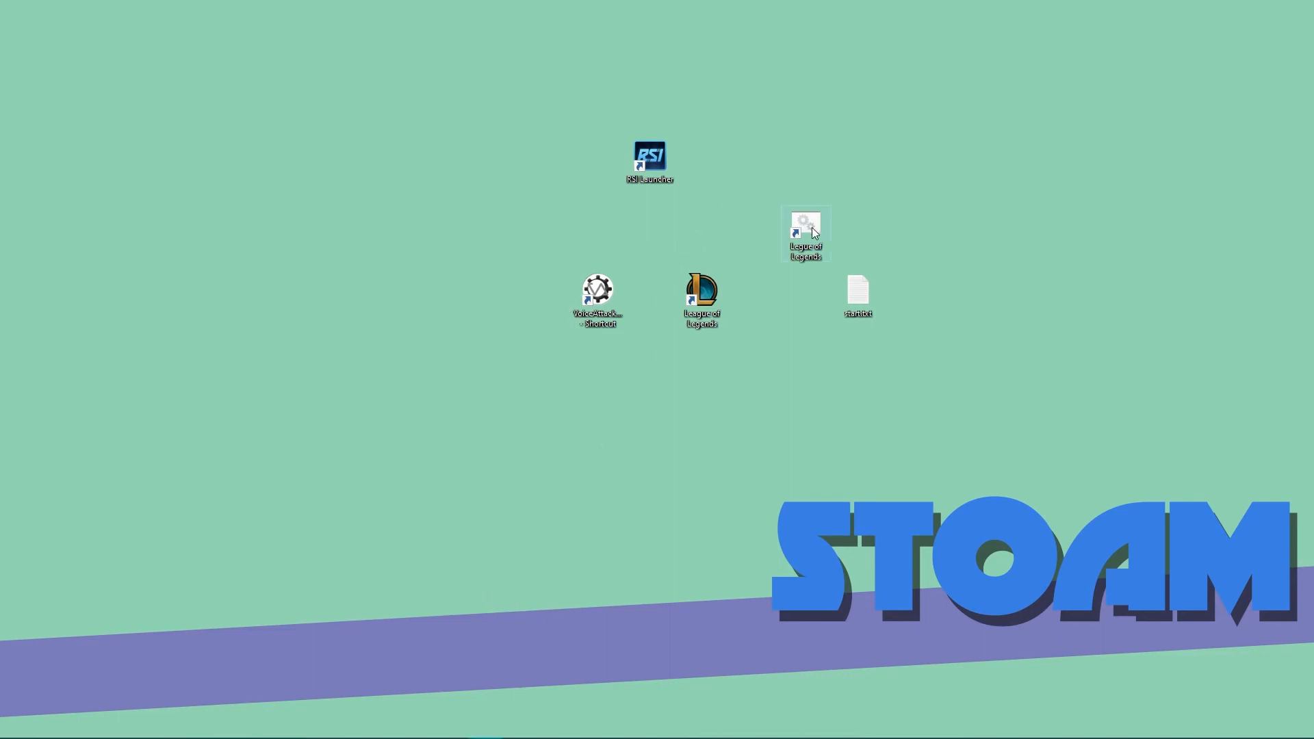
- In the Legue of Legends shortcut's Properties, reach Change Icon past the no-icons warning
right_click(804, 232)
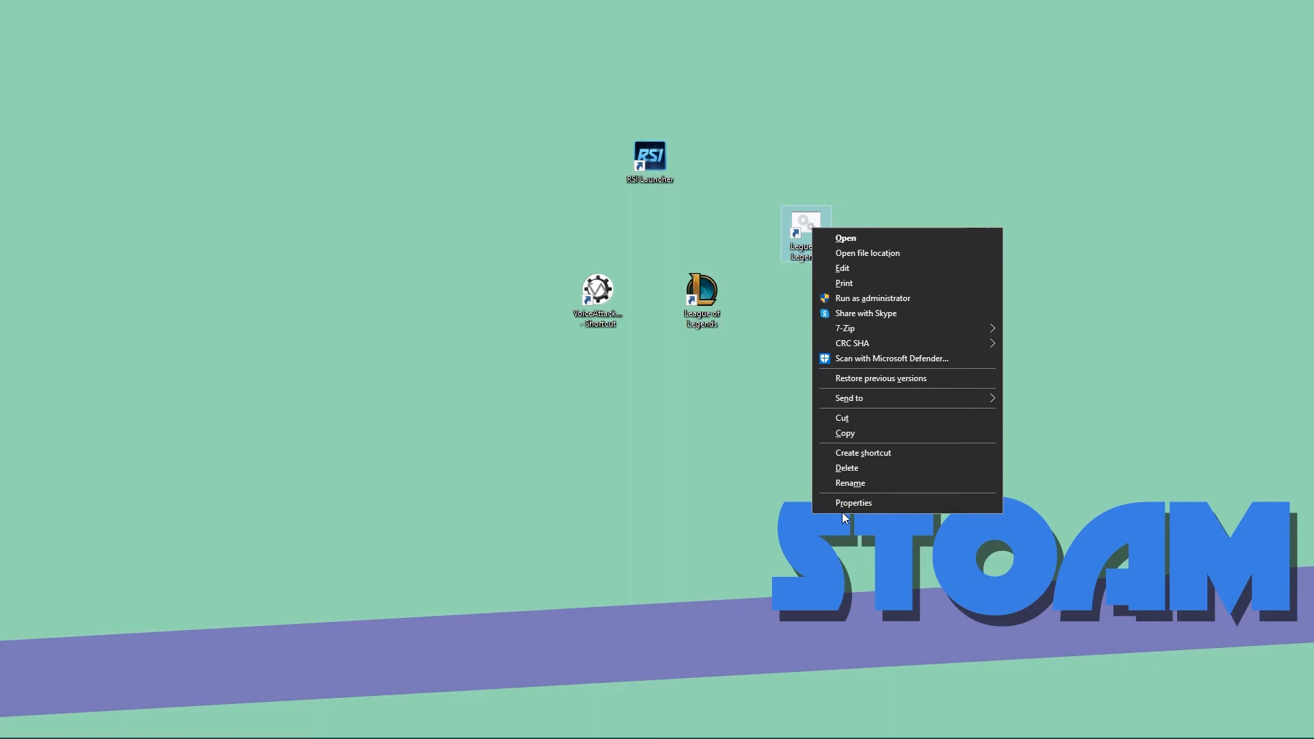
left_click(853, 502)
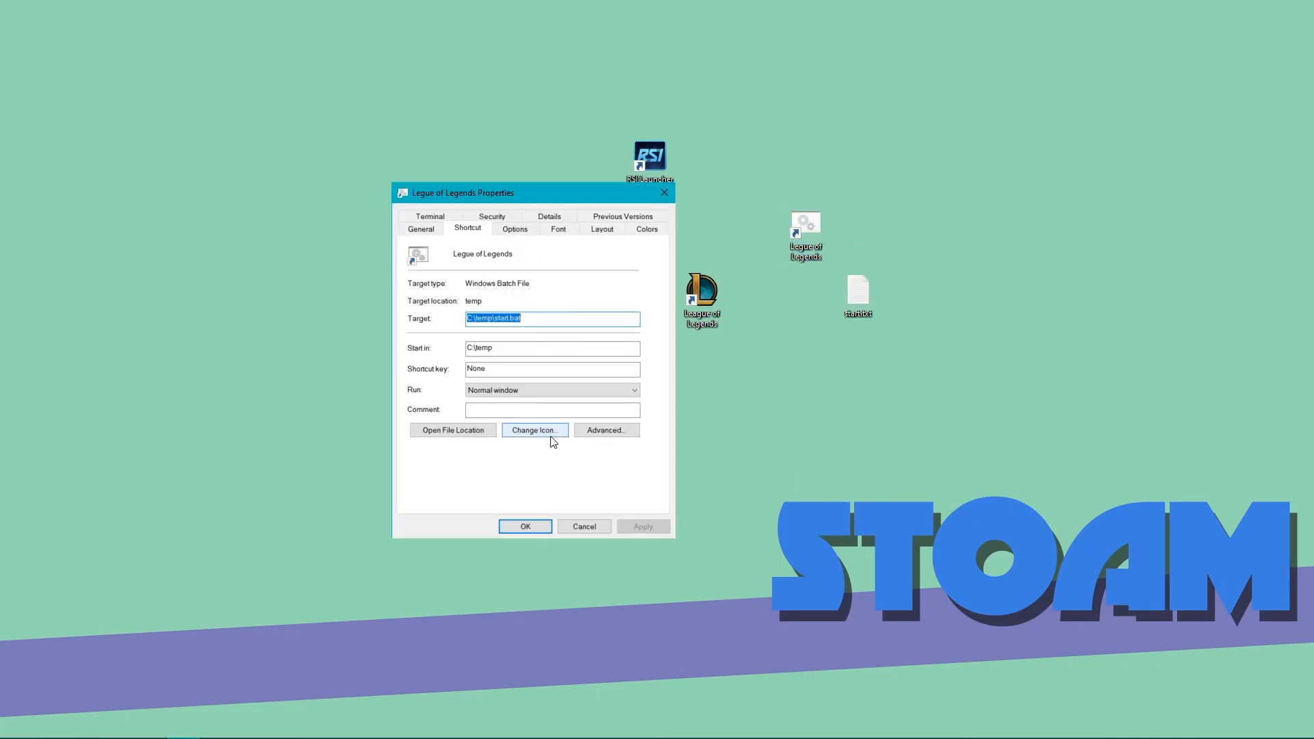
left_click(534, 430)
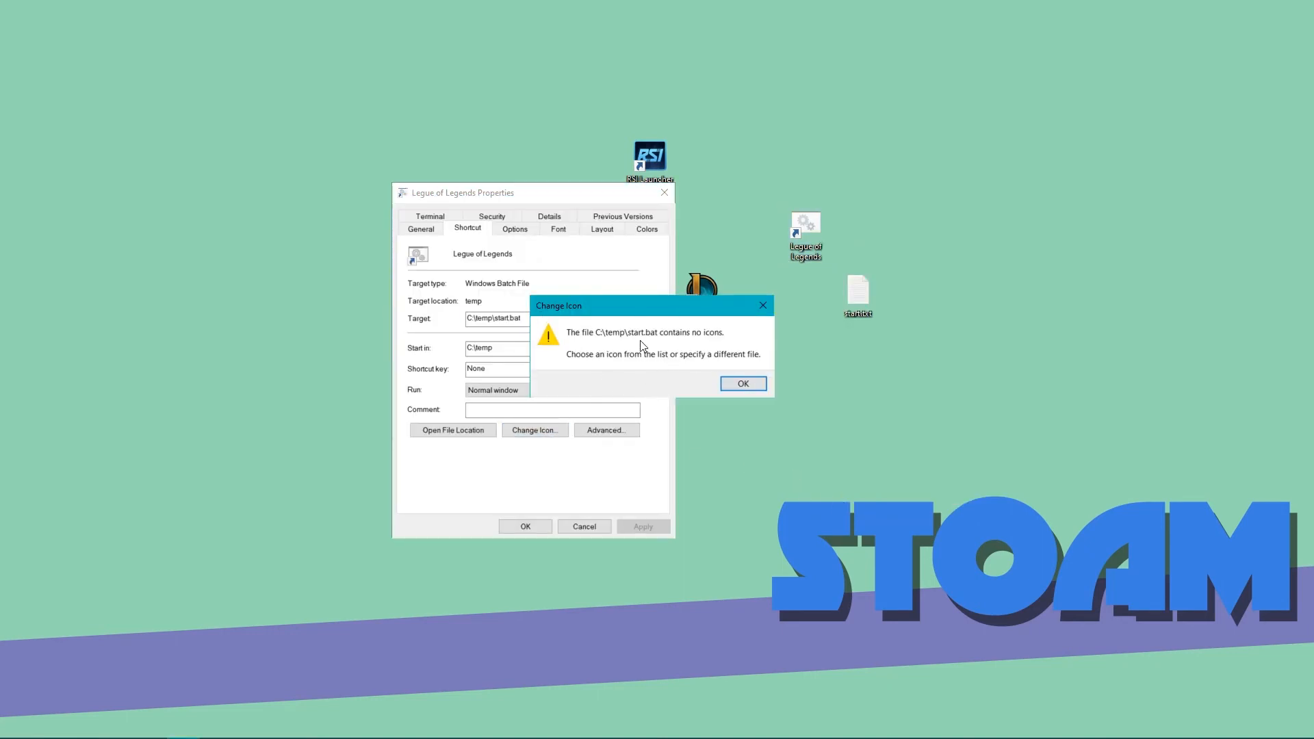
left_click(742, 383)
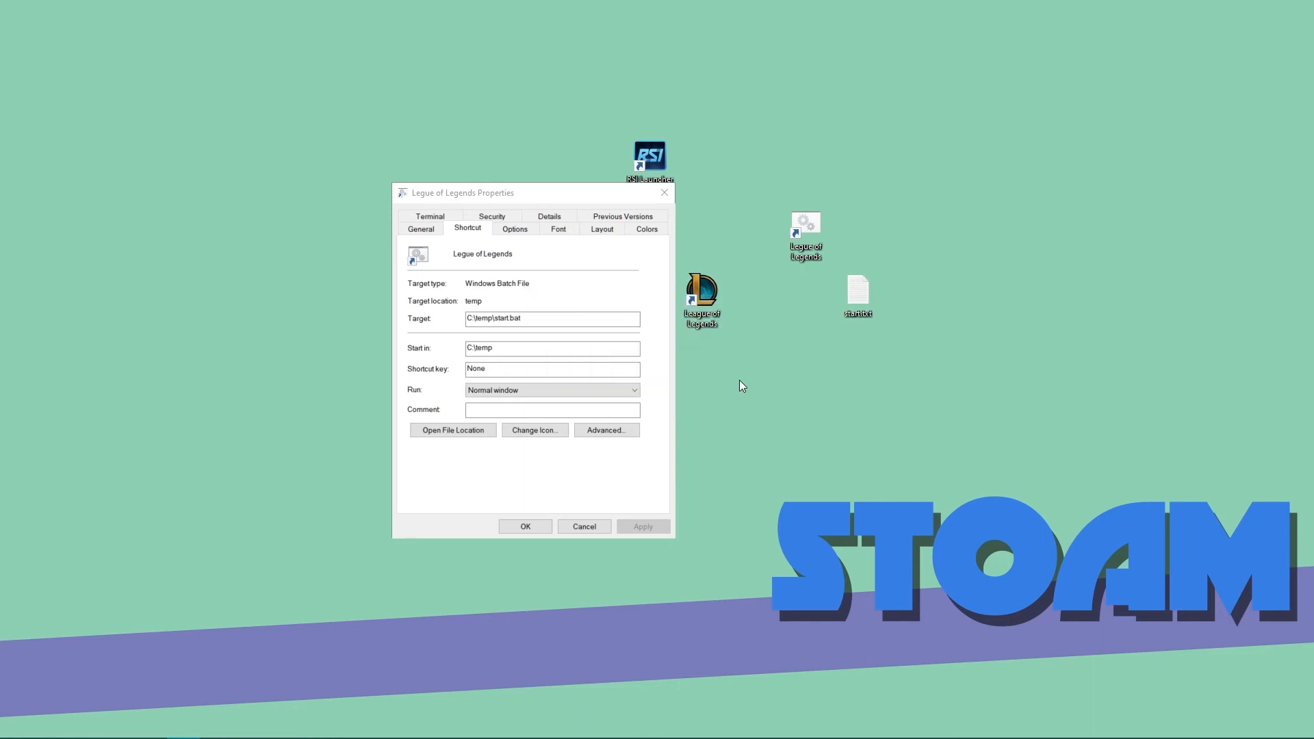
left_click(534, 430)
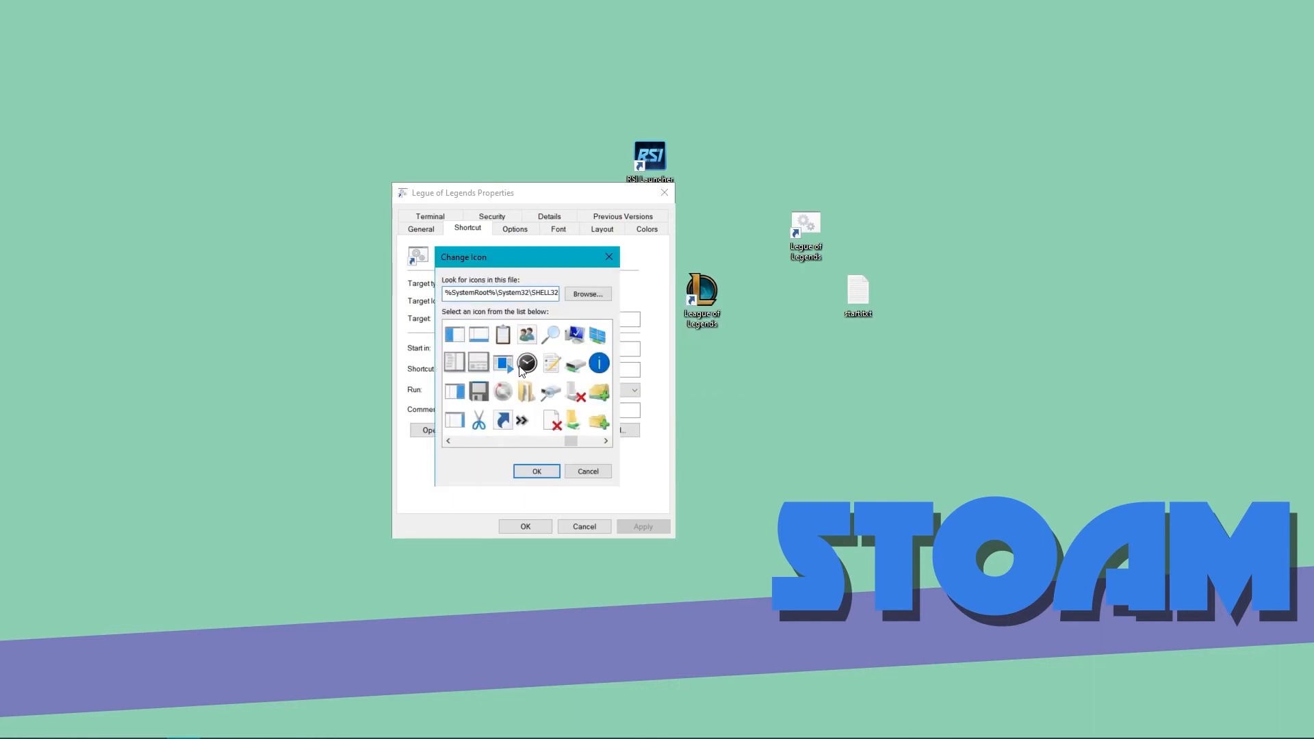
- Replace the icon source path by browsing on disk to the RSI Launcher folder for an icon file
scroll("right", 3)
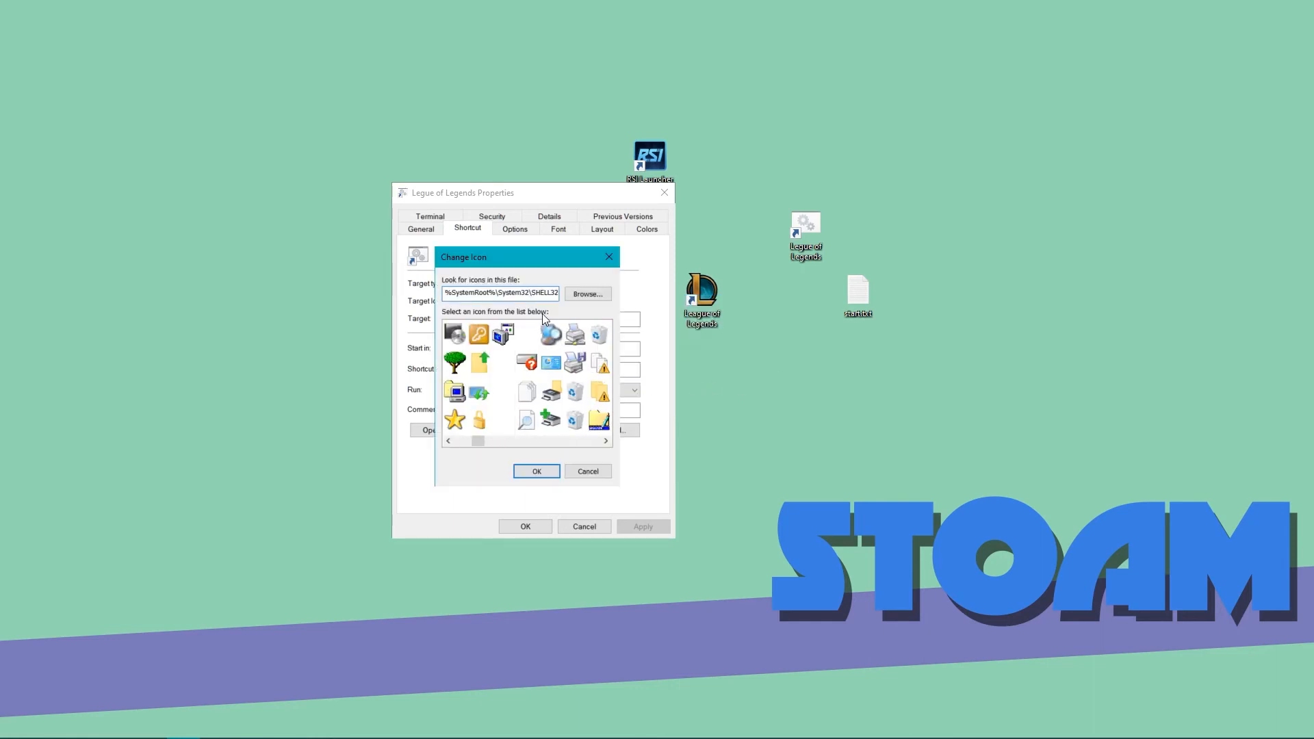
mouse_move(560, 304)
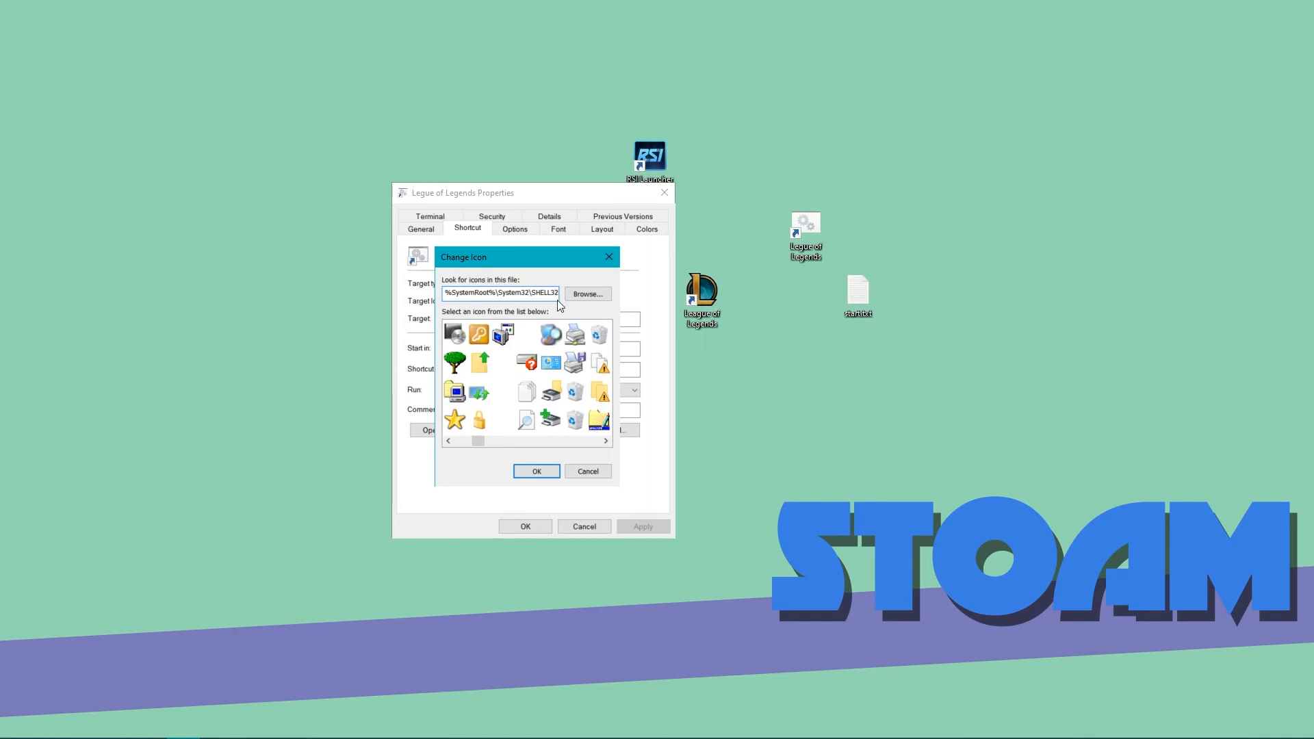
triple_click(500, 292)
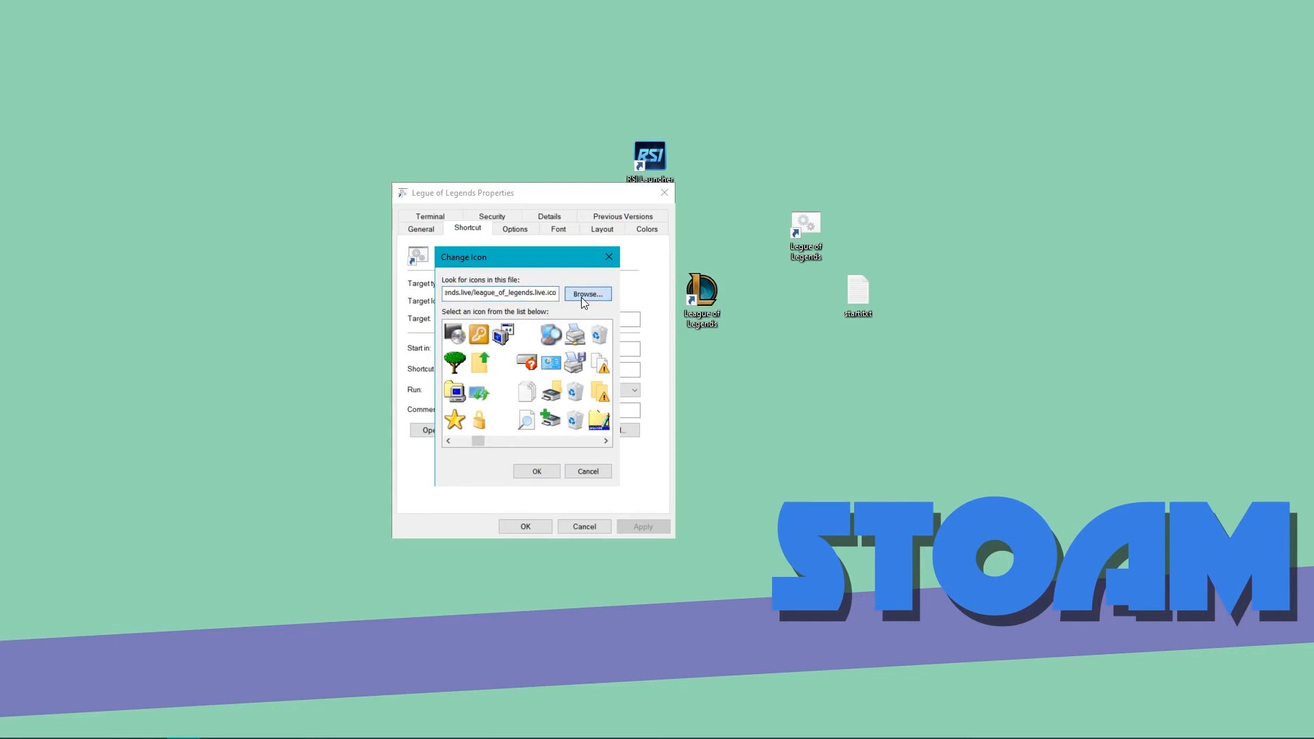
left_click(587, 294)
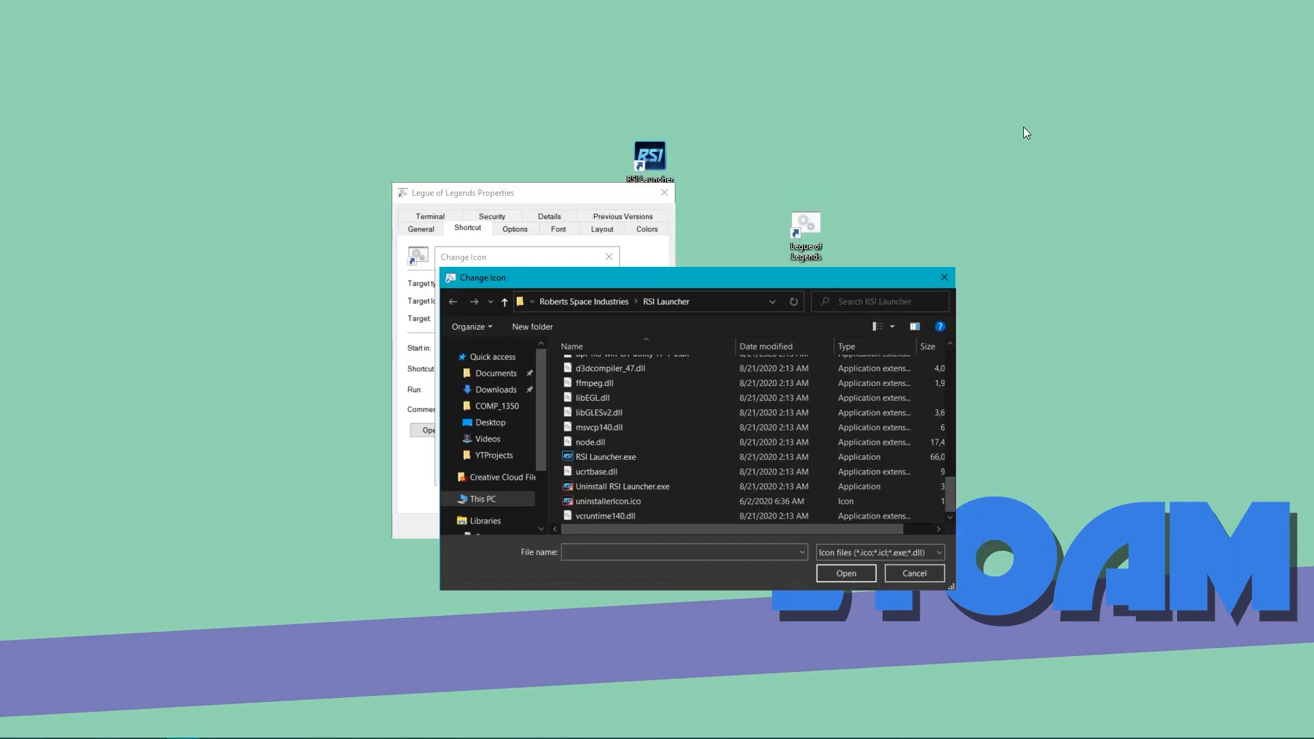
mouse_move(752, 314)
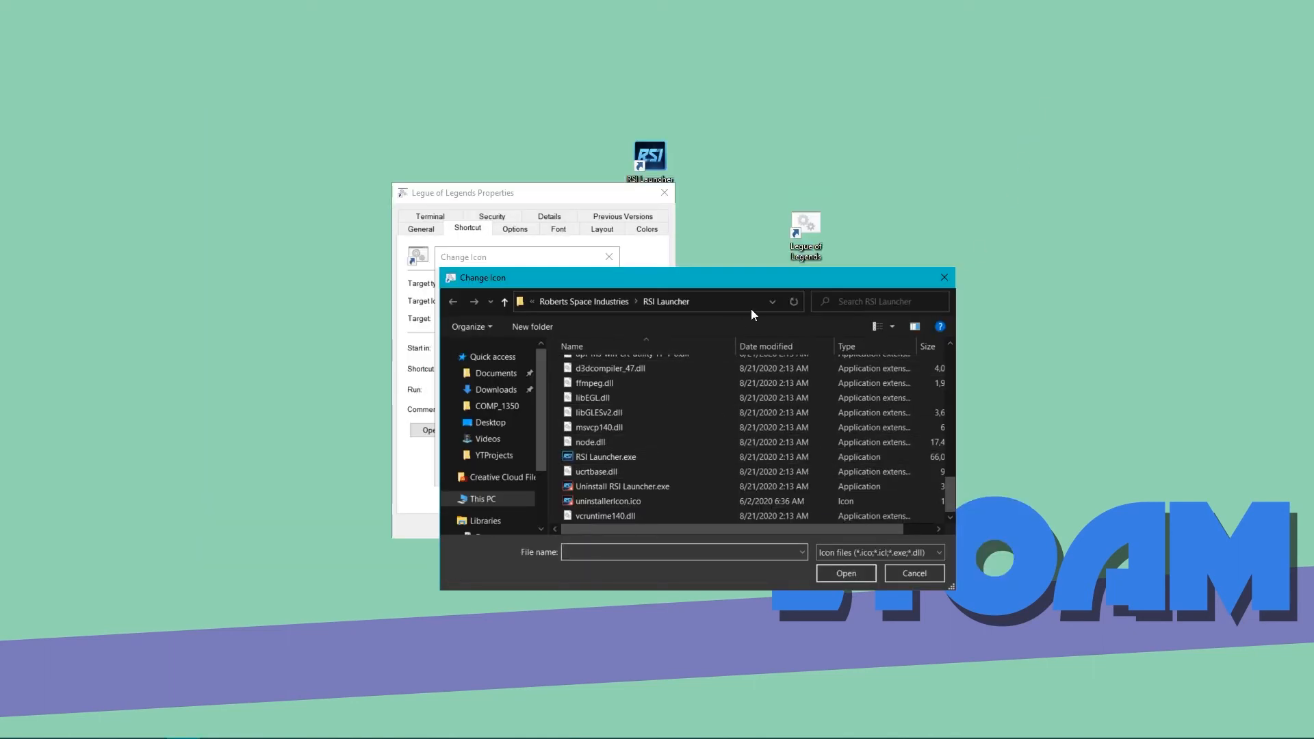
left_click(641, 301)
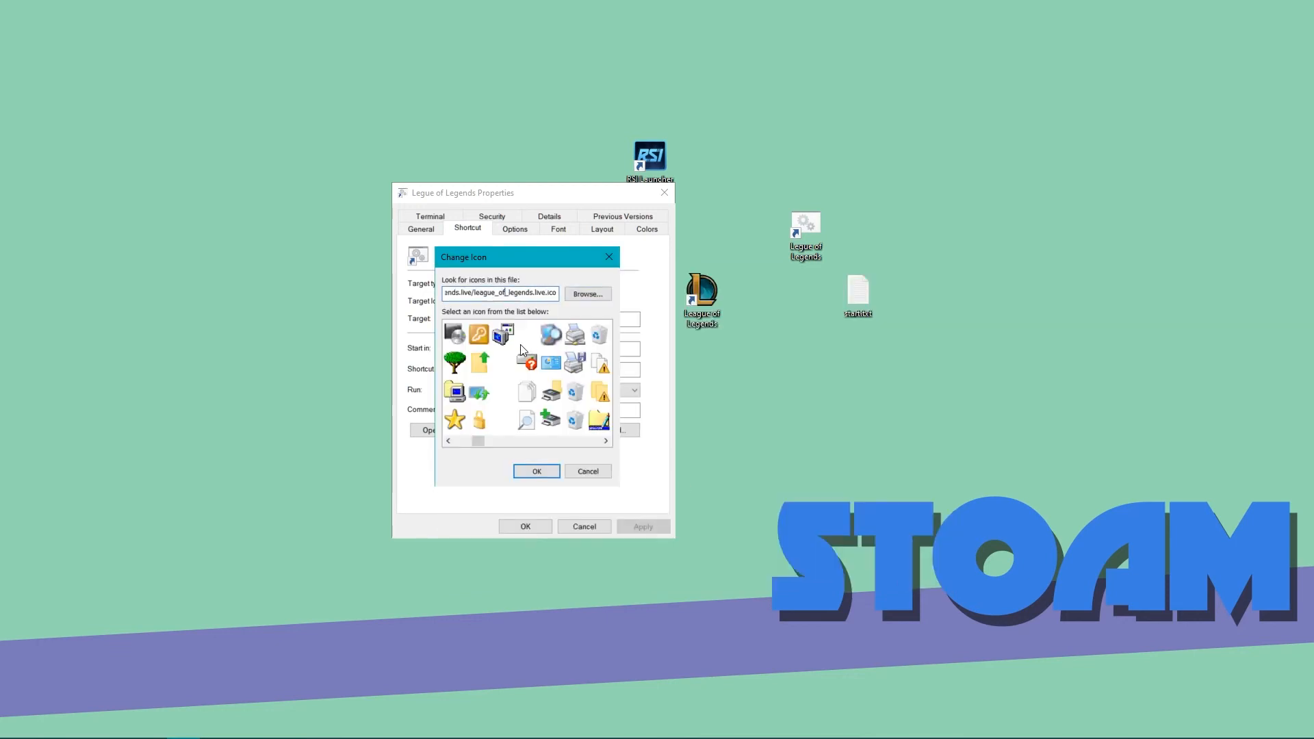
left_click(588, 293)
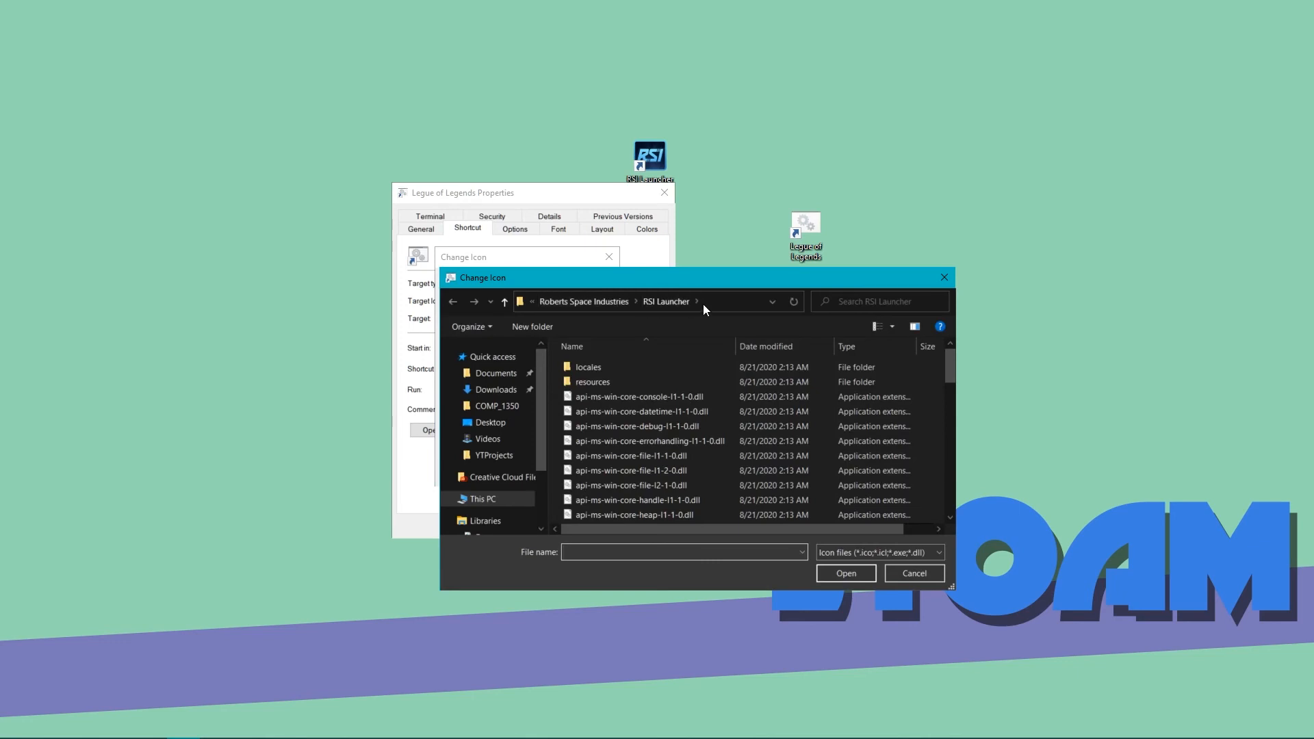
- Navigate to ProgramData\Riot Games\Metadata, correcting the path after a not-found error
left_click(654, 302)
type("es/Metadata/l")
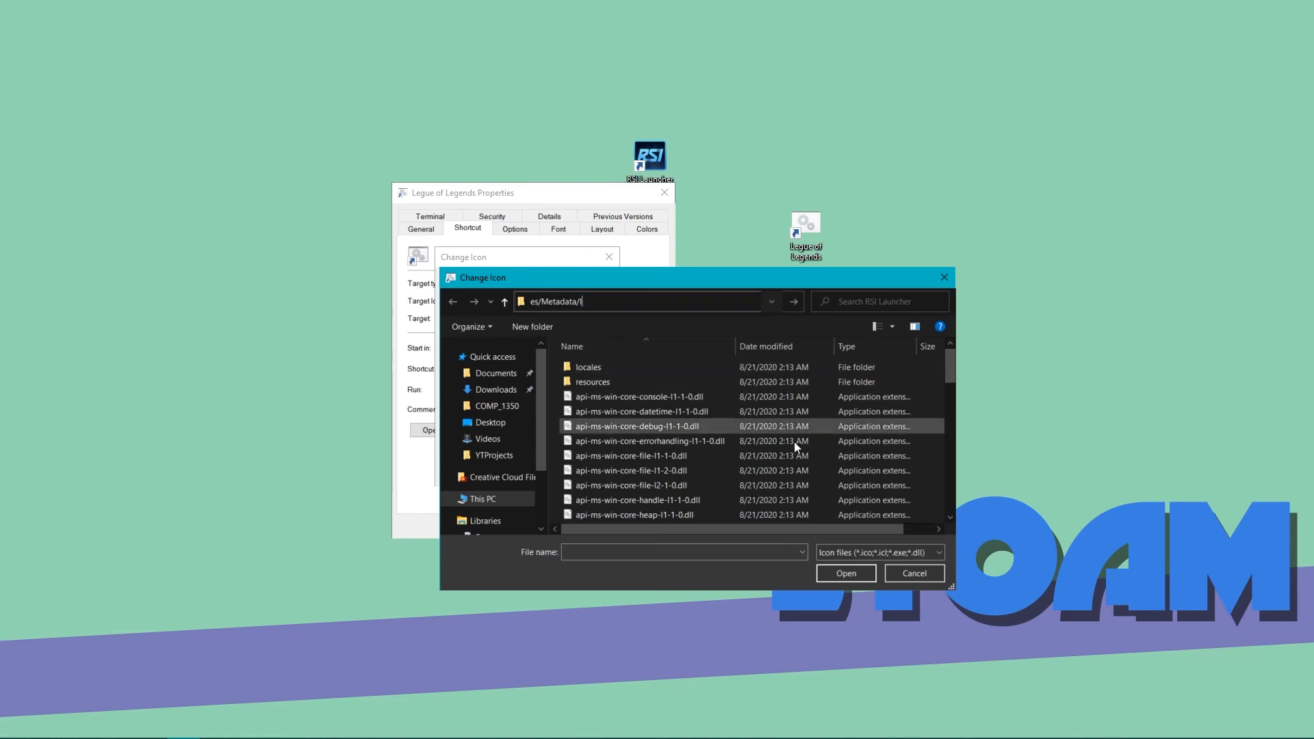
left_click(792, 301)
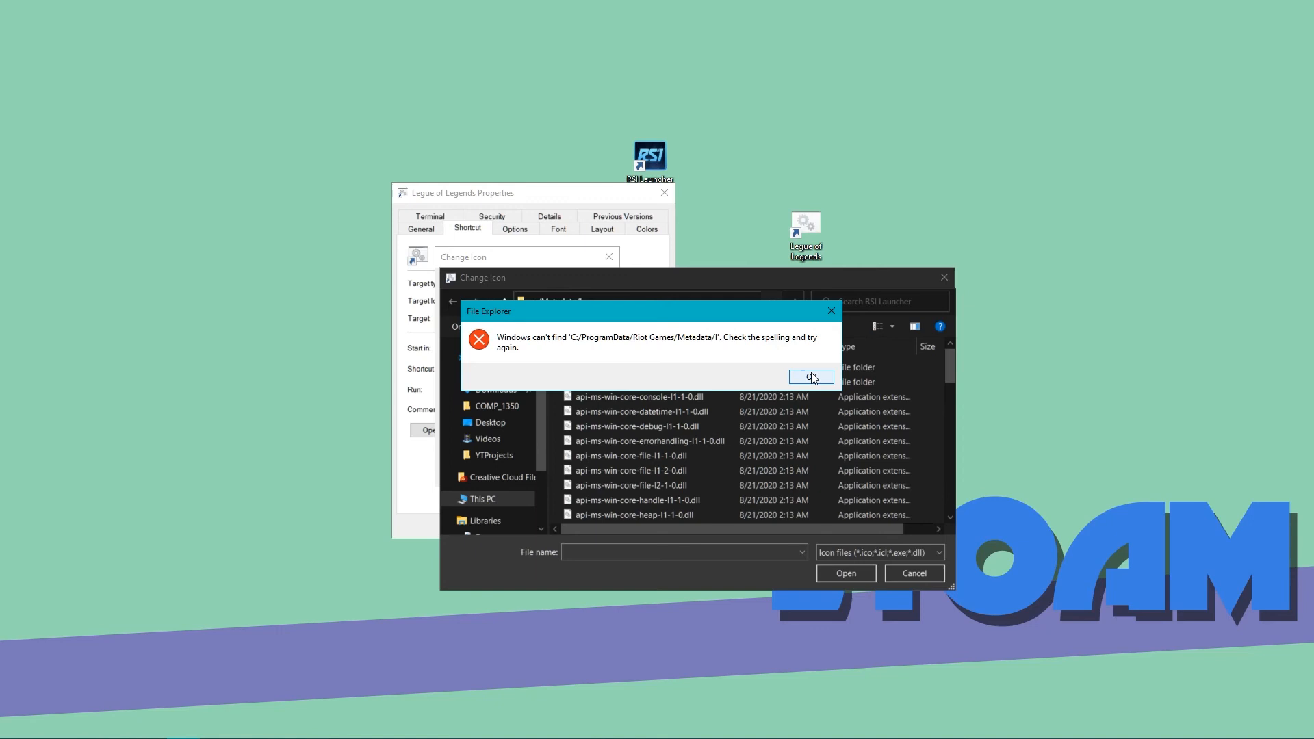
left_click(809, 376)
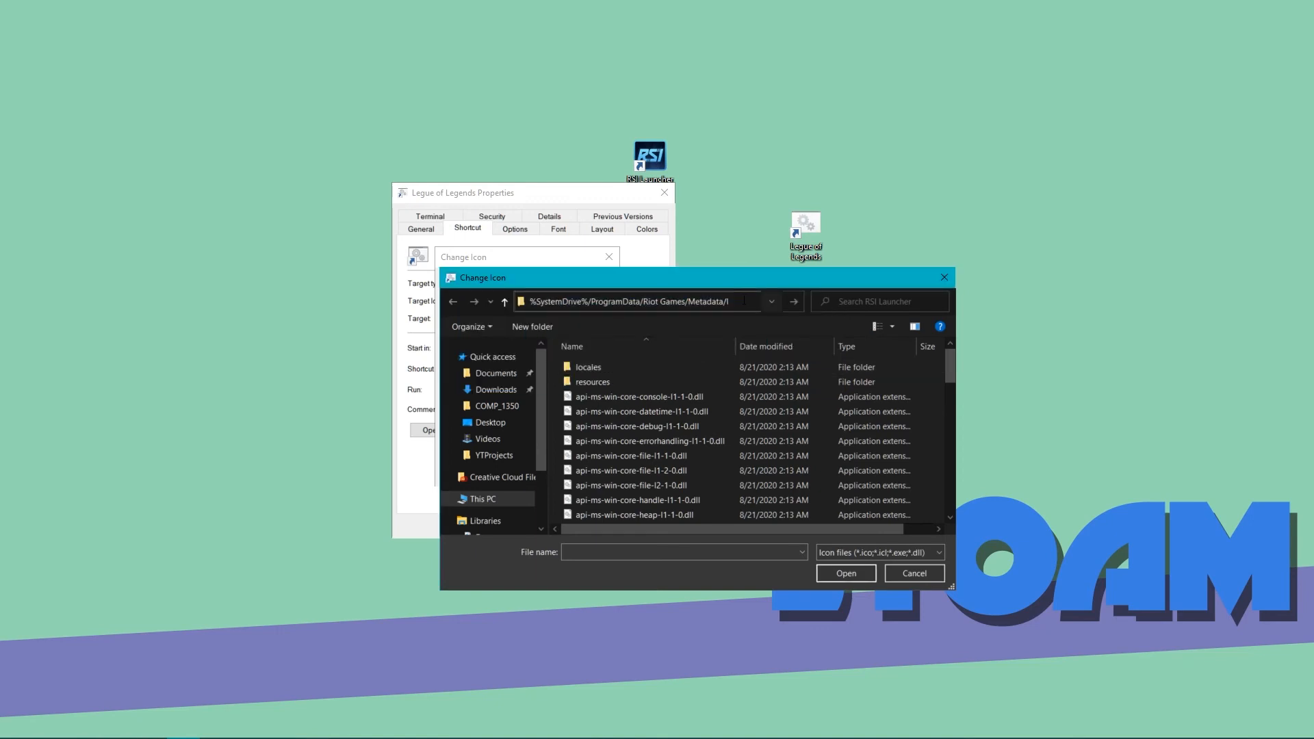
left_click(504, 301)
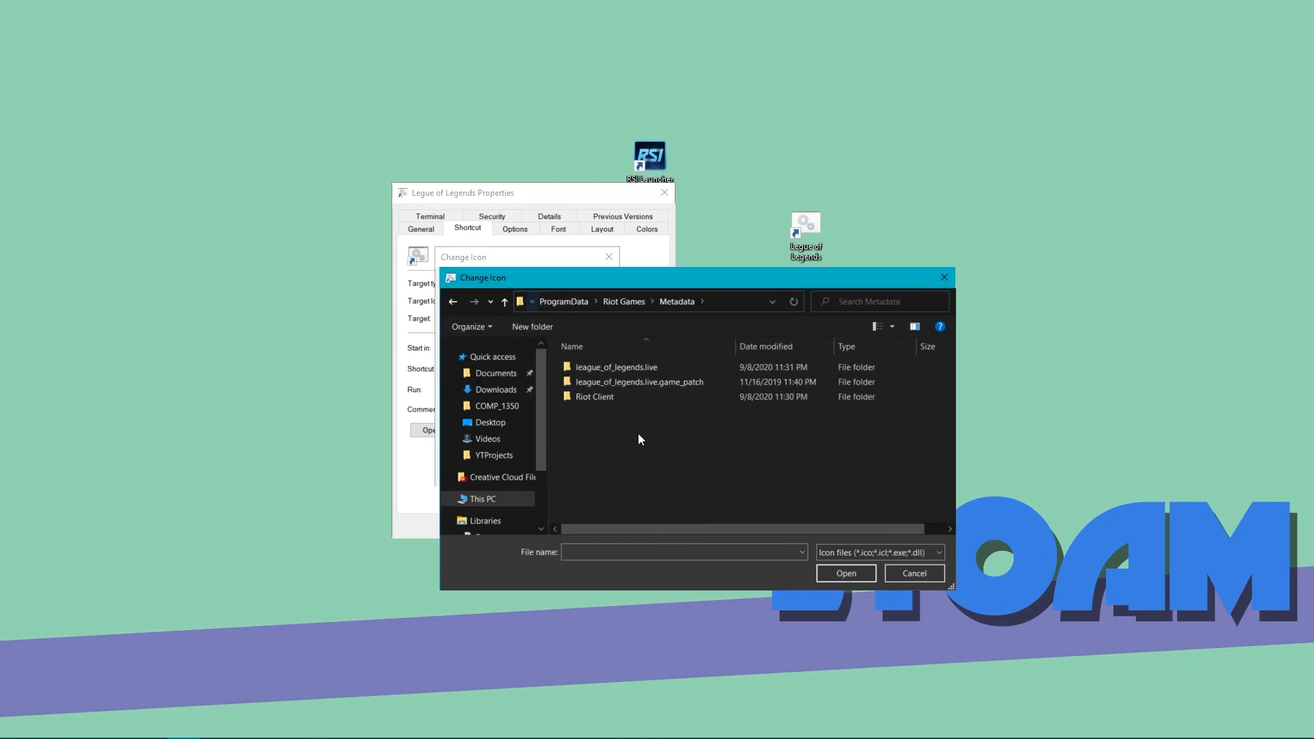
mouse_move(613, 418)
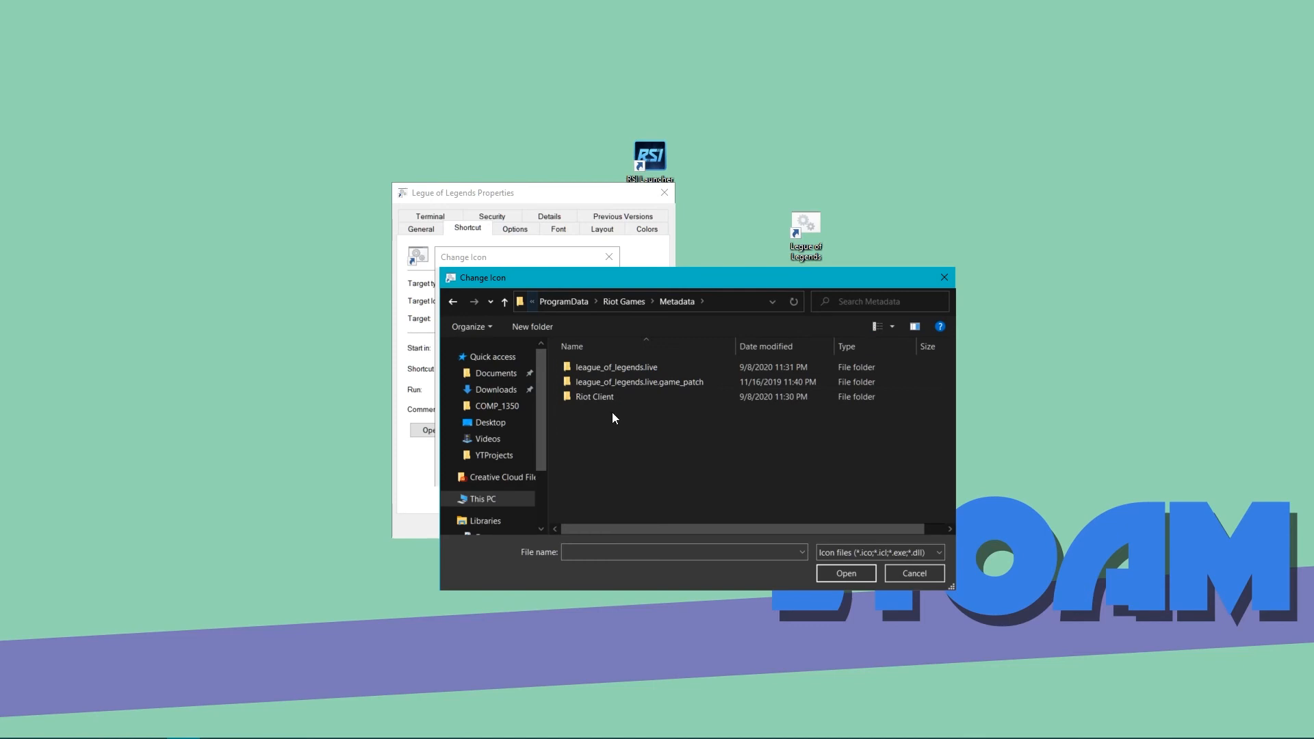
- Select league_of_legends.live.ico inside the league_of_legends.live folder as the shortcut icon
left_click(640, 382)
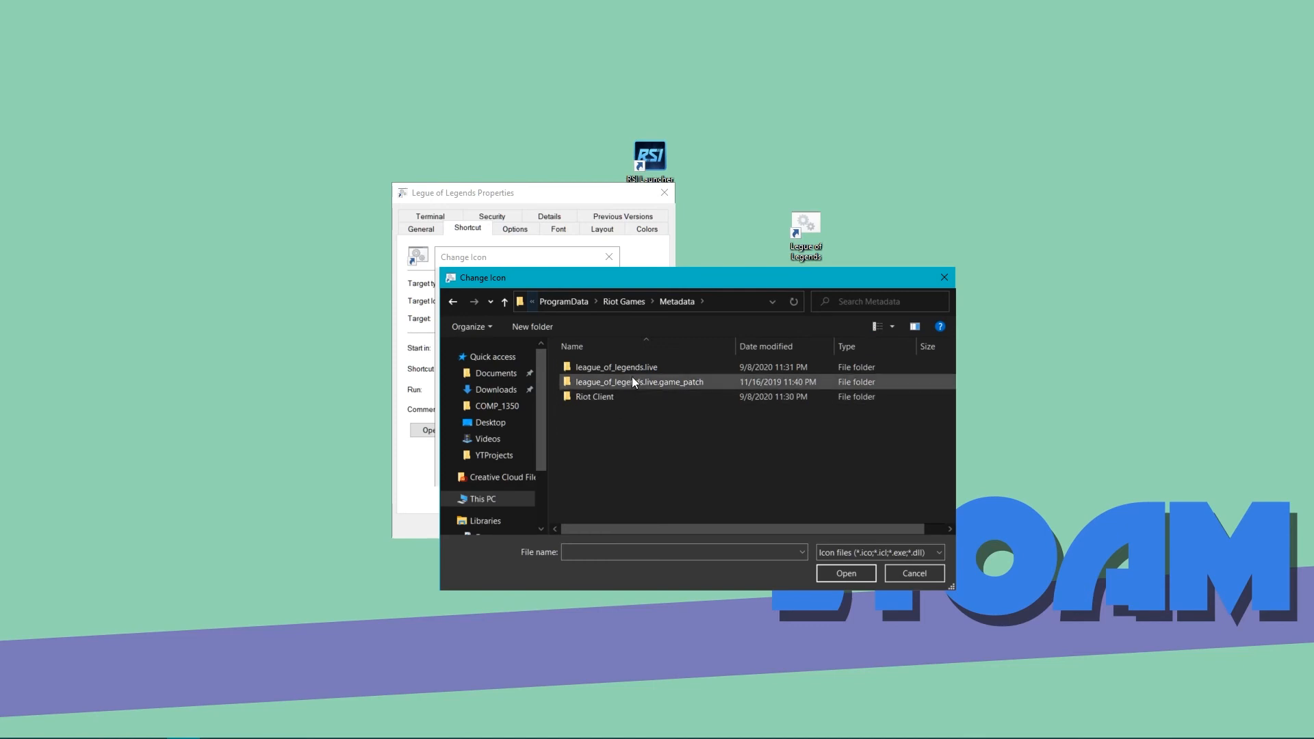
double_click(616, 366)
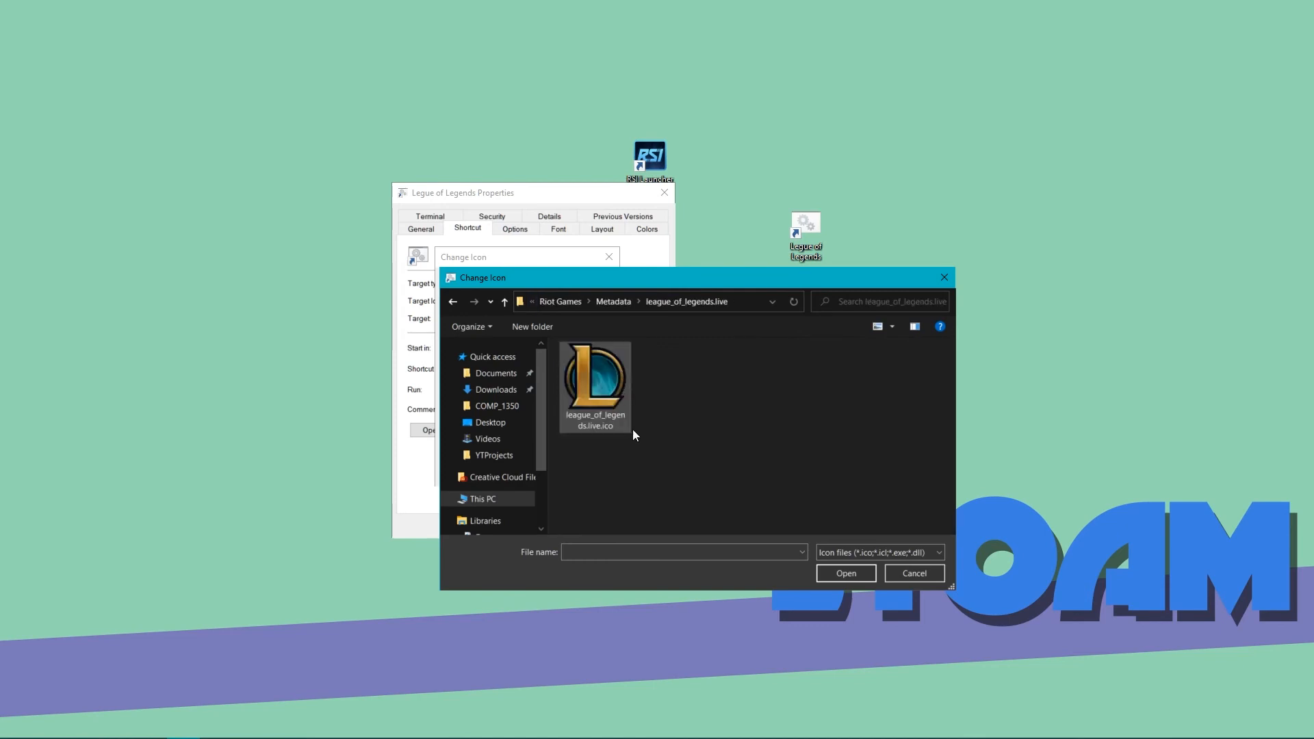
left_click(594, 387)
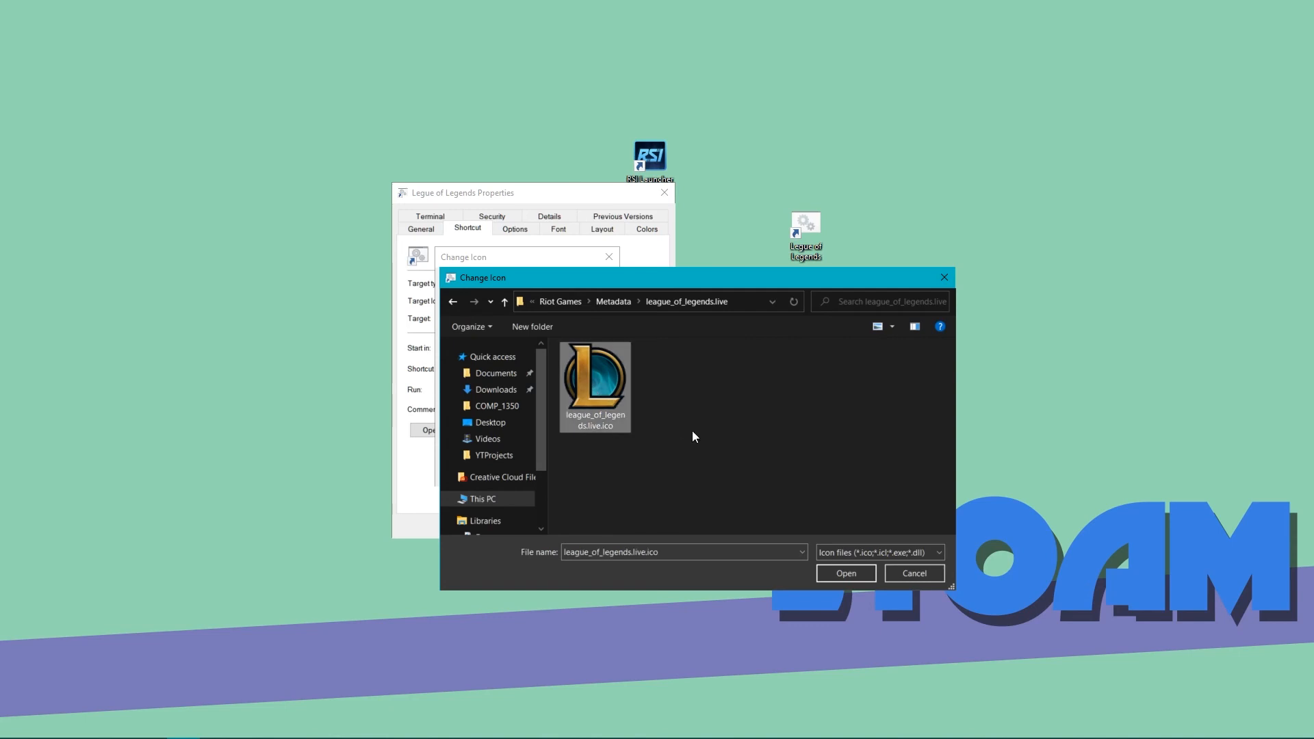
mouse_move(619, 386)
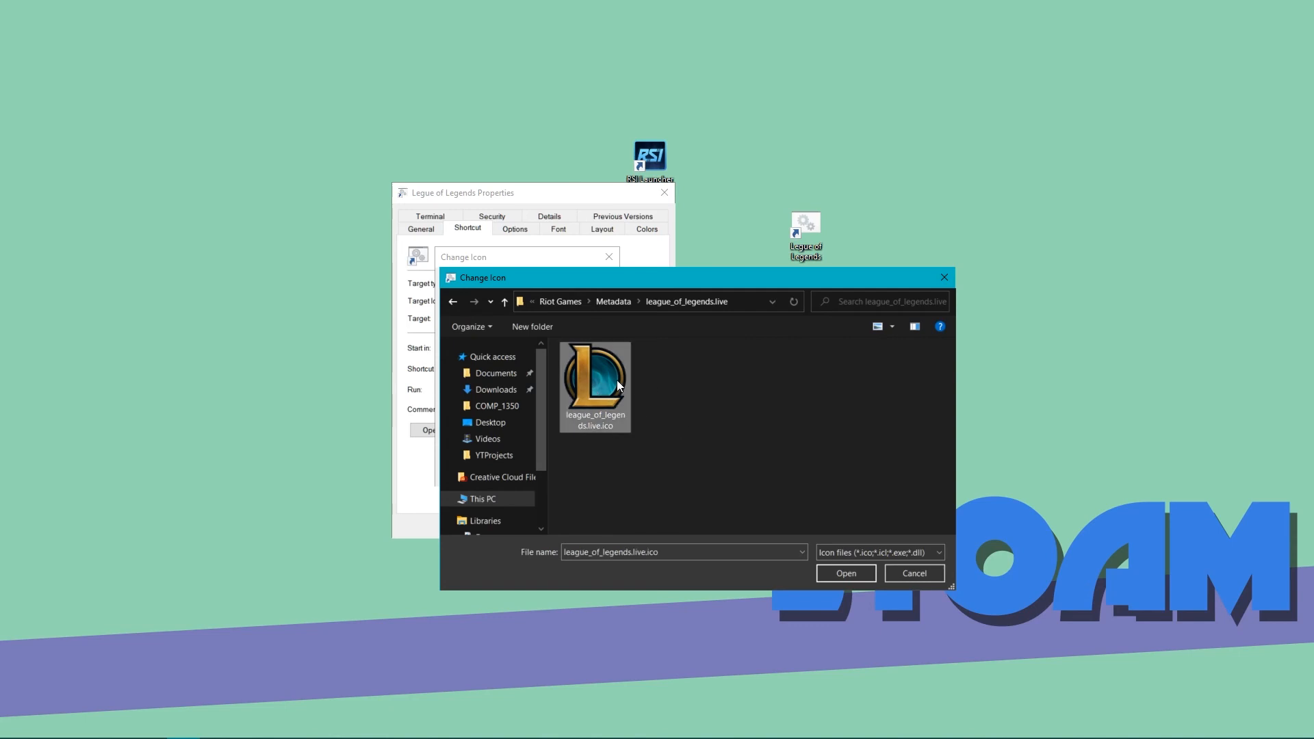
left_click(845, 574)
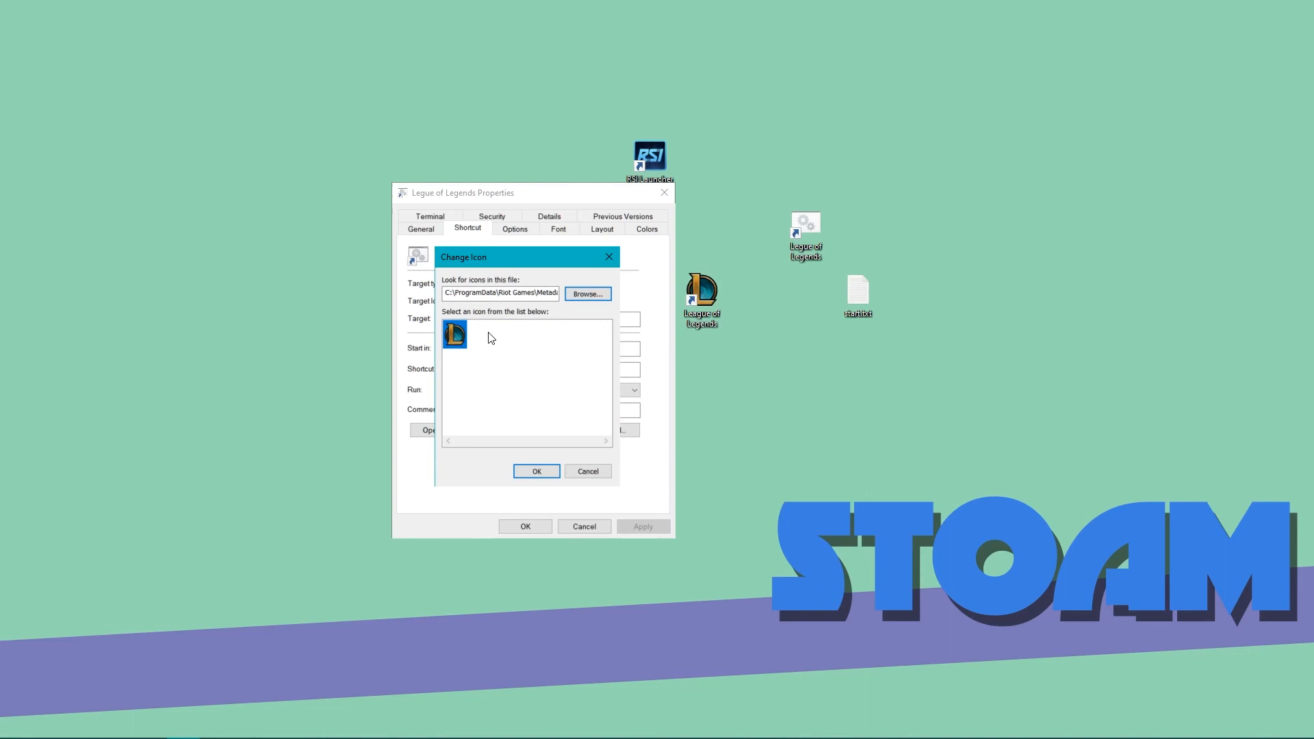
- Confirm the League of Legends icon and save the shortcut properties
left_click(535, 471)
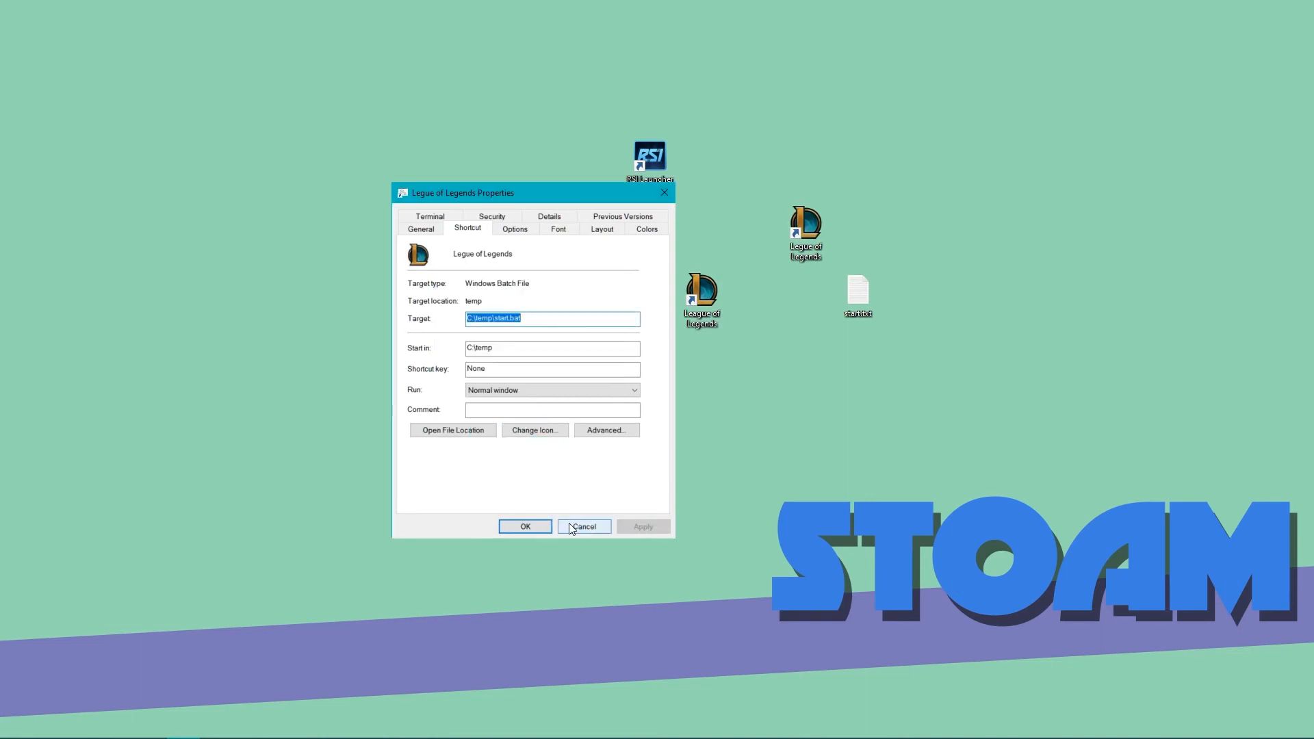
left_click(584, 526)
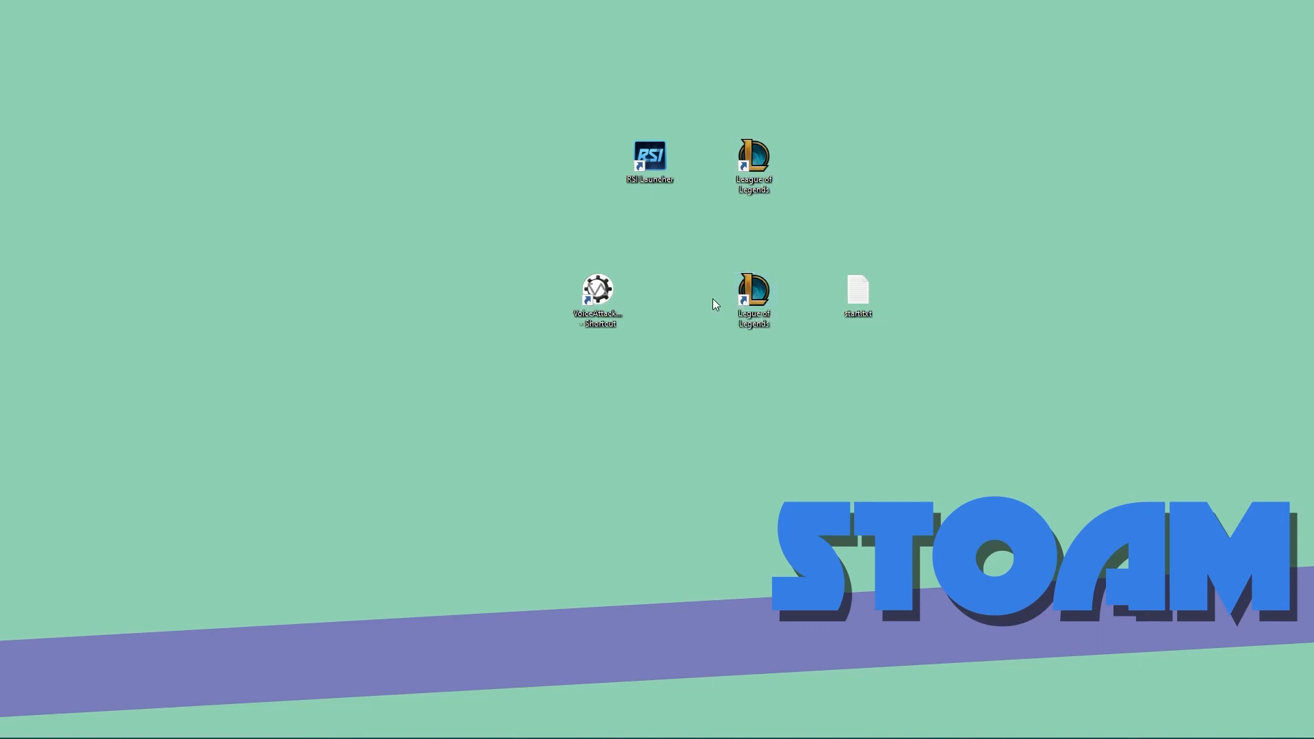
- Launch the shortcut twice, confirming Riot sign-in and VoiceAttack start together, then close them
double_click(598, 289)
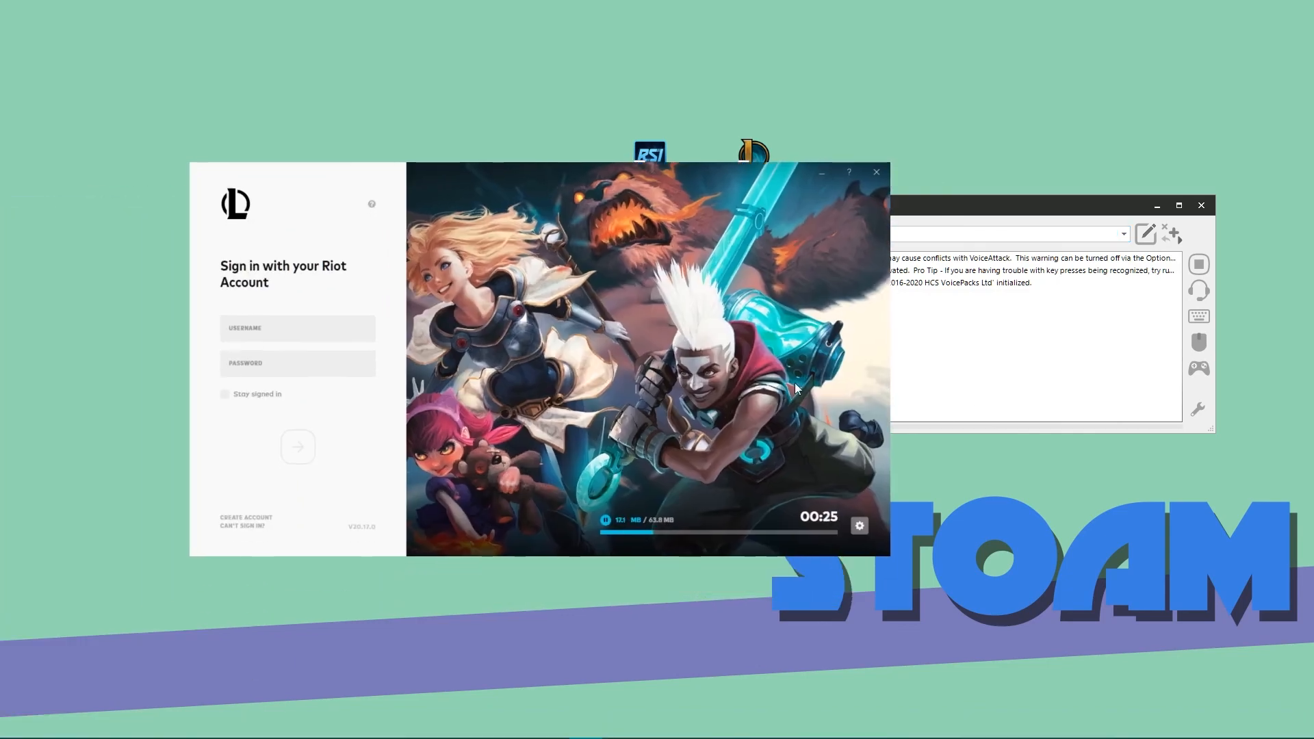
left_click(606, 533)
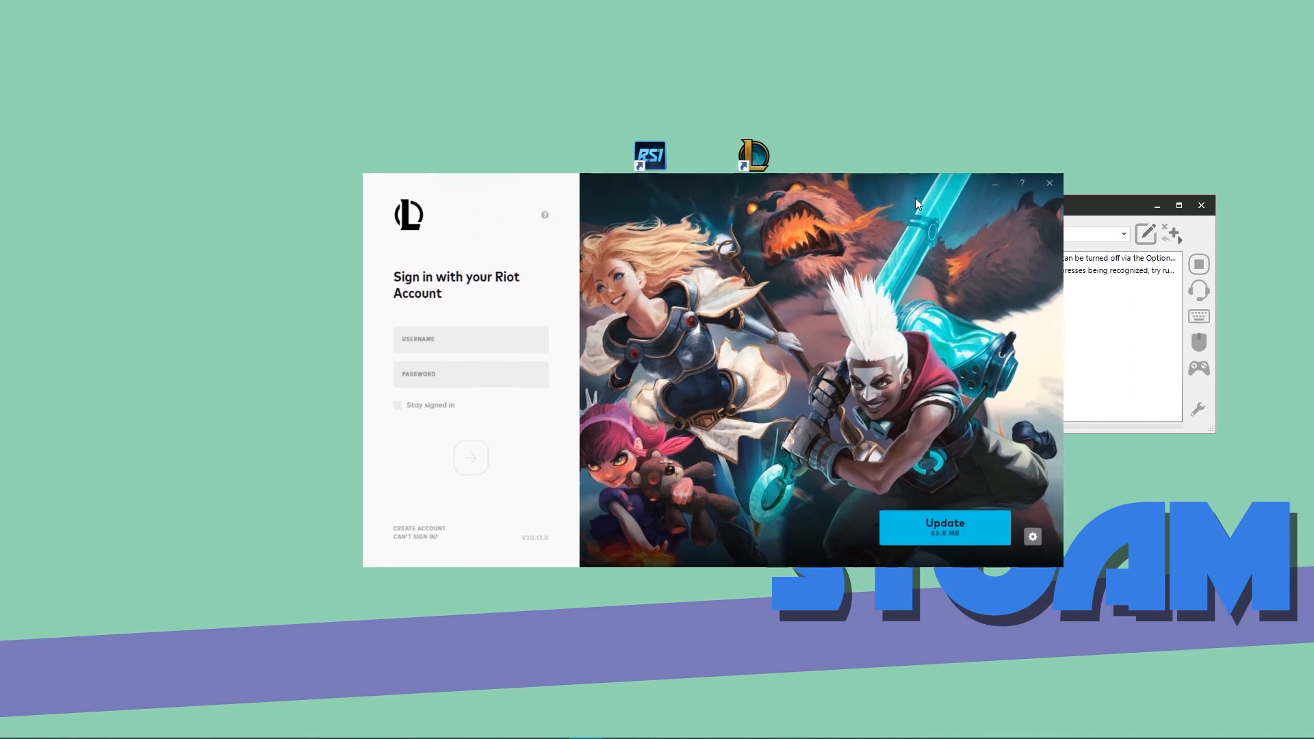
left_click(1049, 182)
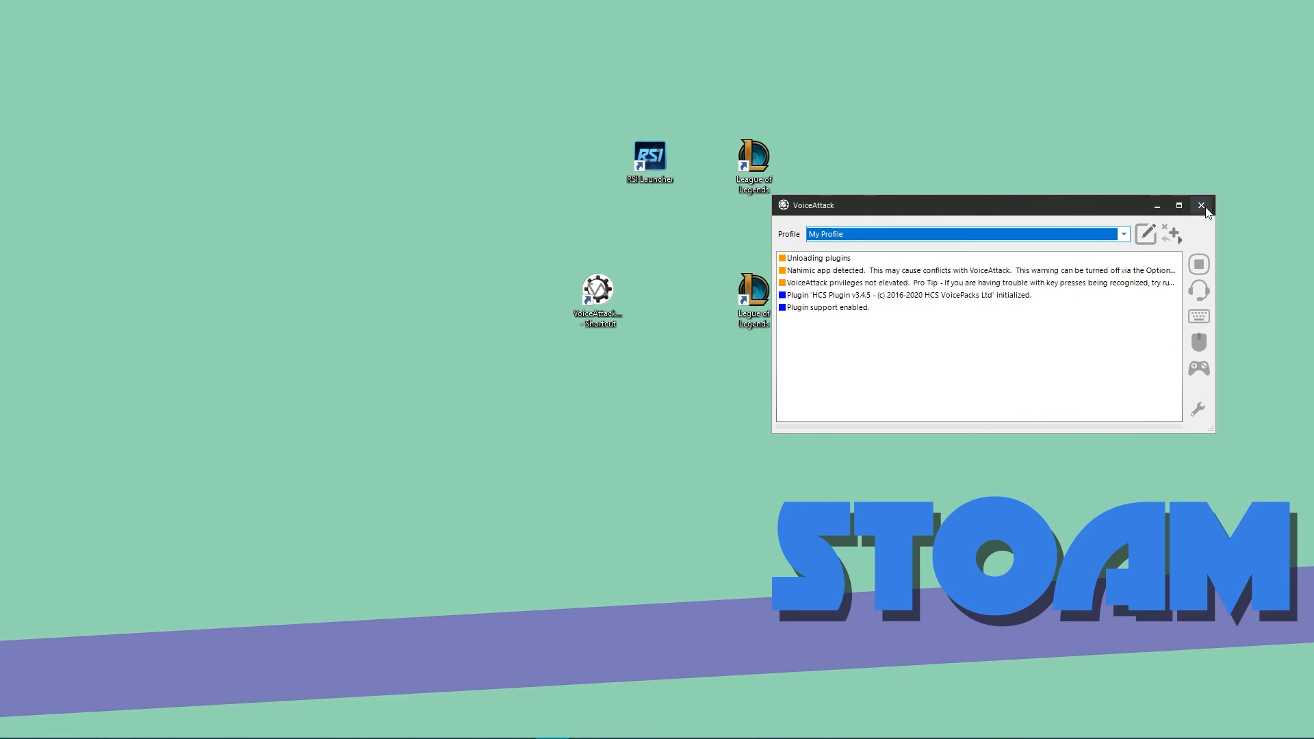
left_click(1202, 205)
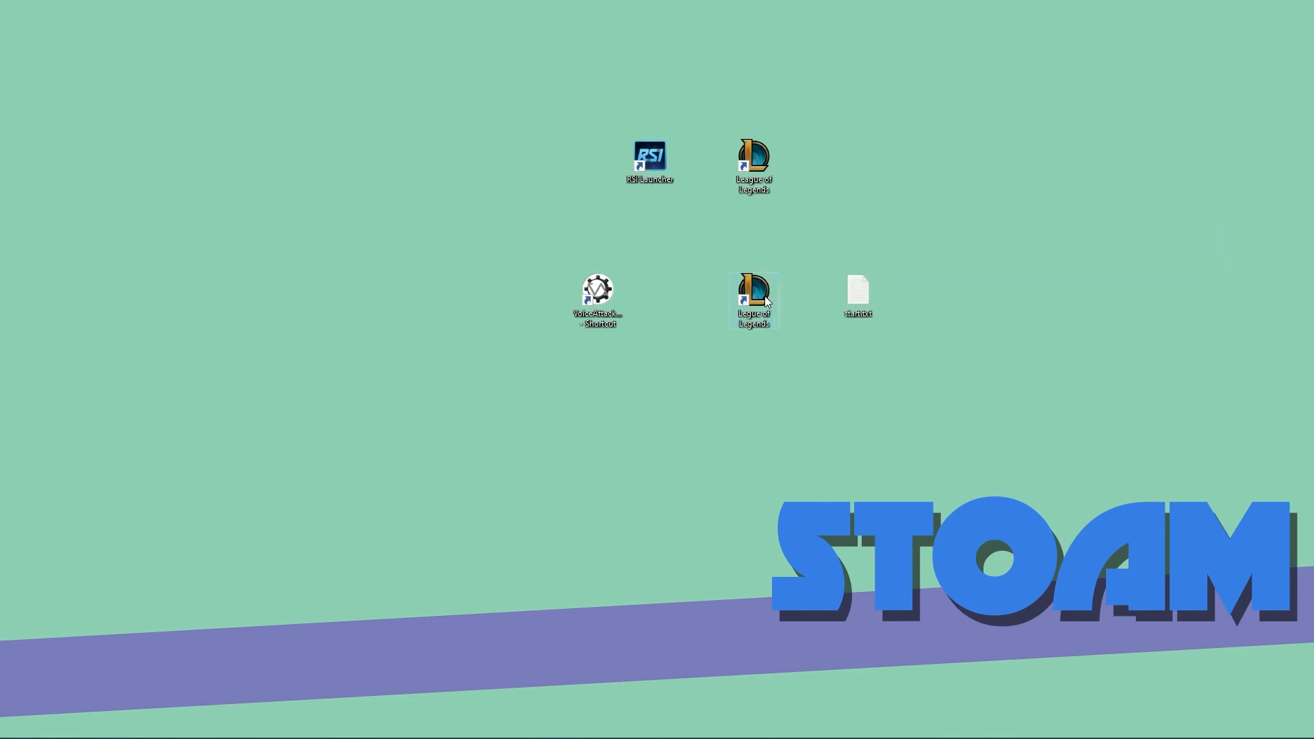
double_click(599, 289)
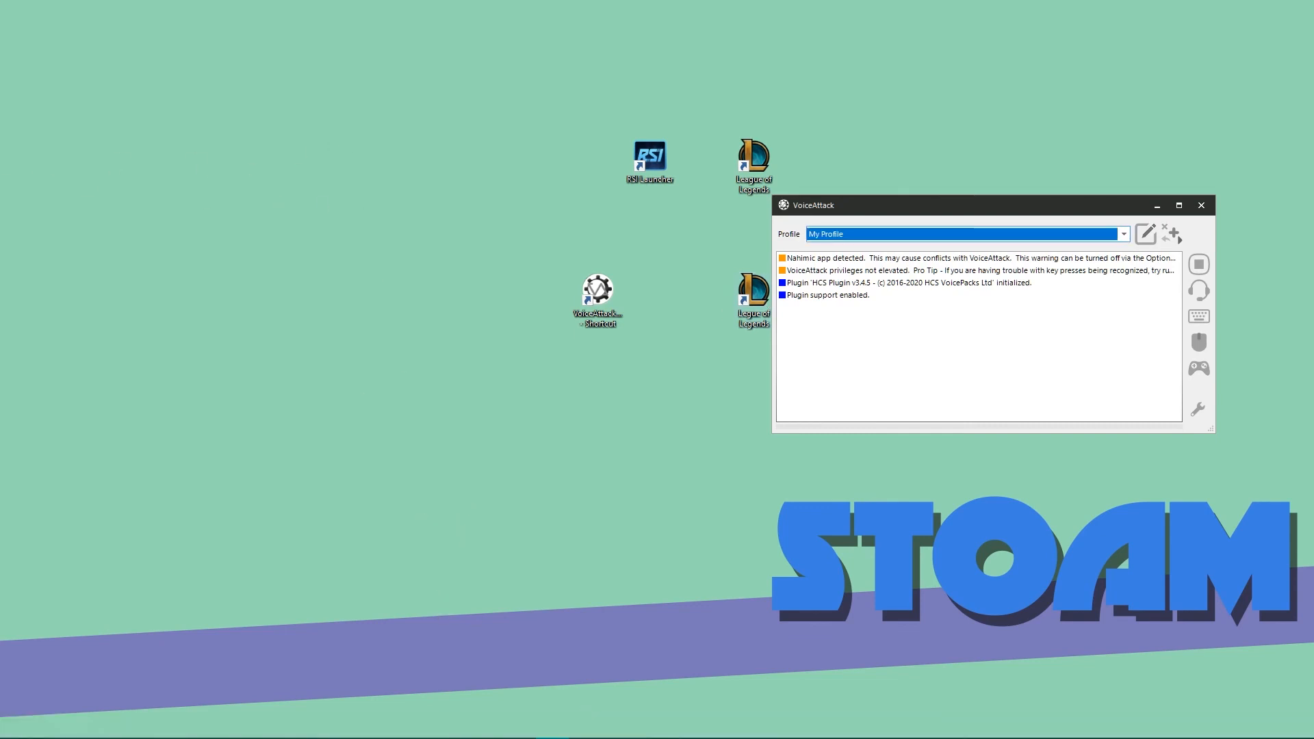
left_click(1200, 205)
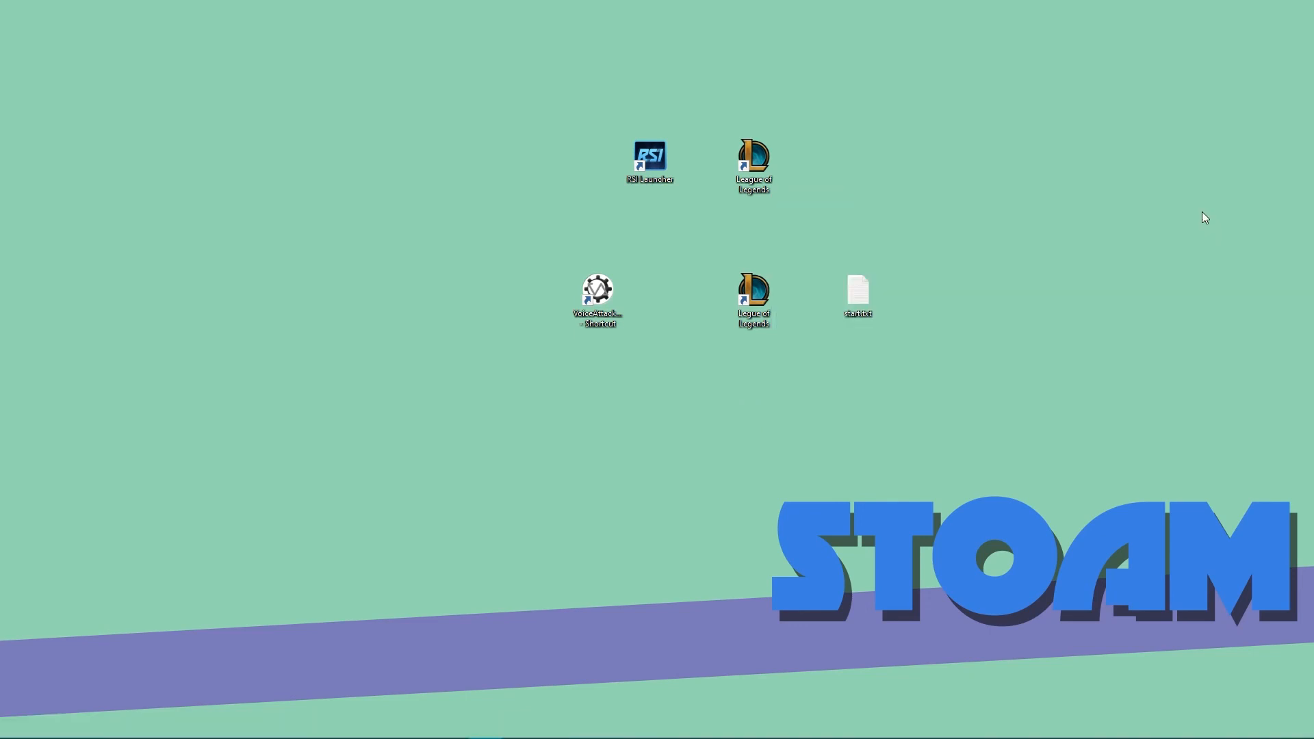
mouse_move(598, 297)
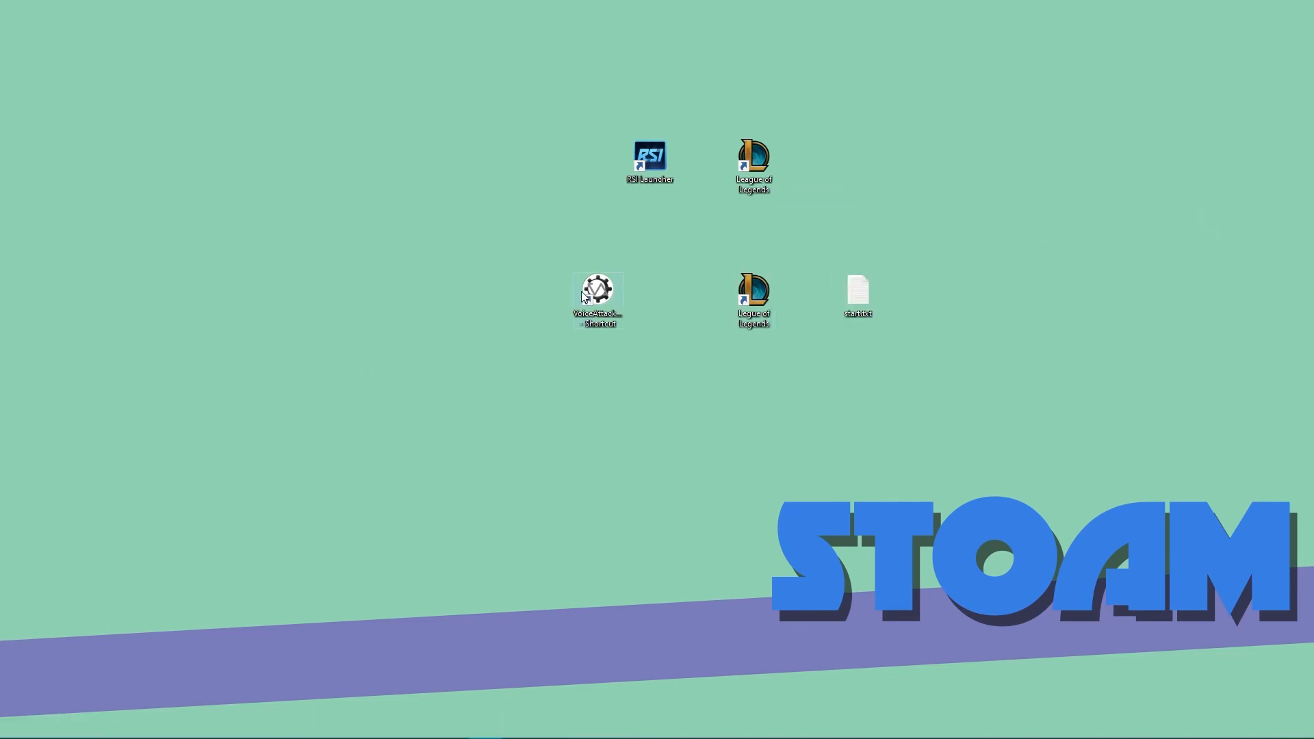
- View the RSI Launcher shortcut's target C:\temp\startup.bat and close its properties
left_click(651, 158)
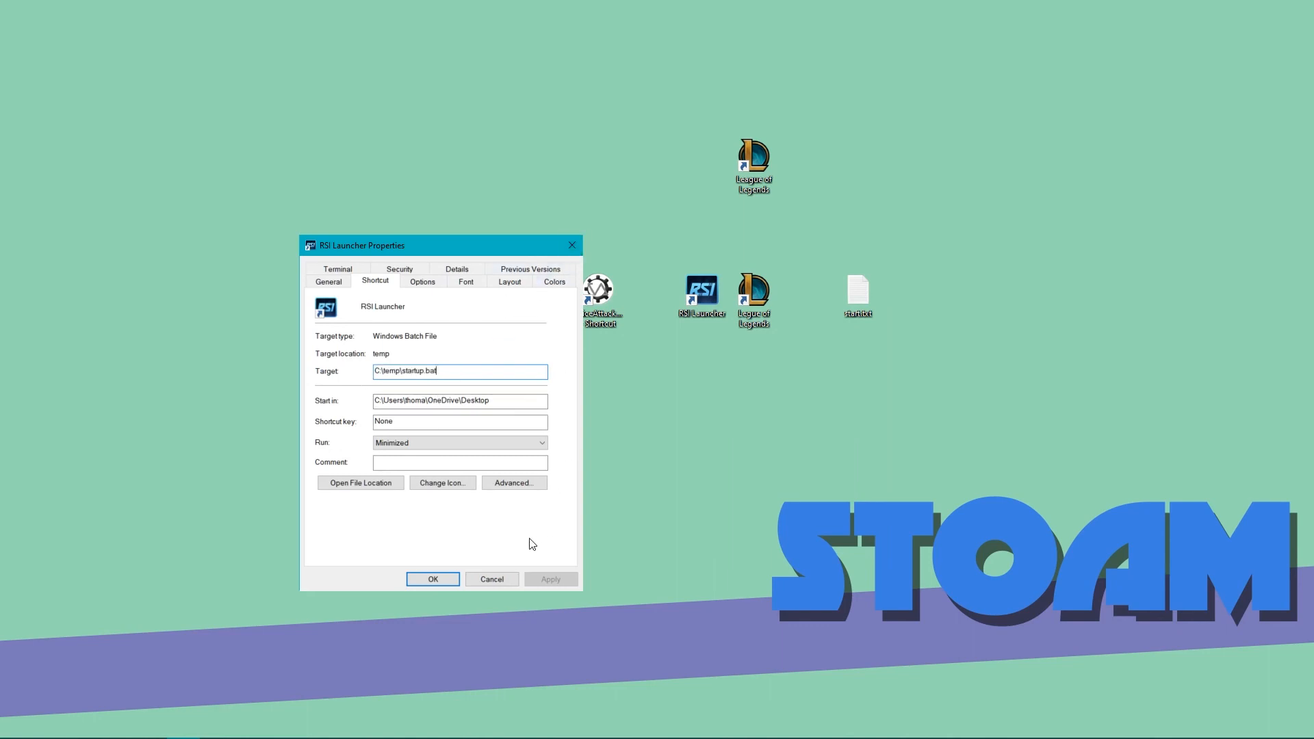
left_click(432, 580)
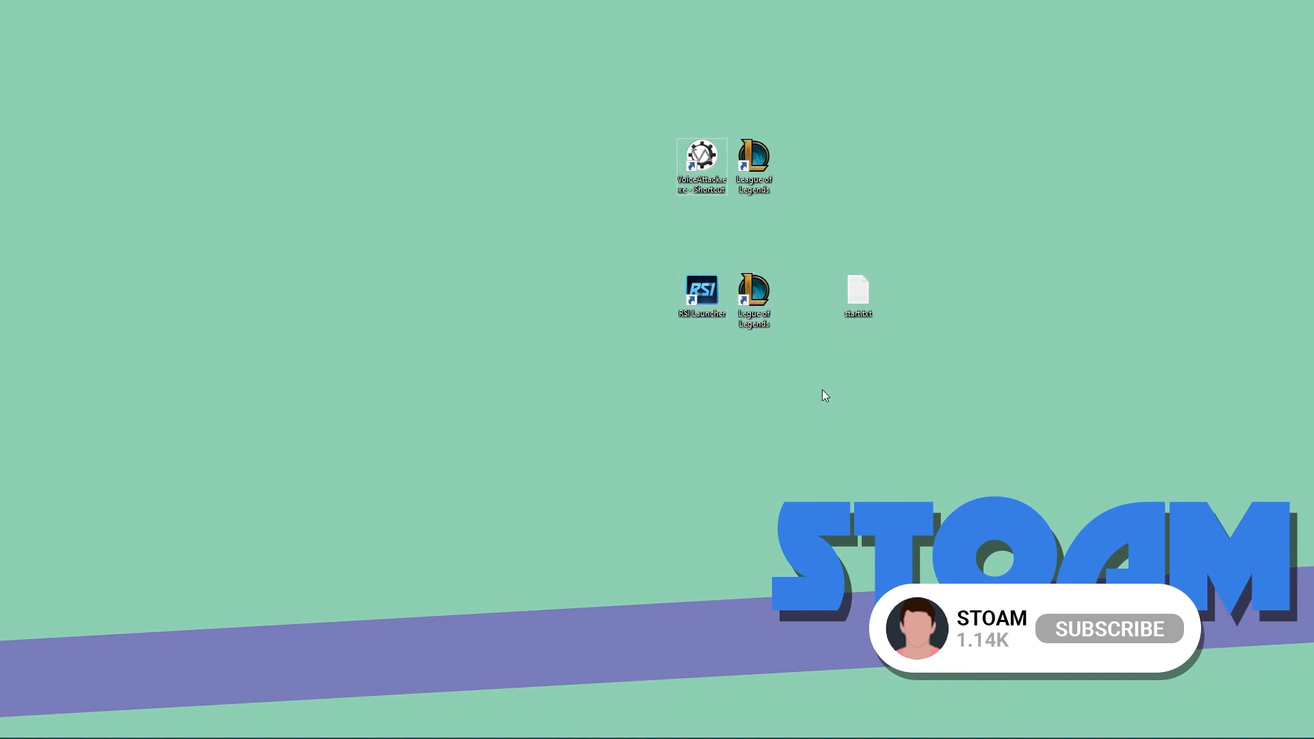
mouse_move(801, 382)
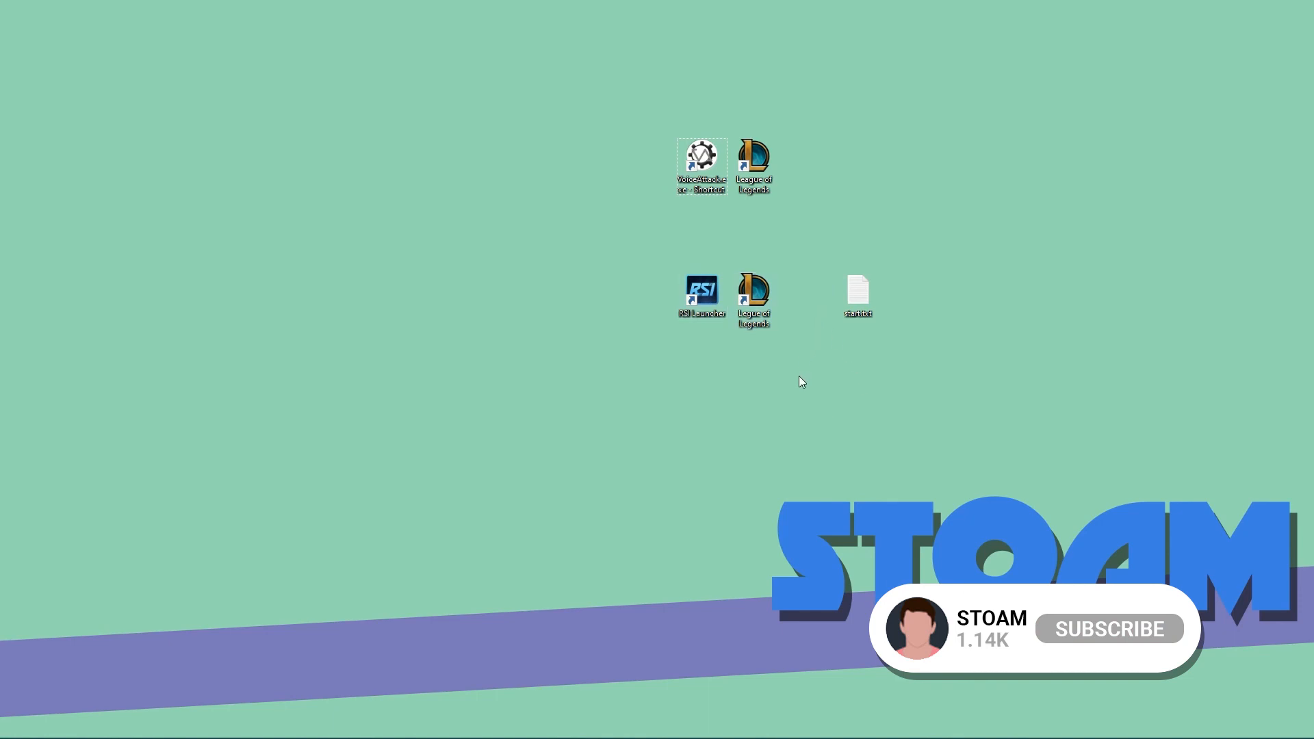